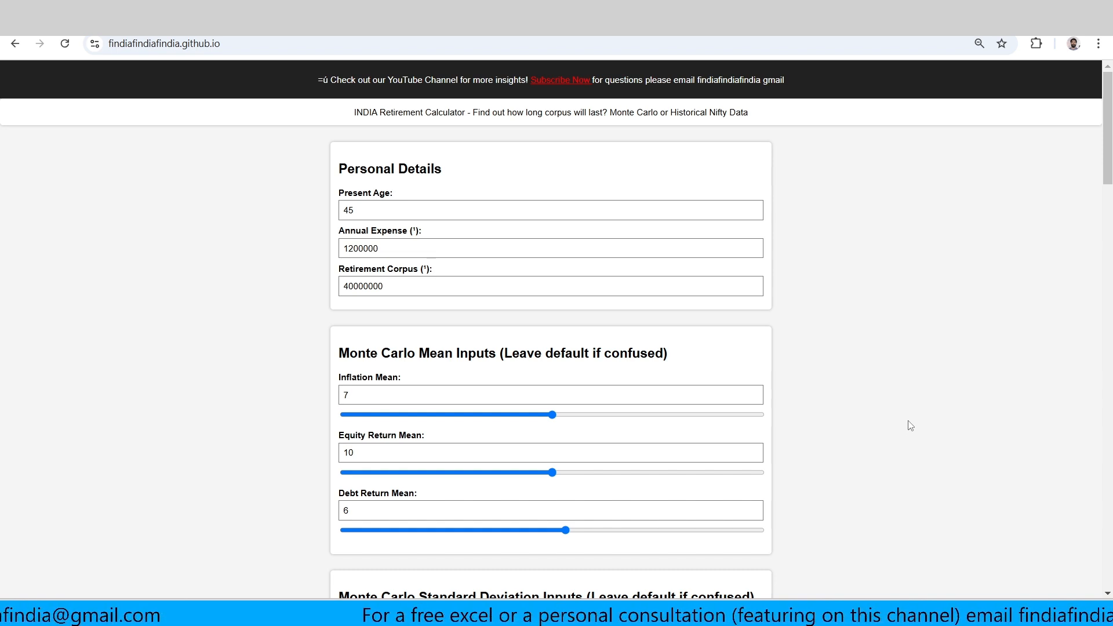
{"action": "mouse_move", "coordinate": [362, 142]}
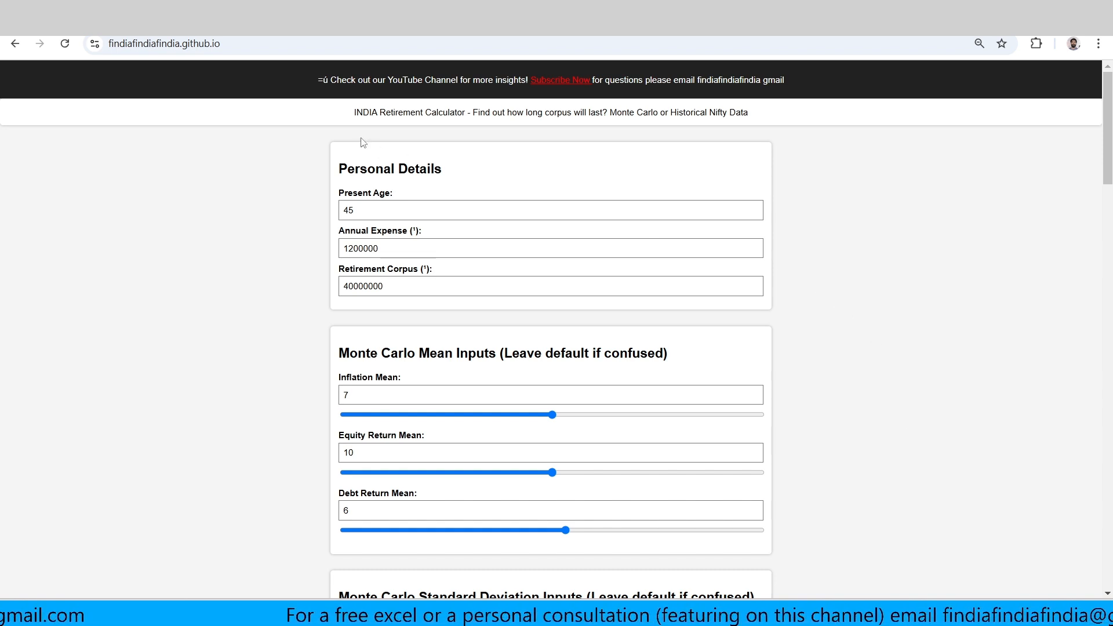
{"action": "mouse_move", "coordinate": [892, 369]}
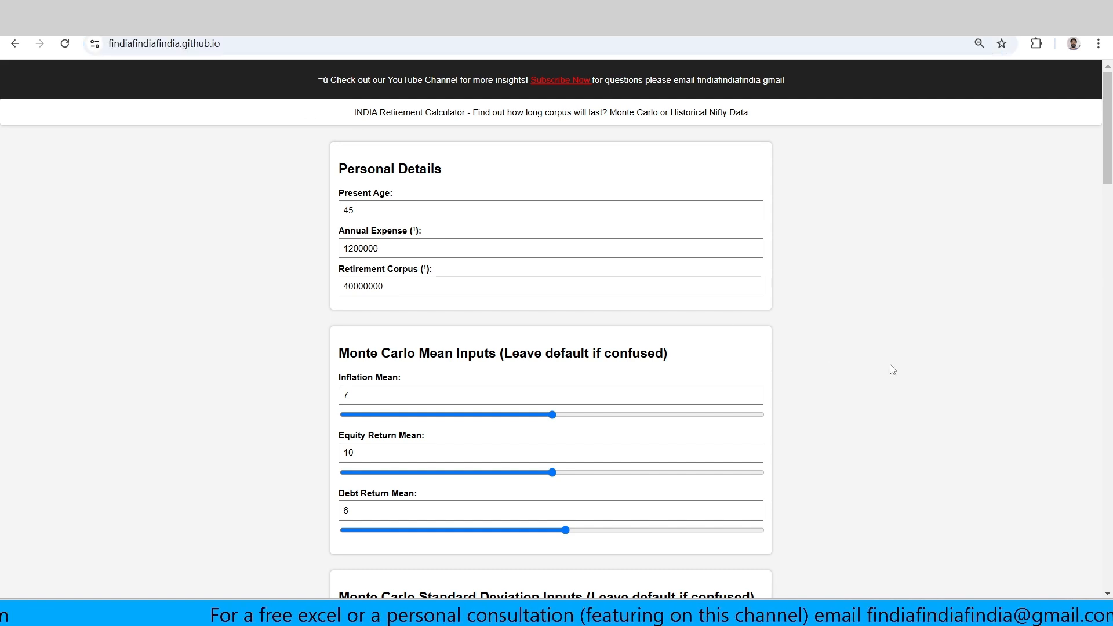
{"action": "mouse_move", "coordinate": [911, 379]}
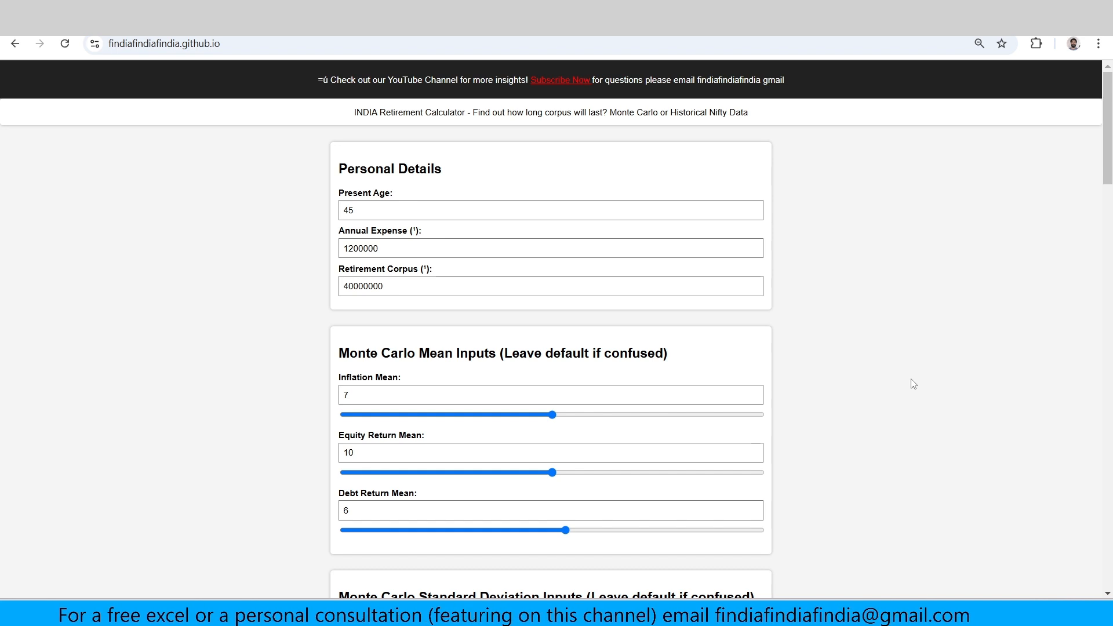
{"action": "mouse_move", "coordinate": [873, 392]}
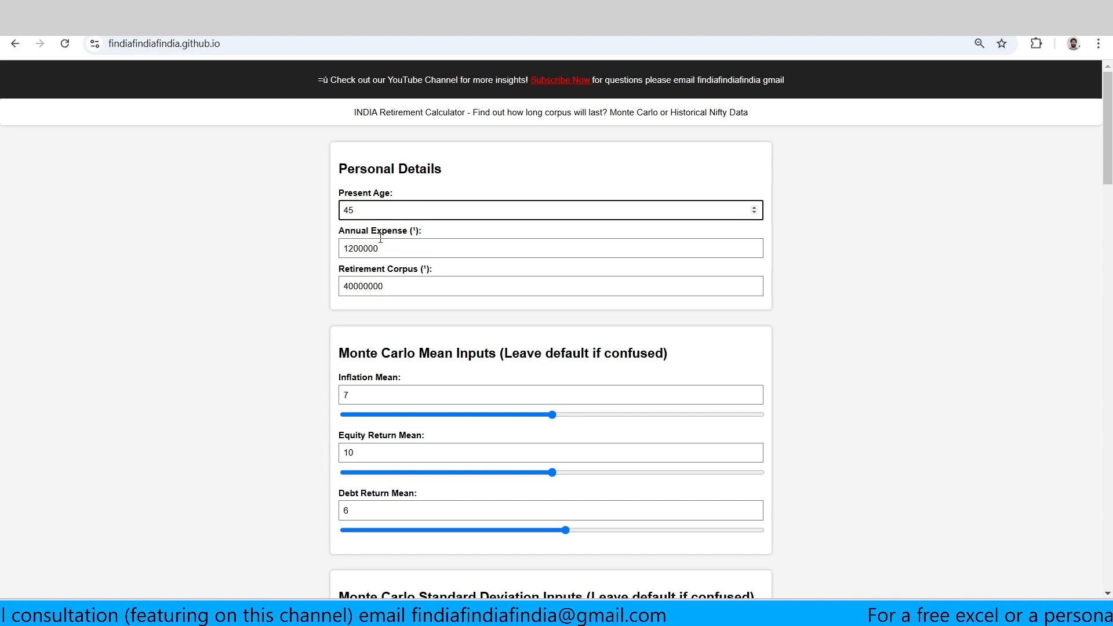
Change the Annual Expense field from 1200000 to 1000000.
{"action": "left_click", "coordinate": [550, 247]}
{"action": "type", "text": "1000000"}
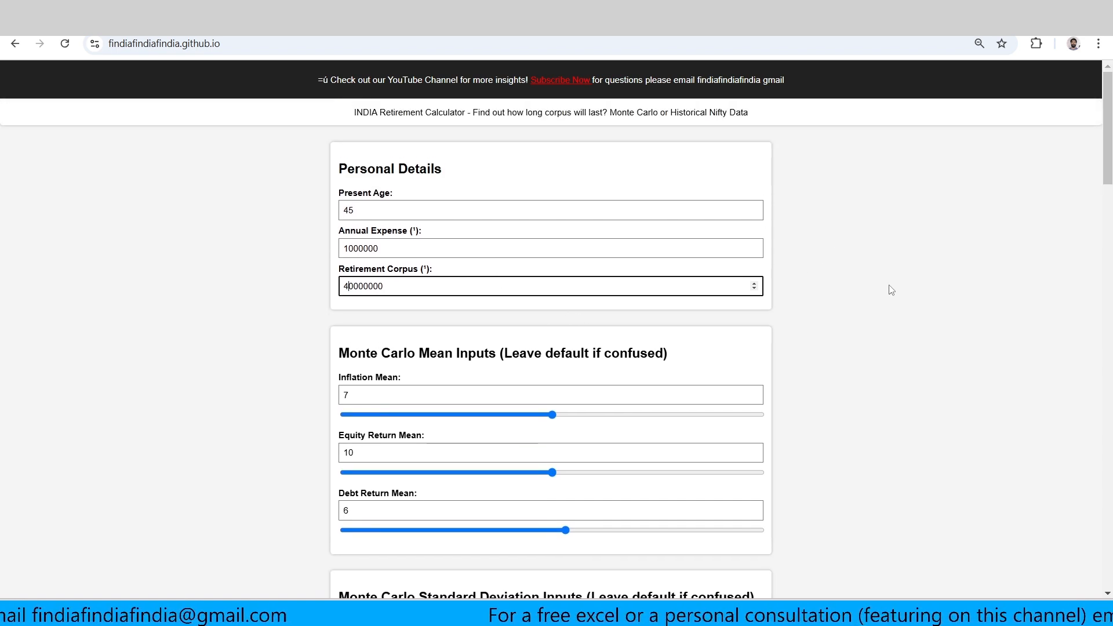
{"action": "mouse_move", "coordinate": [878, 288]}
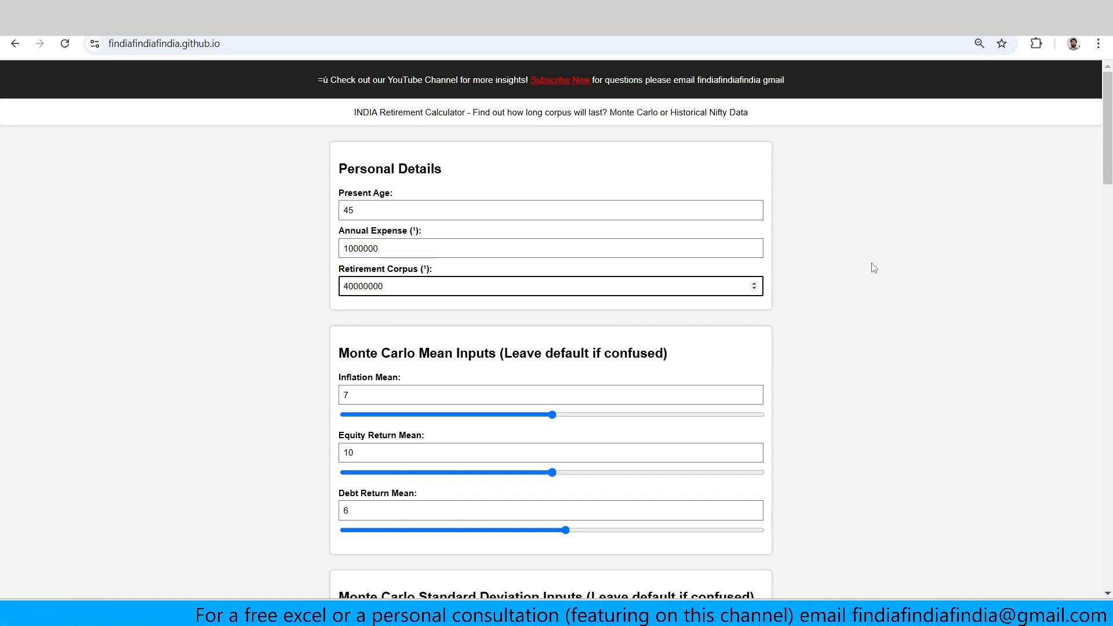
{"action": "scroll", "scroll_direction": "down", "scroll_amount": 3}
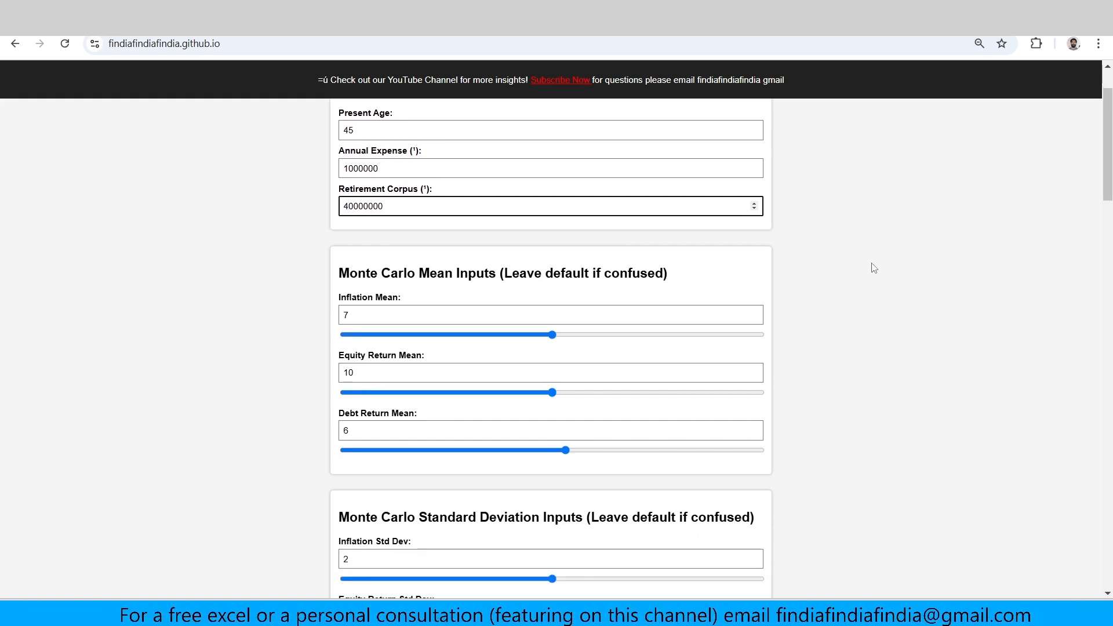
{"action": "scroll", "scroll_direction": "down", "scroll_amount": 3}
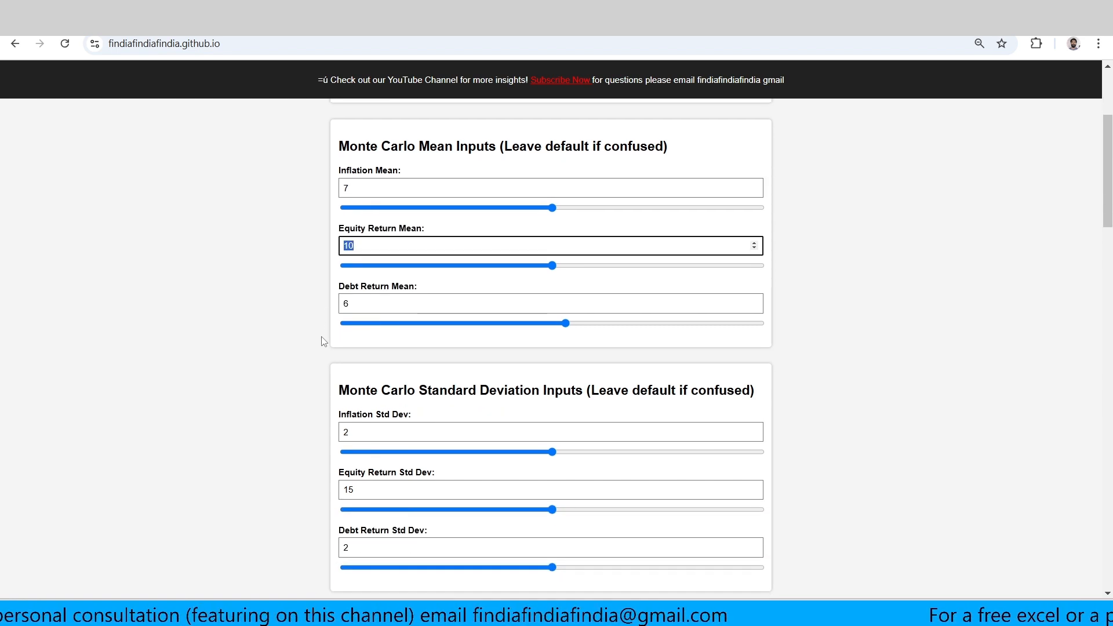
{"action": "scroll", "scroll_direction": "down", "scroll_amount": 3}
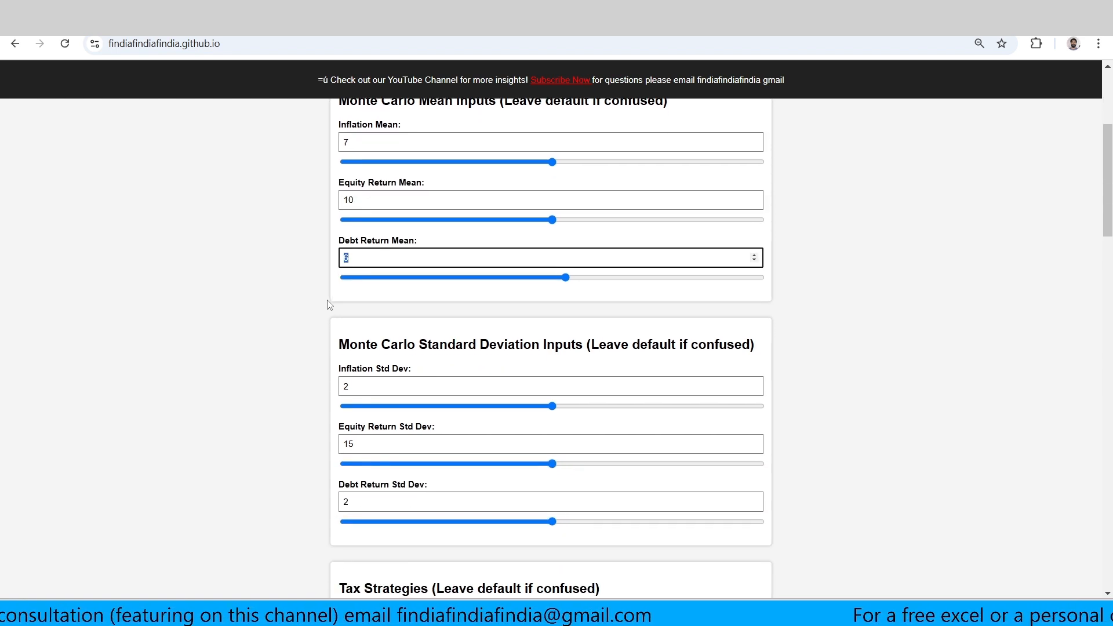
{"action": "scroll", "scroll_direction": "up", "scroll_amount": 3}
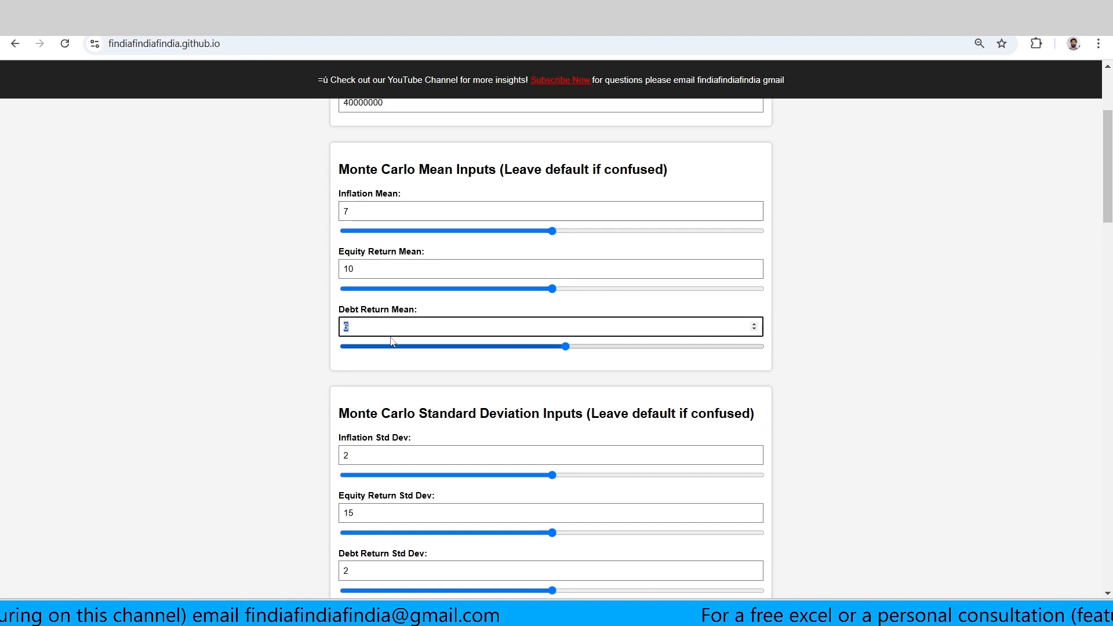
{"action": "scroll", "scroll_direction": "down", "scroll_amount": 3}
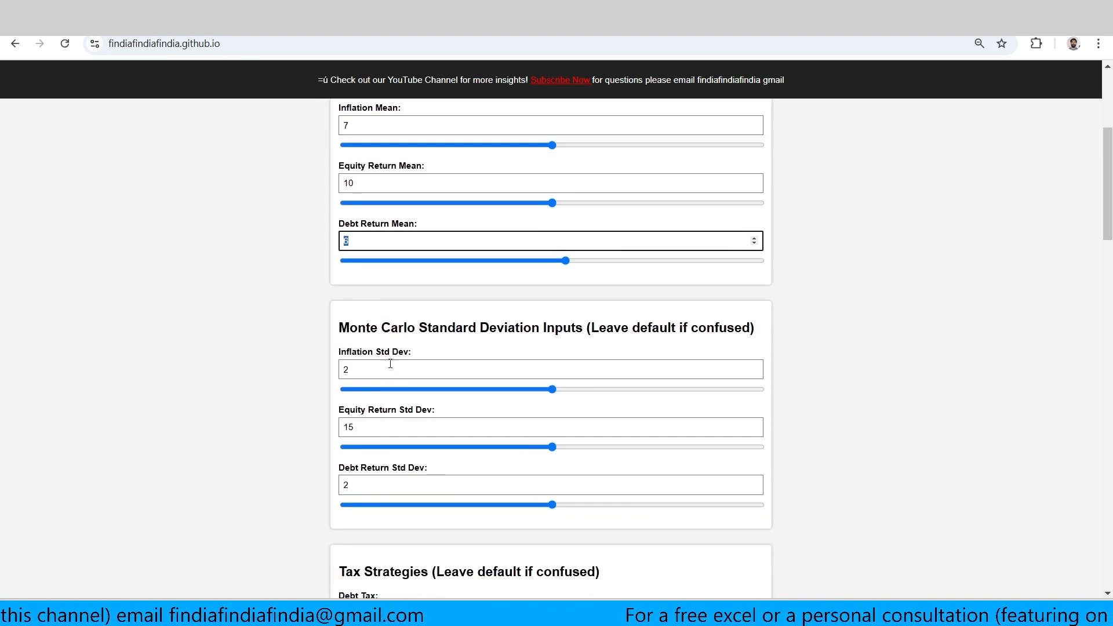
{"action": "scroll", "scroll_direction": "down", "scroll_amount": 3}
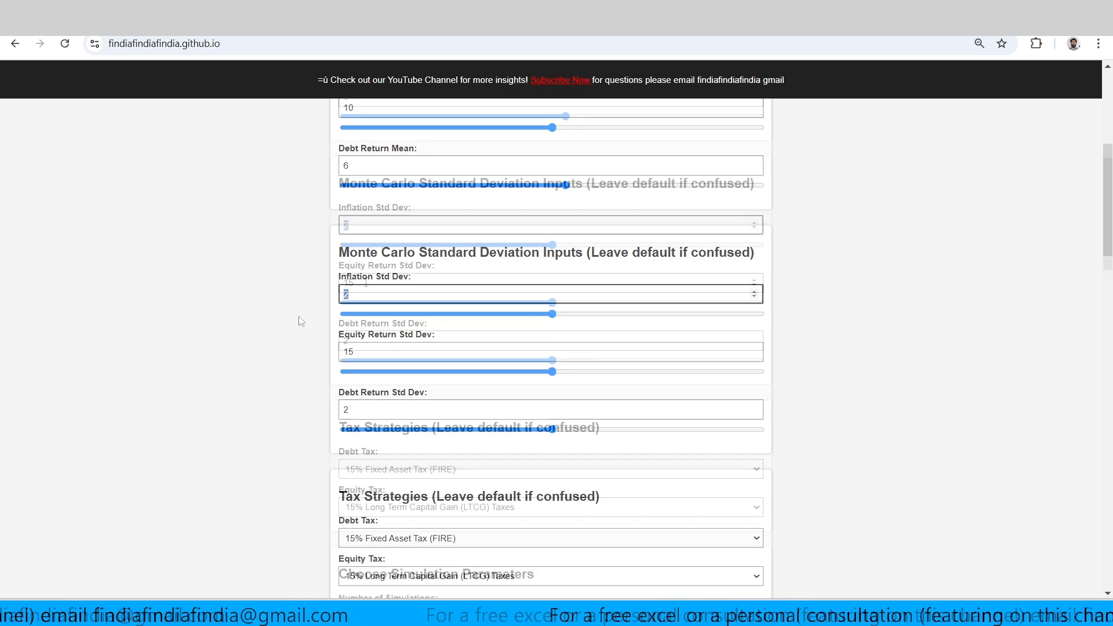
{"action": "scroll", "scroll_direction": "down", "scroll_amount": 3}
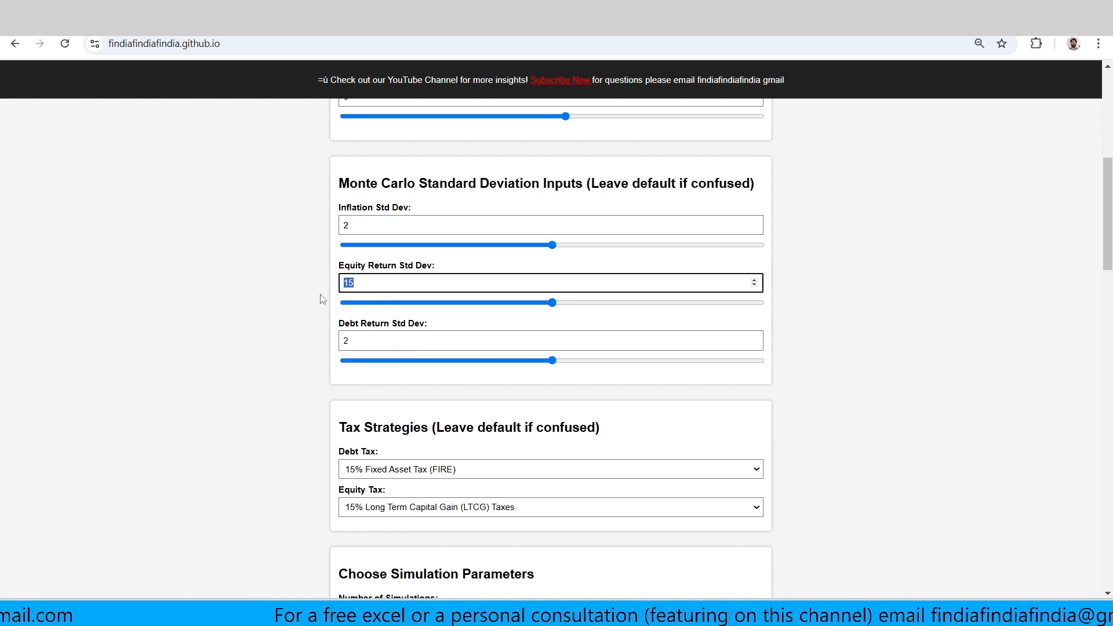
{"action": "left_click", "coordinate": [550, 340]}
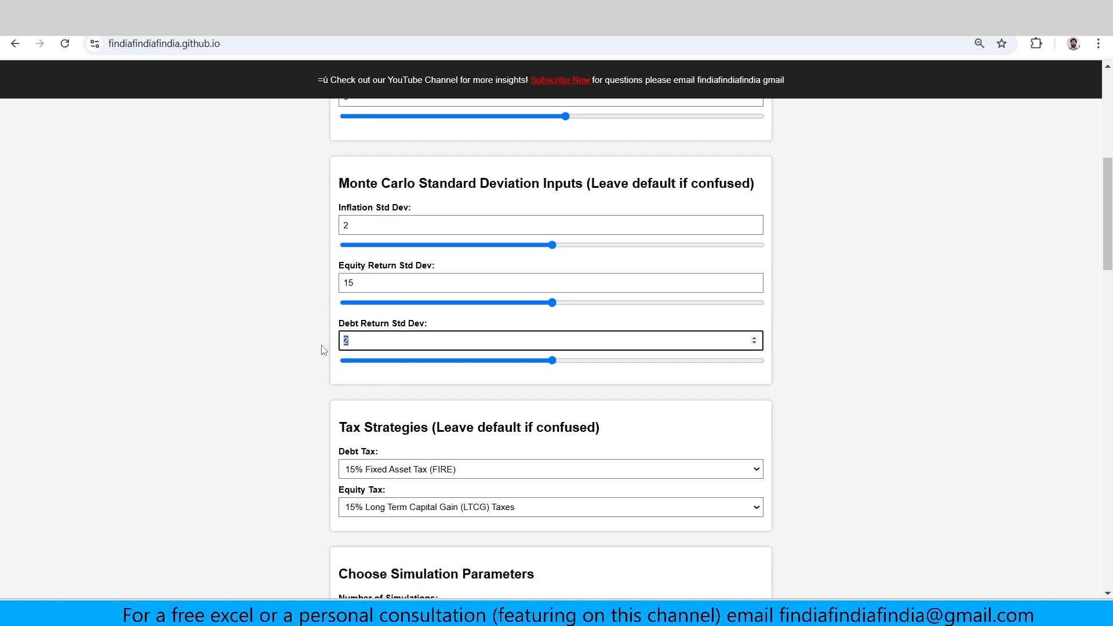
{"action": "scroll", "scroll_direction": "down", "scroll_amount": 3}
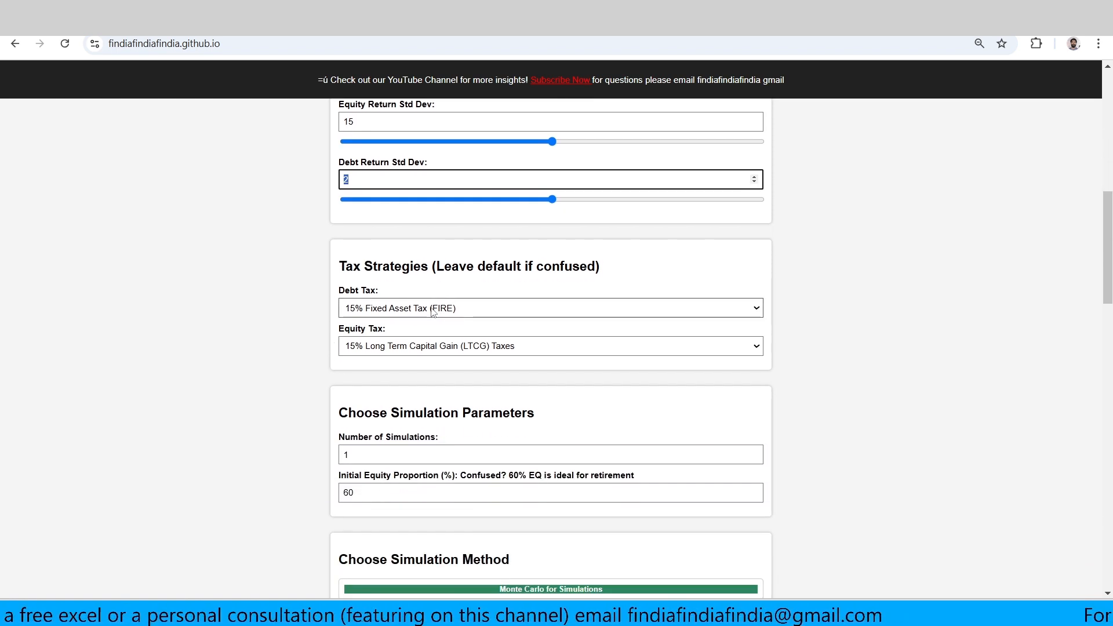
{"action": "left_click", "coordinate": [550, 307]}
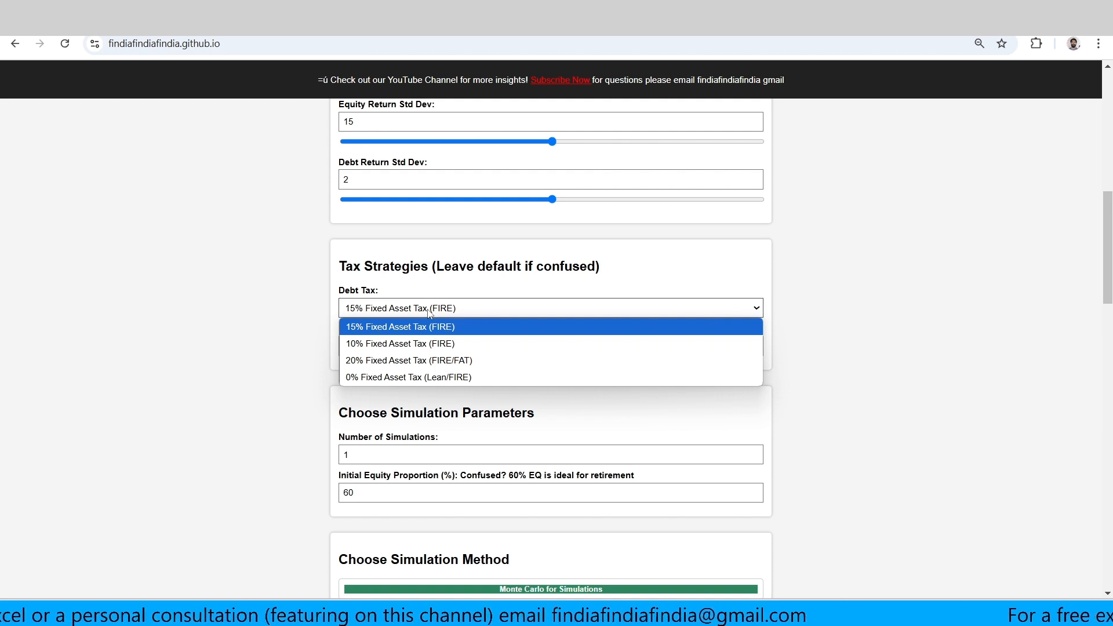
{"action": "left_click", "coordinate": [398, 326]}
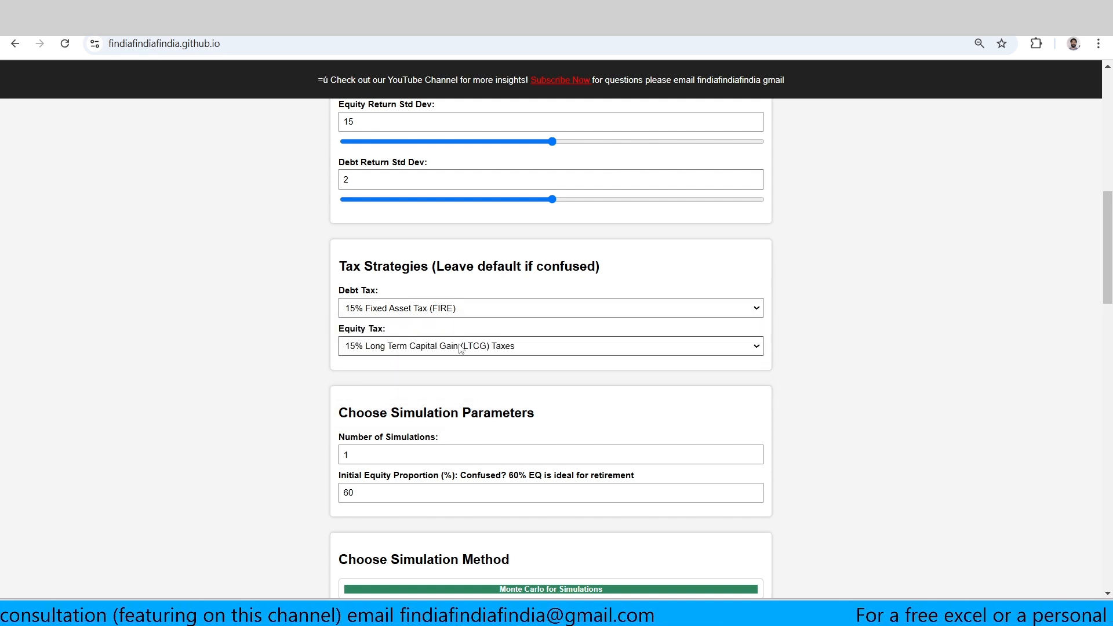
{"action": "scroll", "scroll_direction": "down", "scroll_amount": 3}
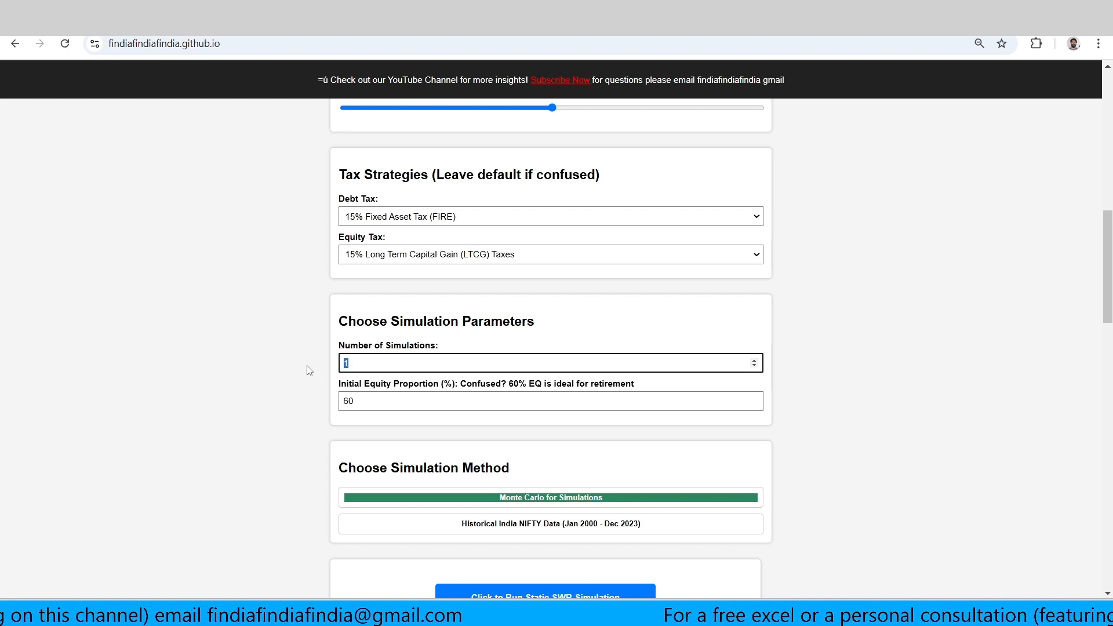
{"action": "mouse_move", "coordinate": [394, 385]}
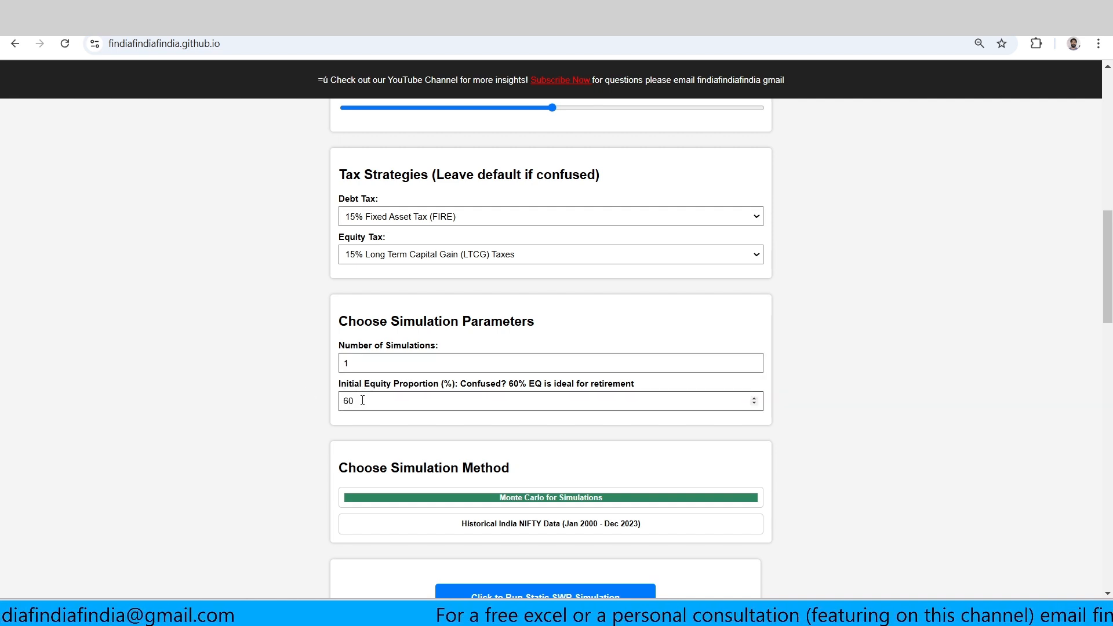
{"action": "scroll", "scroll_direction": "down", "scroll_amount": 3}
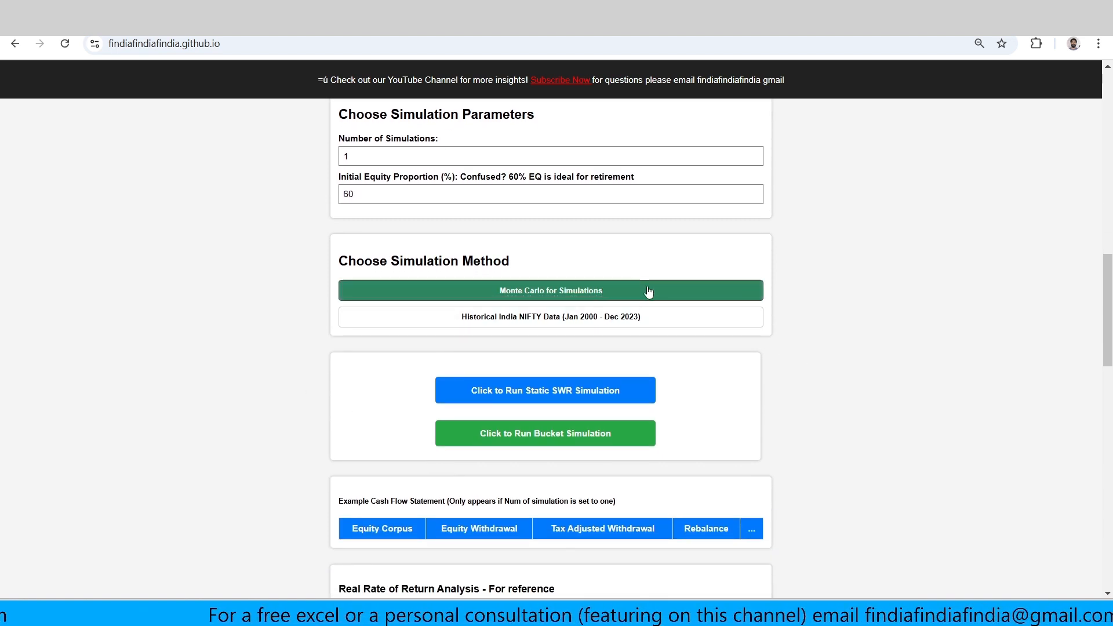
Toggle the simulation method between Monte Carlo and Historical India NIFTY Data, ending on Historical.
{"action": "left_click", "coordinate": [550, 316]}
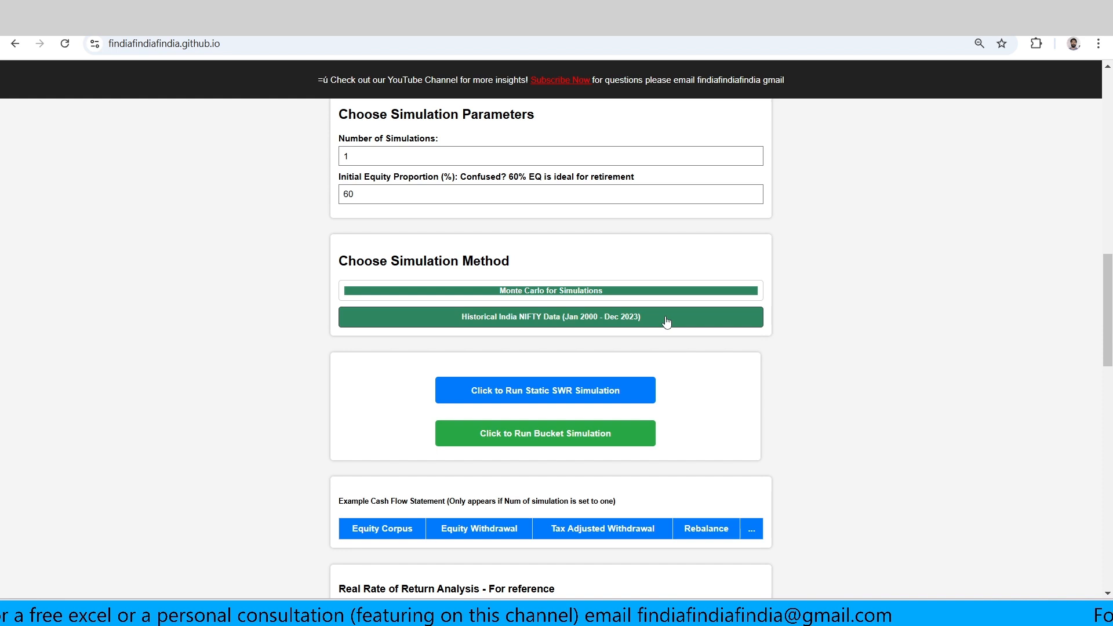
{"action": "left_click", "coordinate": [550, 290]}
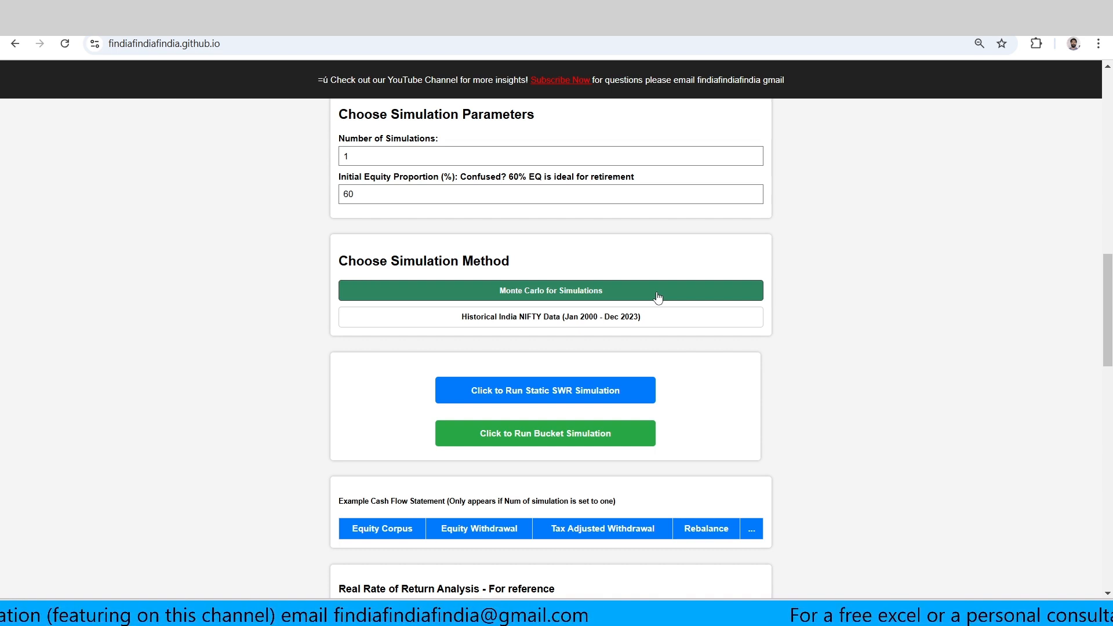
{"action": "left_click", "coordinate": [550, 316]}
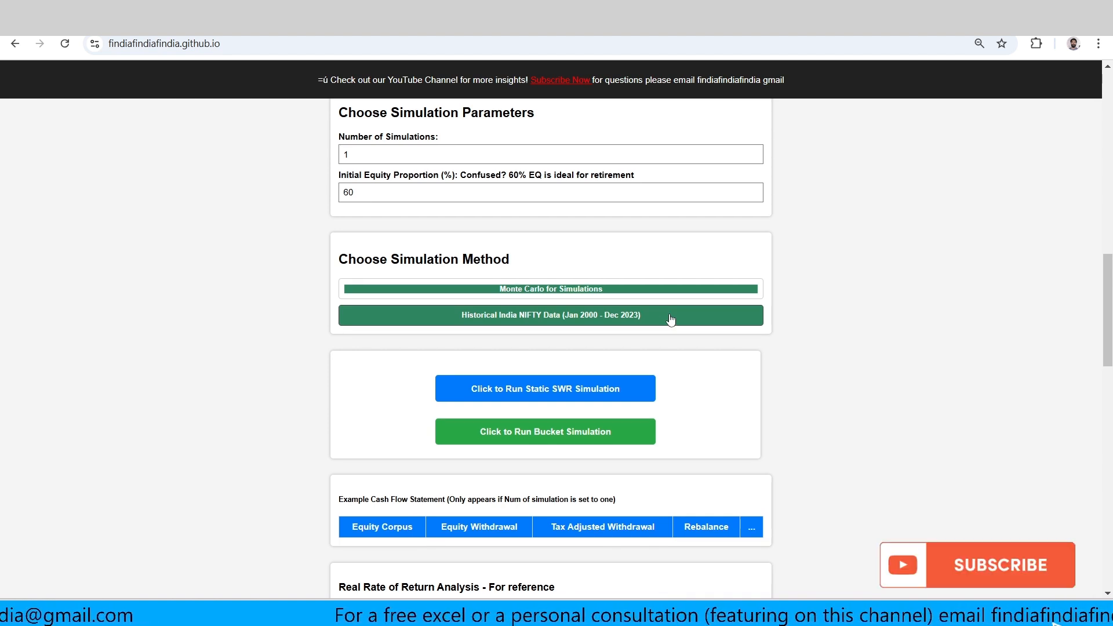
{"action": "scroll", "scroll_direction": "down", "scroll_amount": 3}
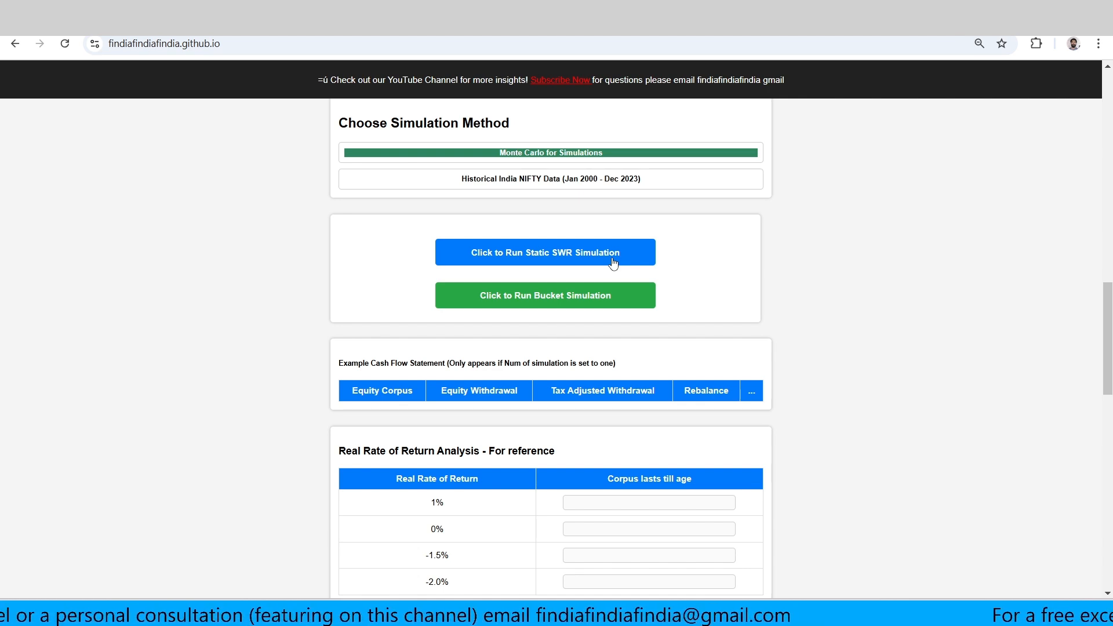
{"action": "mouse_move", "coordinate": [603, 302]}
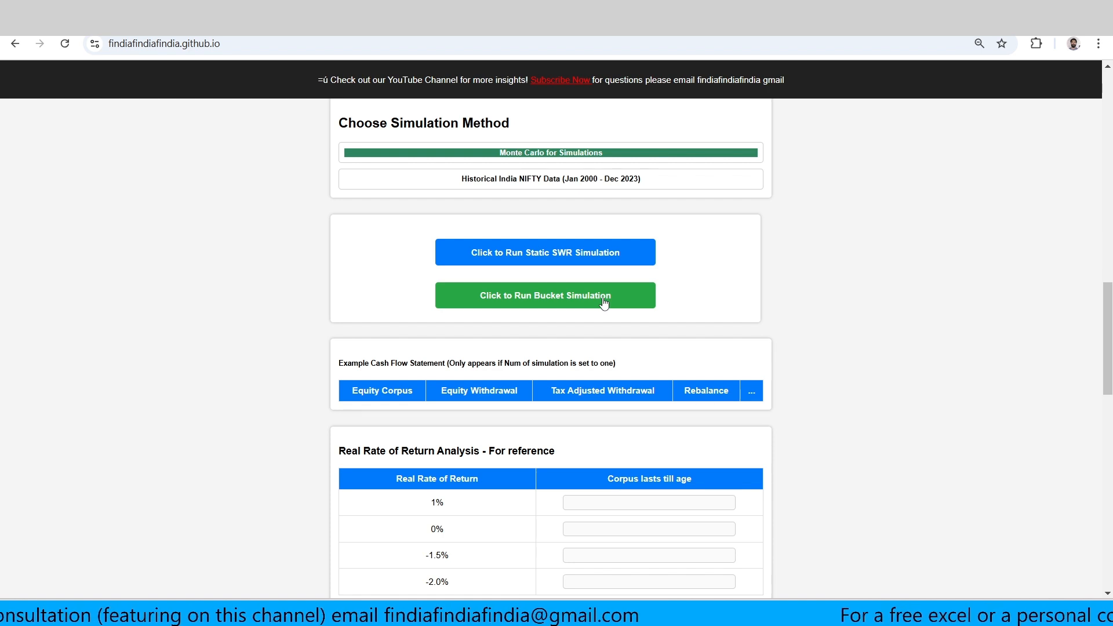
{"action": "scroll", "scroll_direction": "down", "scroll_amount": 3}
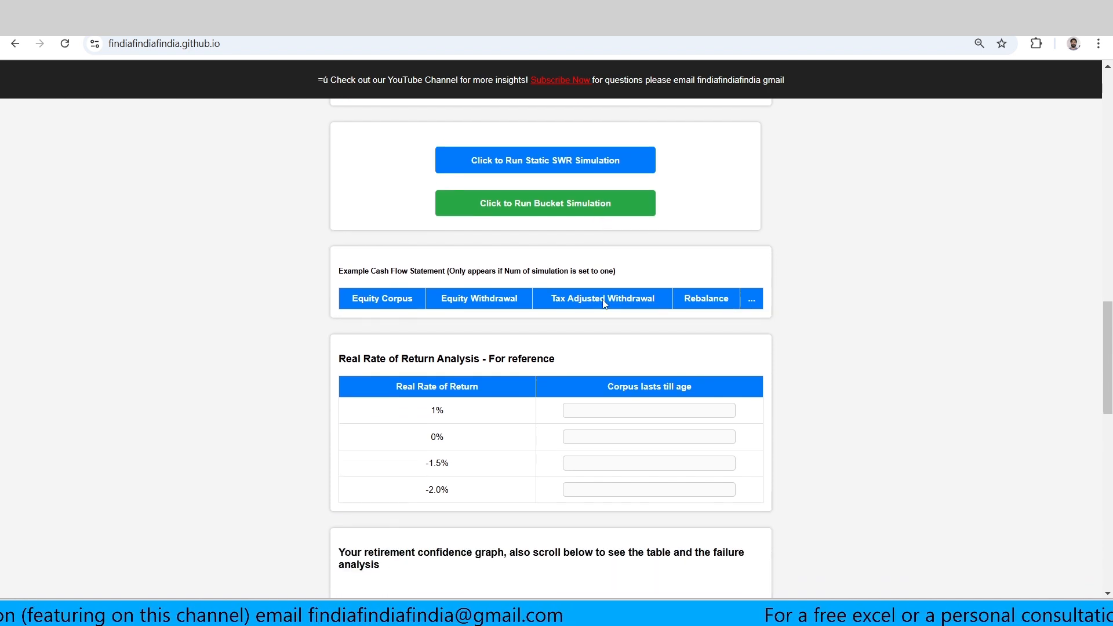
{"action": "scroll", "scroll_direction": "down", "scroll_amount": 3}
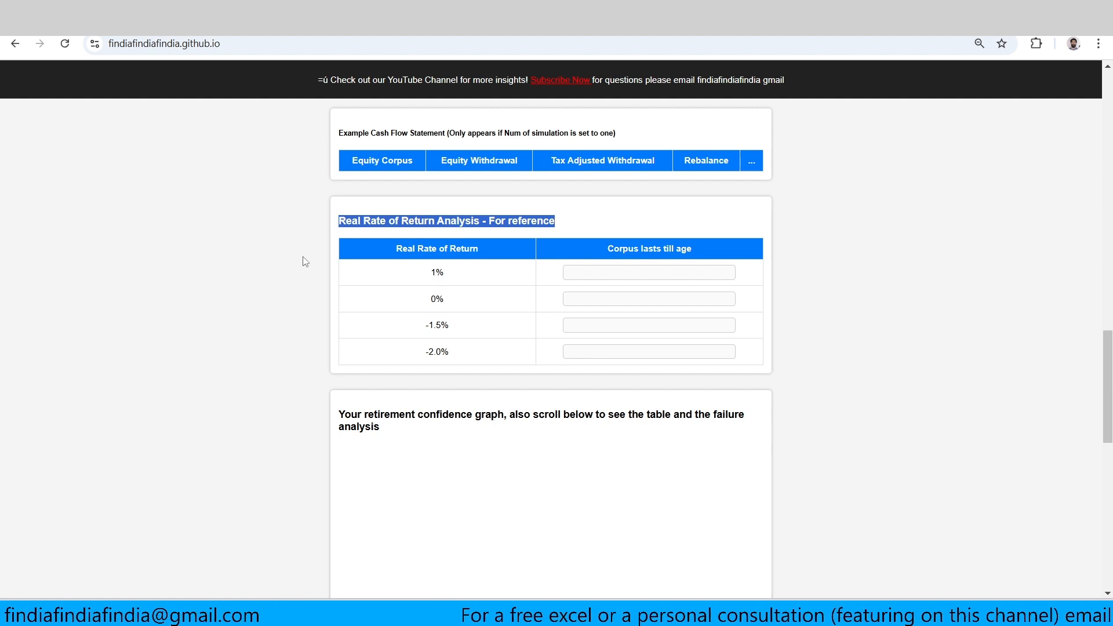
{"action": "scroll", "scroll_direction": "down", "scroll_amount": 3}
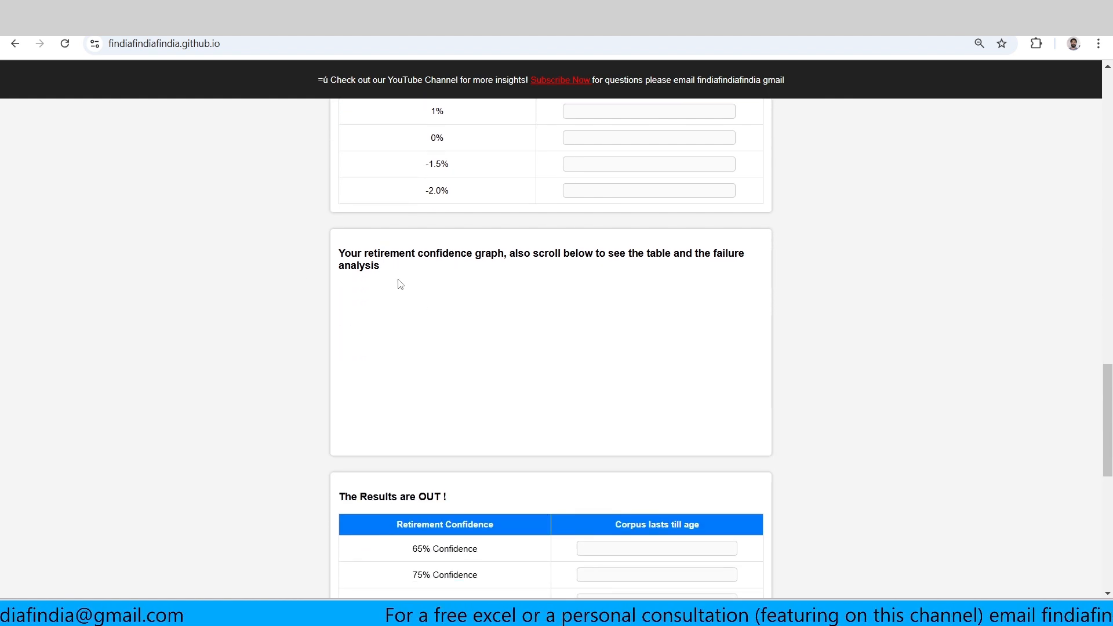
{"action": "scroll", "scroll_direction": "down", "scroll_amount": 3}
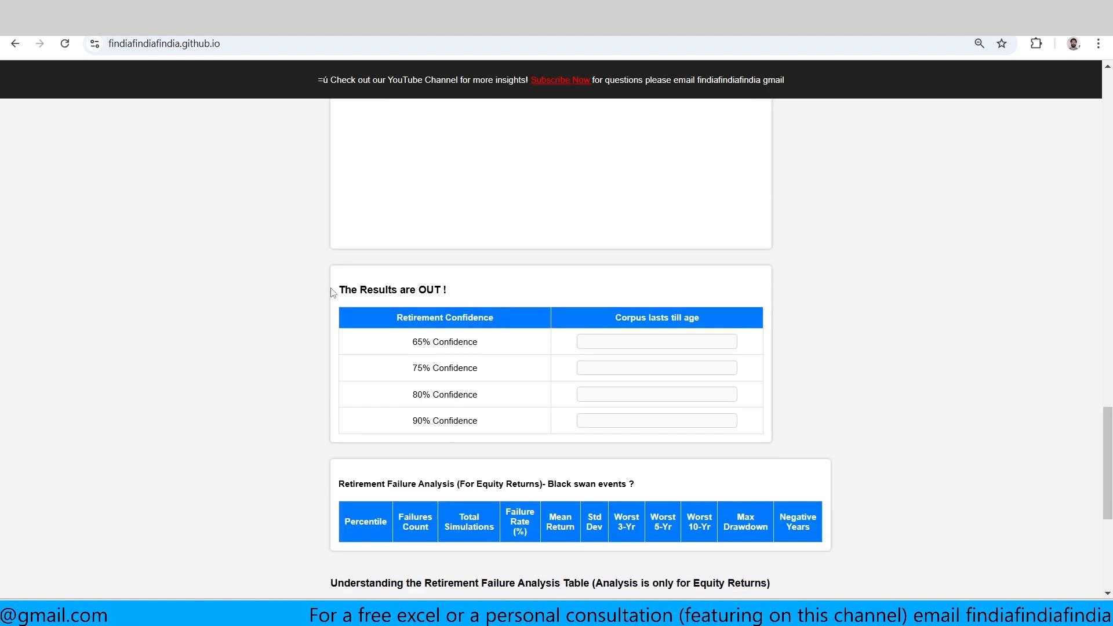
{"action": "scroll", "scroll_direction": "down", "scroll_amount": 3}
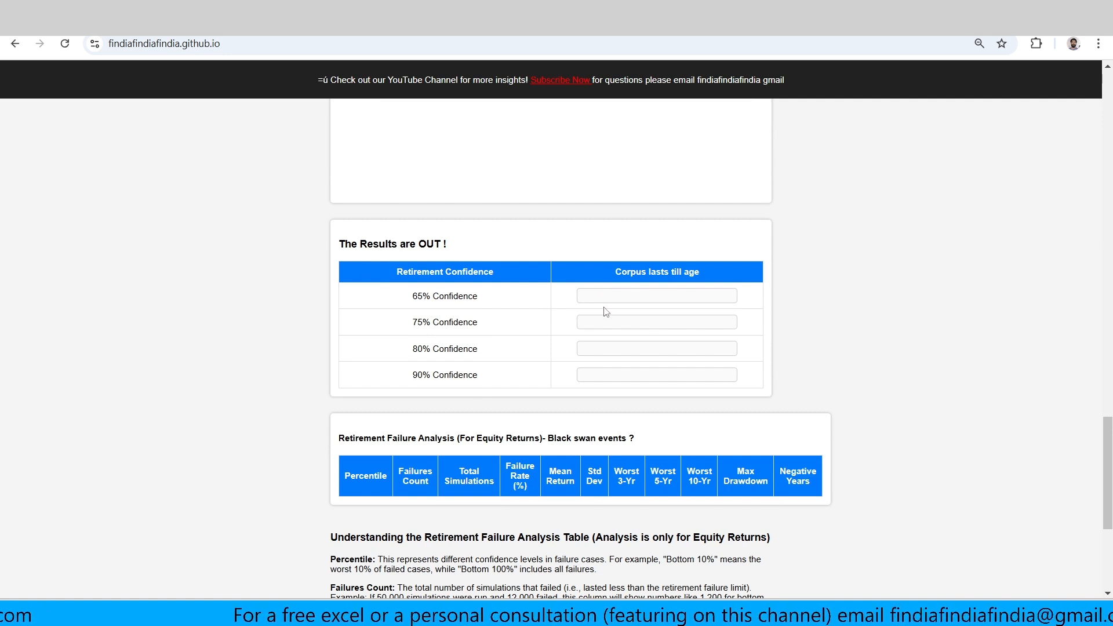
{"action": "scroll", "scroll_direction": "down", "scroll_amount": 3}
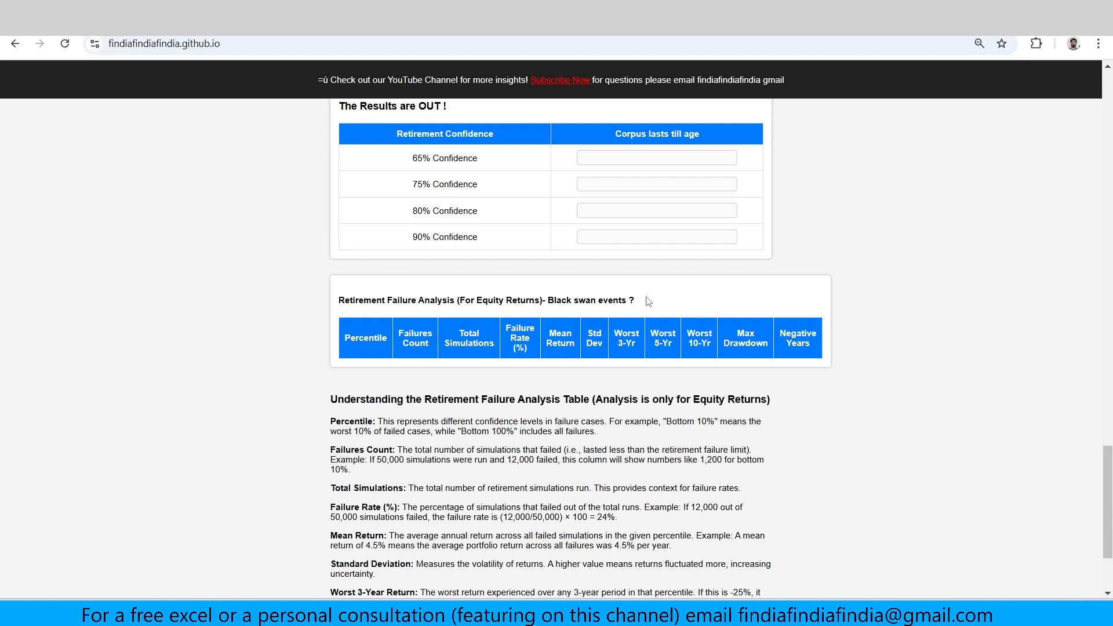
{"action": "double_click", "coordinate": [490, 300]}
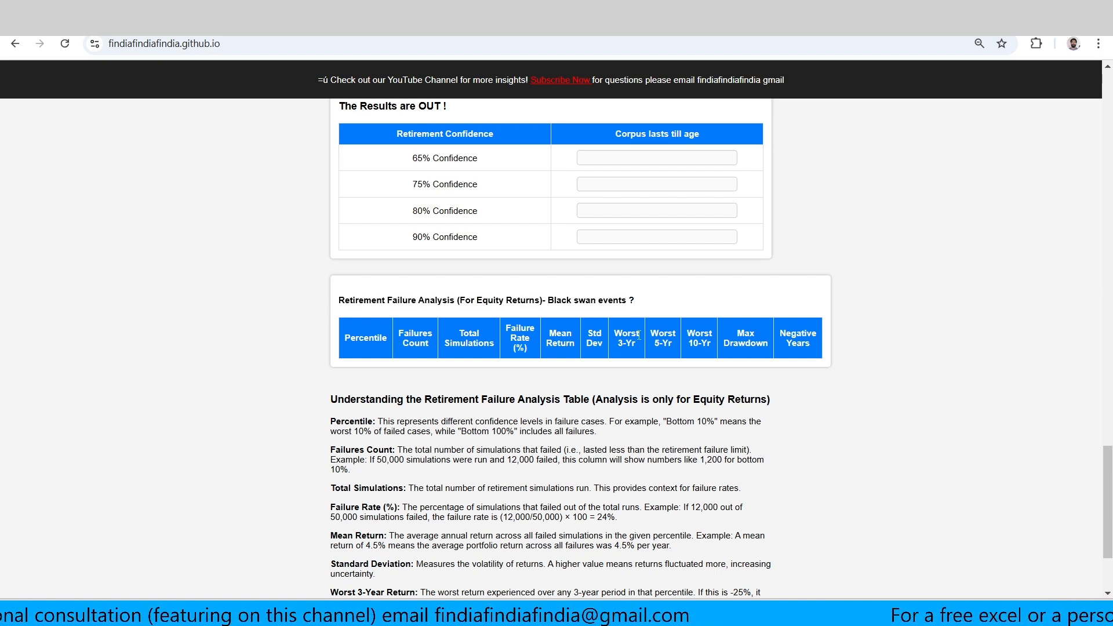
{"action": "mouse_move", "coordinate": [673, 411]}
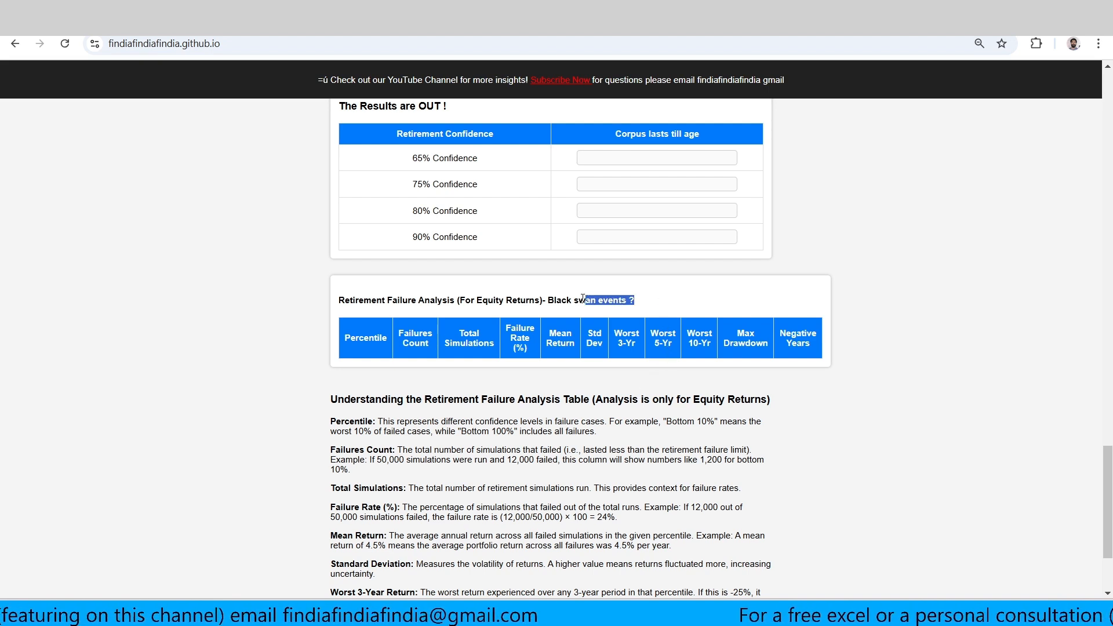
{"action": "scroll", "scroll_direction": "down", "scroll_amount": 3}
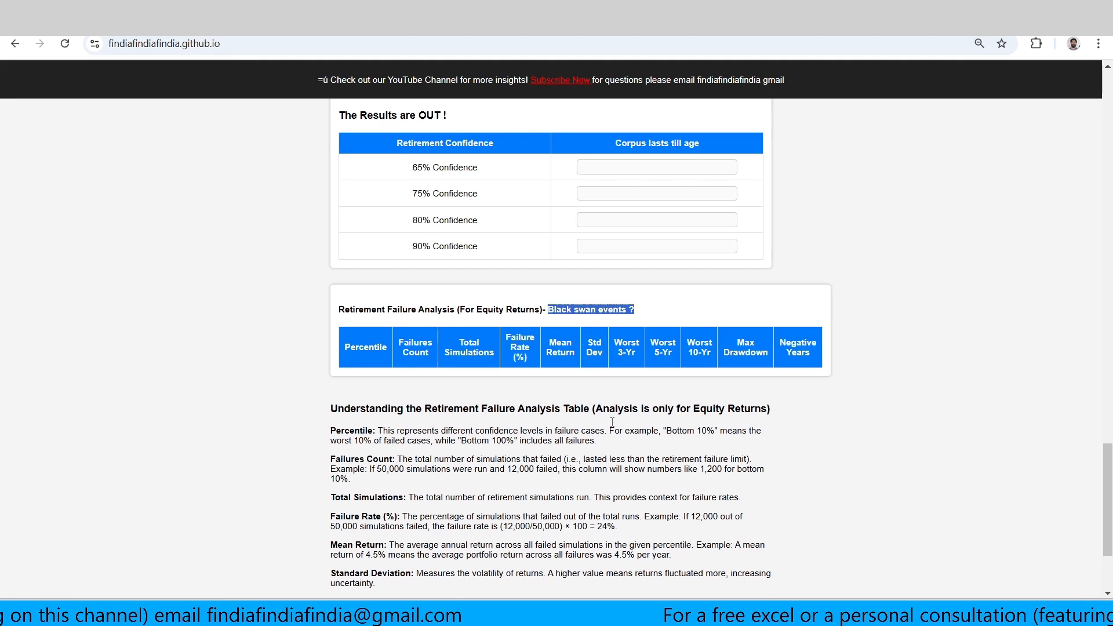
{"action": "scroll", "scroll_direction": "up", "scroll_amount": 3}
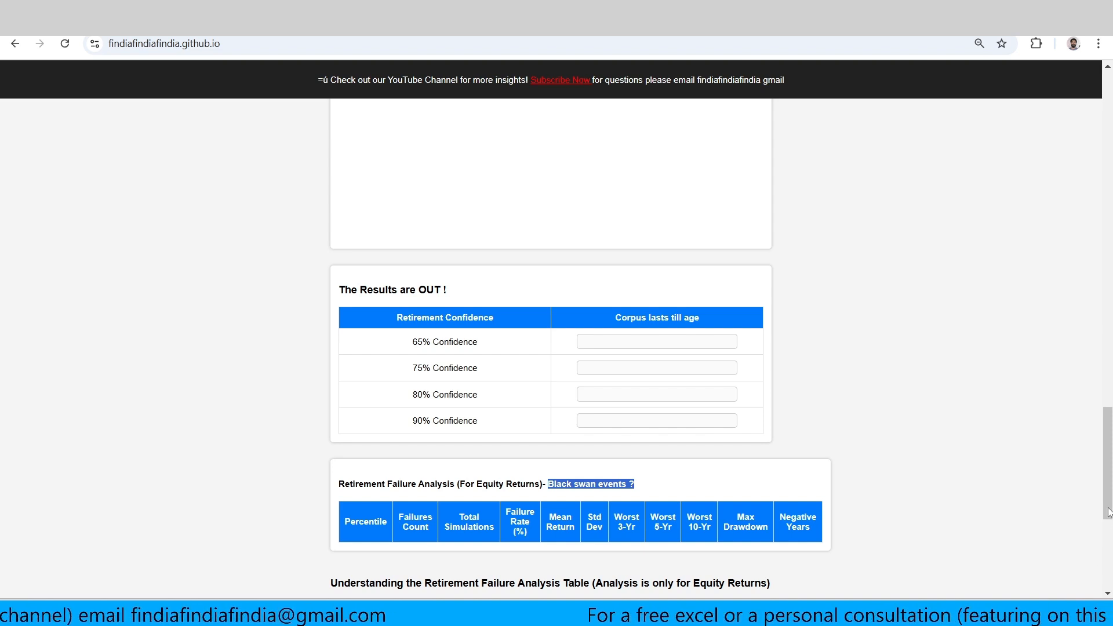
{"action": "scroll", "scroll_direction": "up", "scroll_amount": 3}
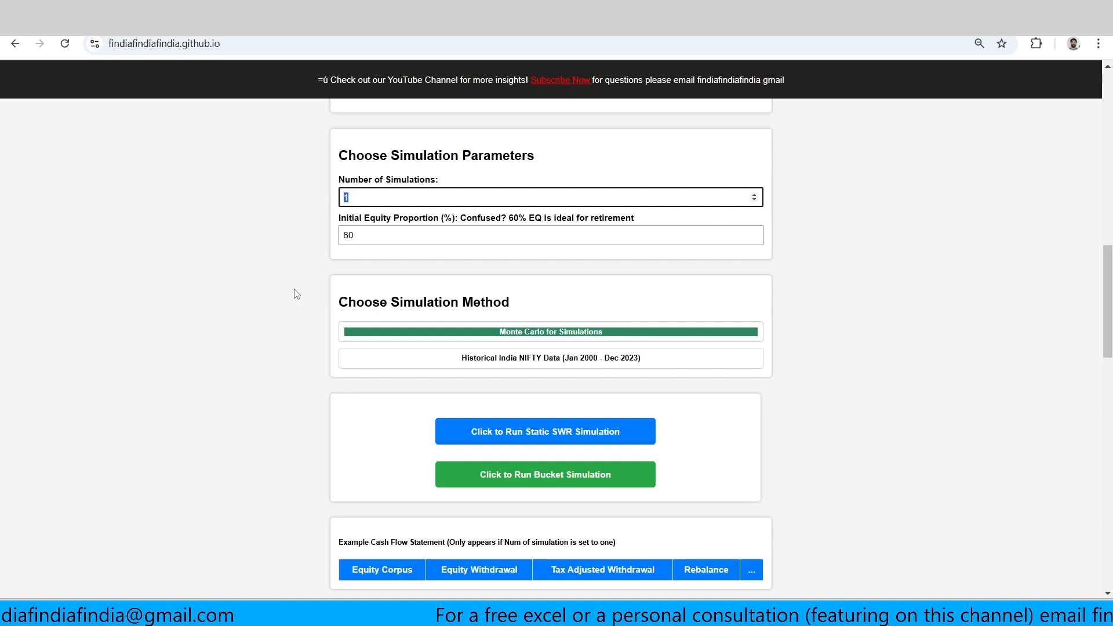
{"action": "scroll", "scroll_direction": "up", "scroll_amount": 3}
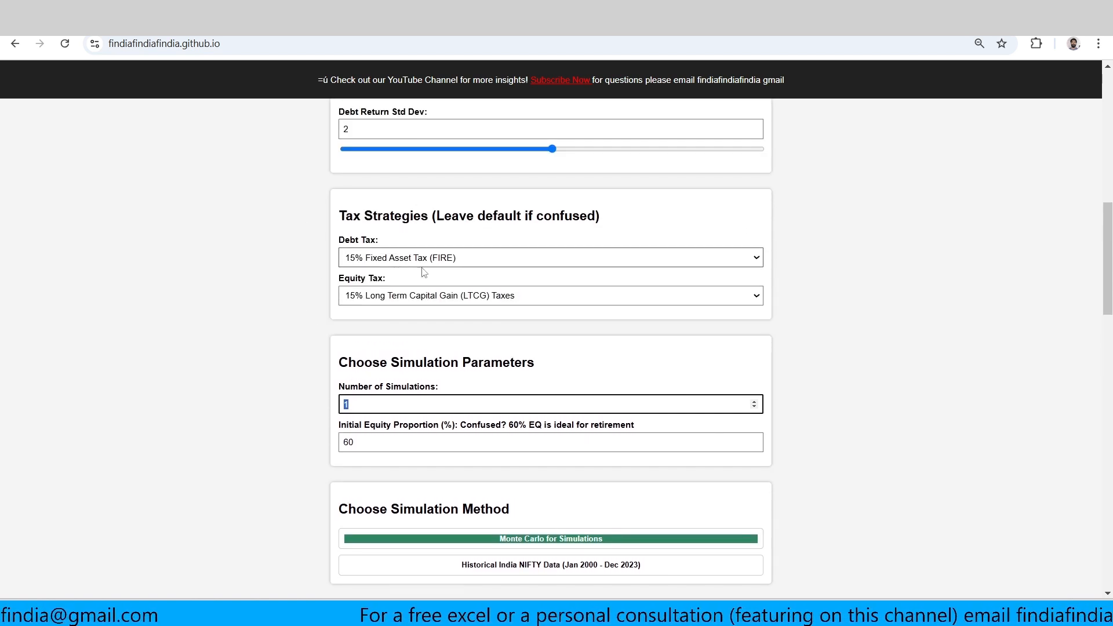
{"action": "scroll", "scroll_direction": "down", "scroll_amount": 3}
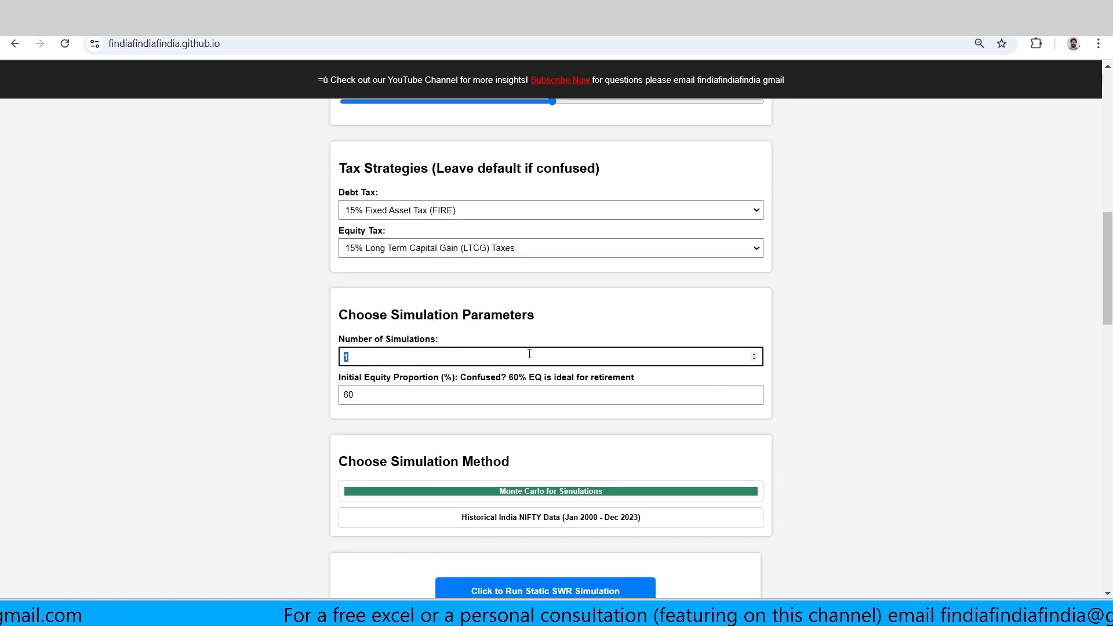
{"action": "scroll", "scroll_direction": "down", "scroll_amount": 3}
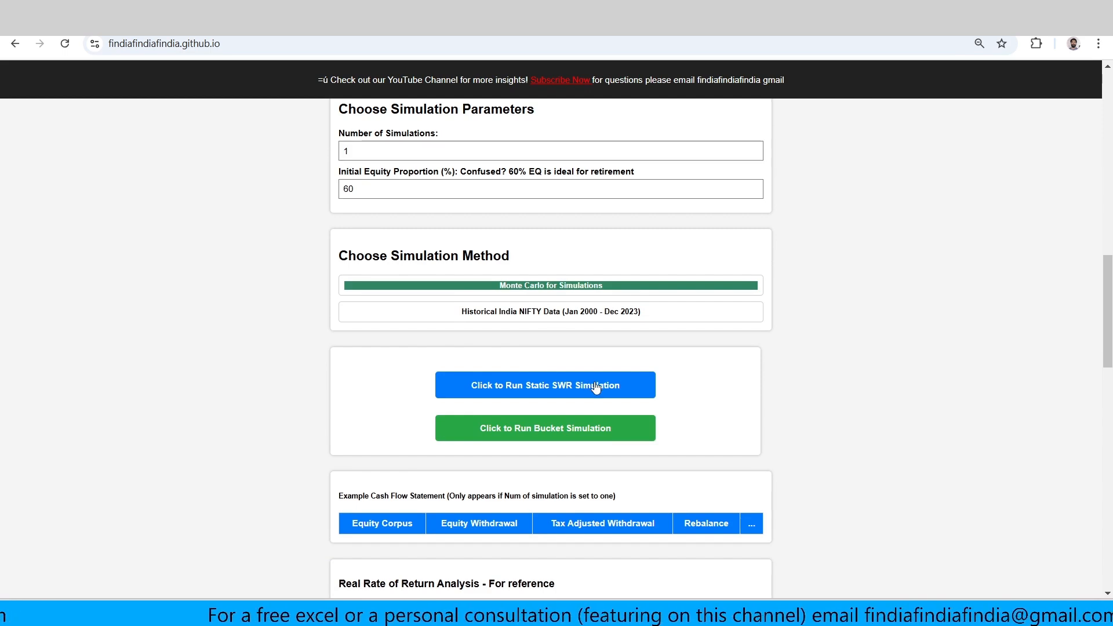
Run the Static SWR simulation and scroll through the Example Cash Flow Statement.
{"action": "left_click", "coordinate": [549, 385]}
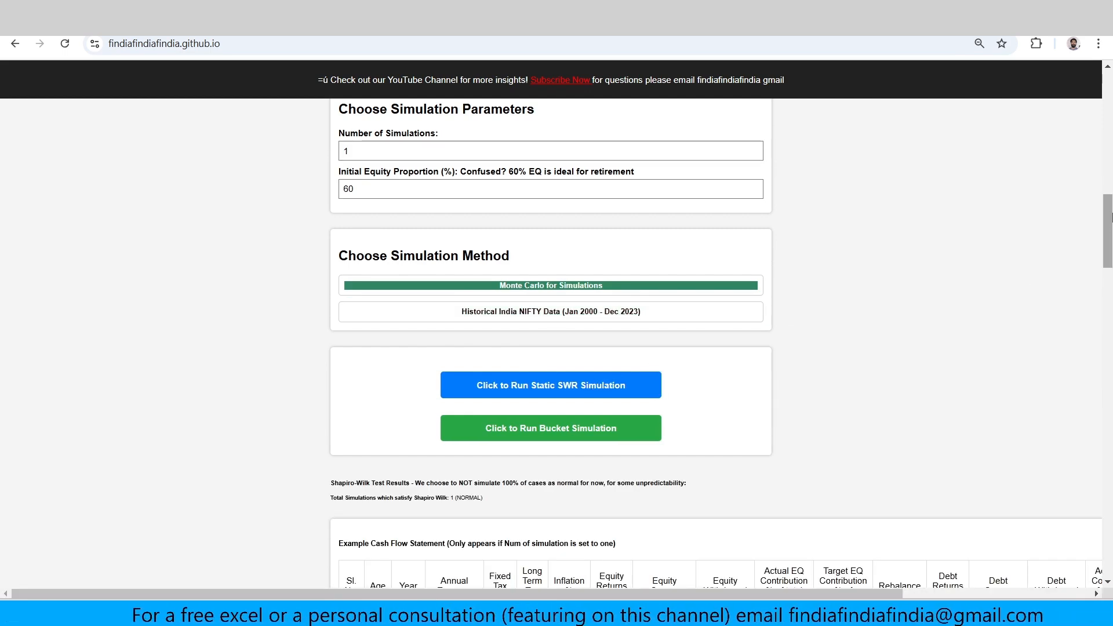
{"action": "scroll", "scroll_direction": "down", "scroll_amount": 3}
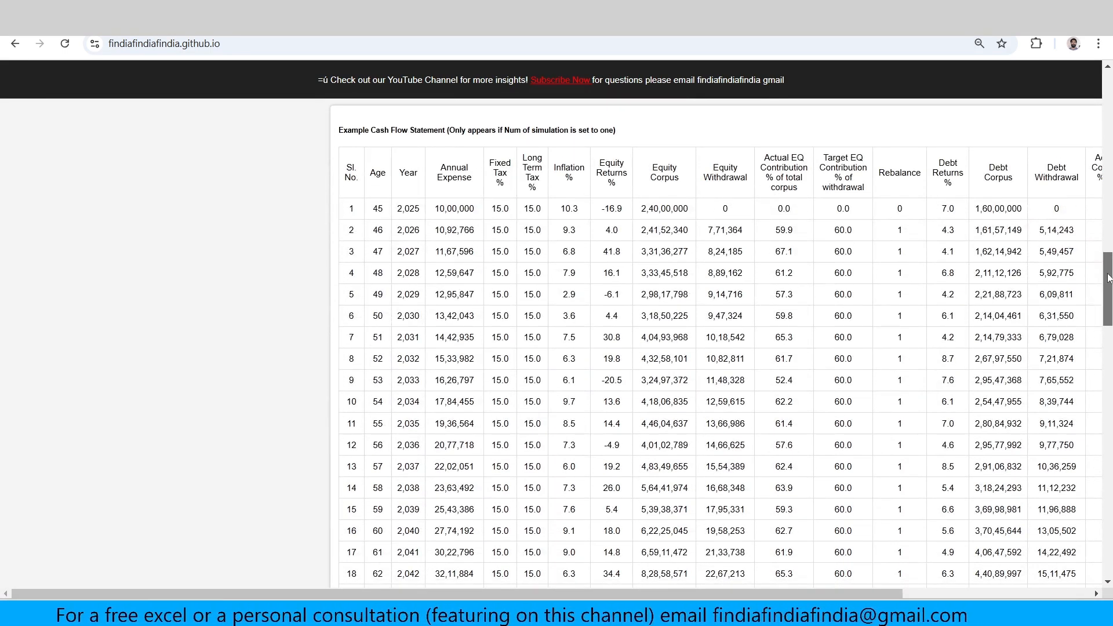
{"action": "scroll", "scroll_direction": "right", "scroll_amount": 3}
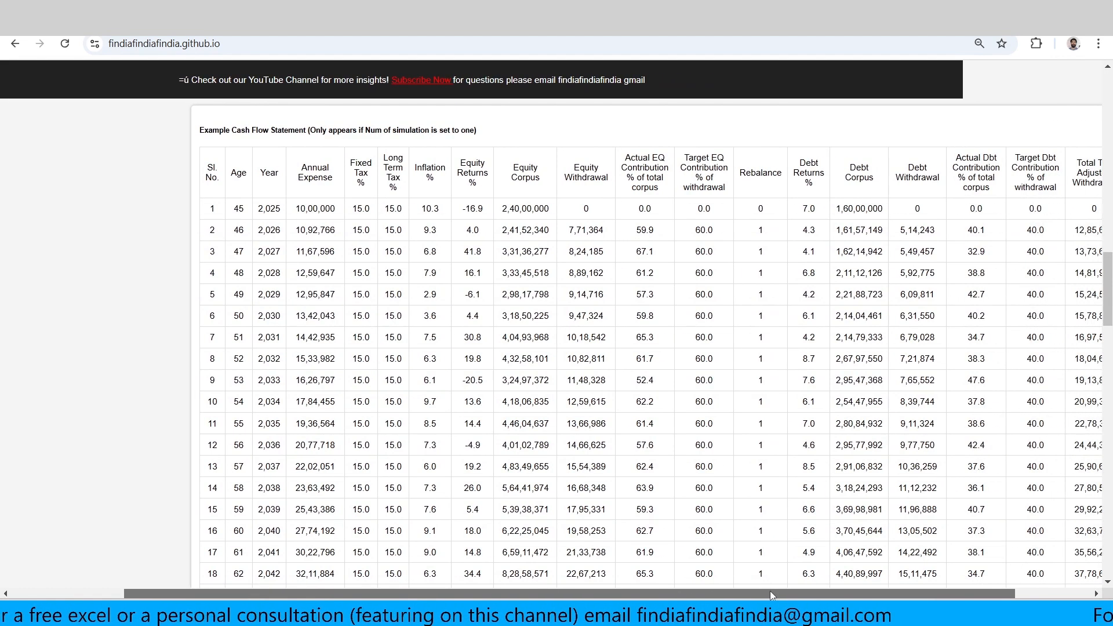
{"action": "scroll", "scroll_direction": "up", "scroll_amount": 3}
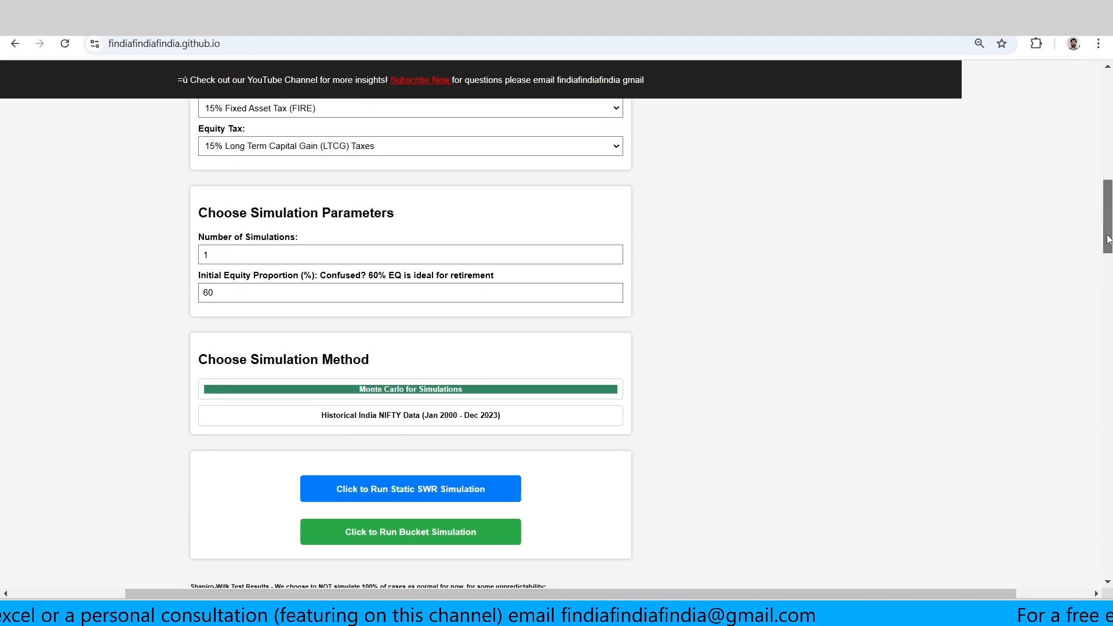
{"action": "scroll", "scroll_direction": "down", "scroll_amount": 3}
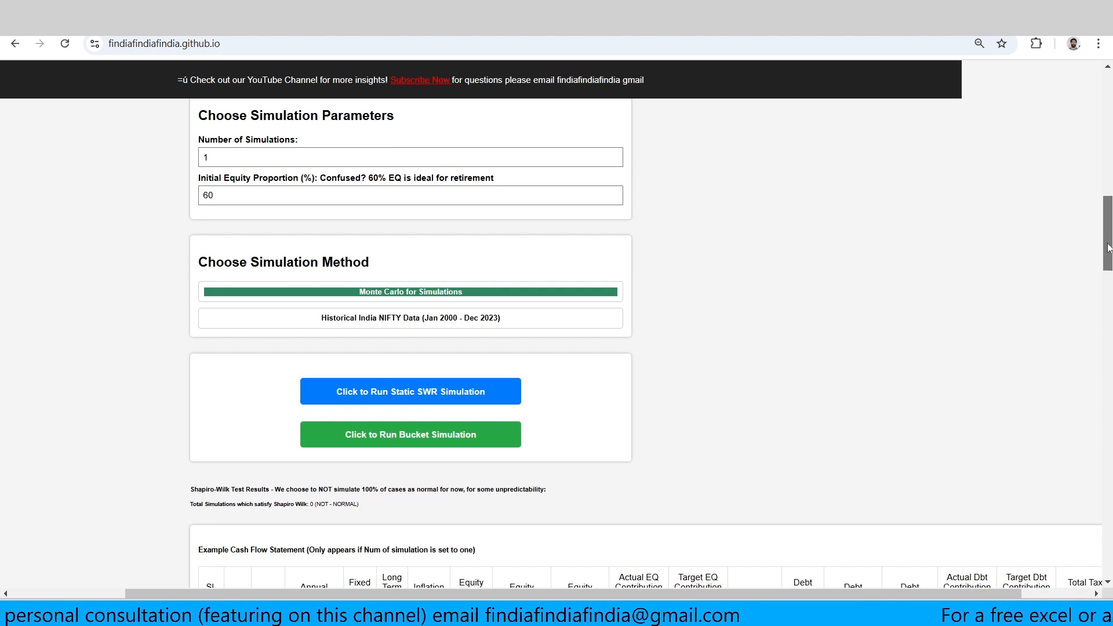
{"action": "scroll", "scroll_direction": "down", "scroll_amount": 3}
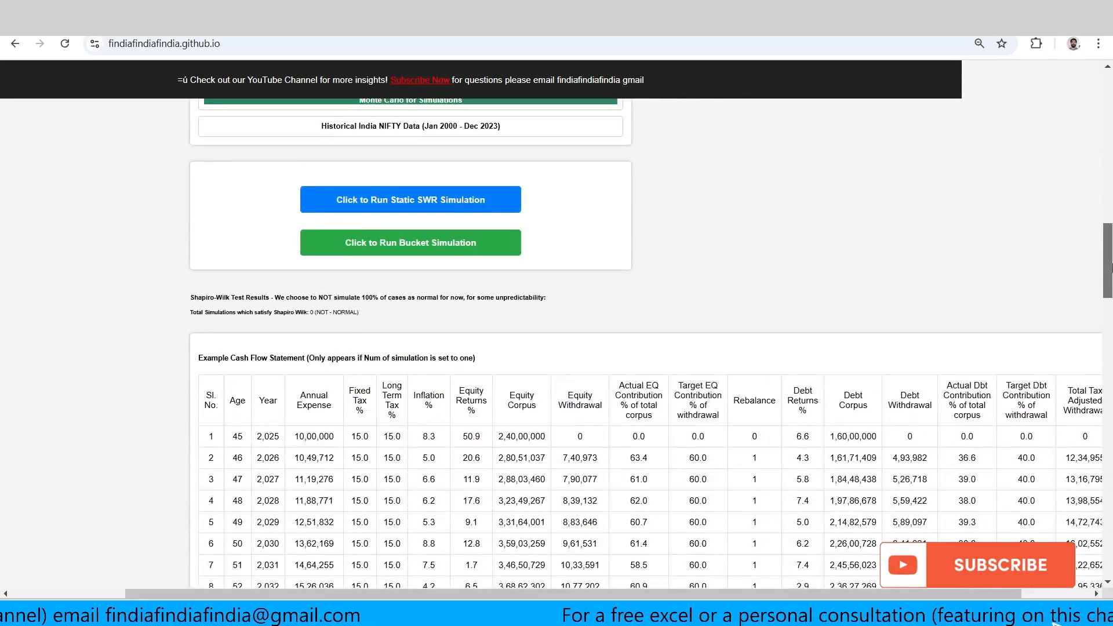
{"action": "scroll", "scroll_direction": "down", "scroll_amount": 3}
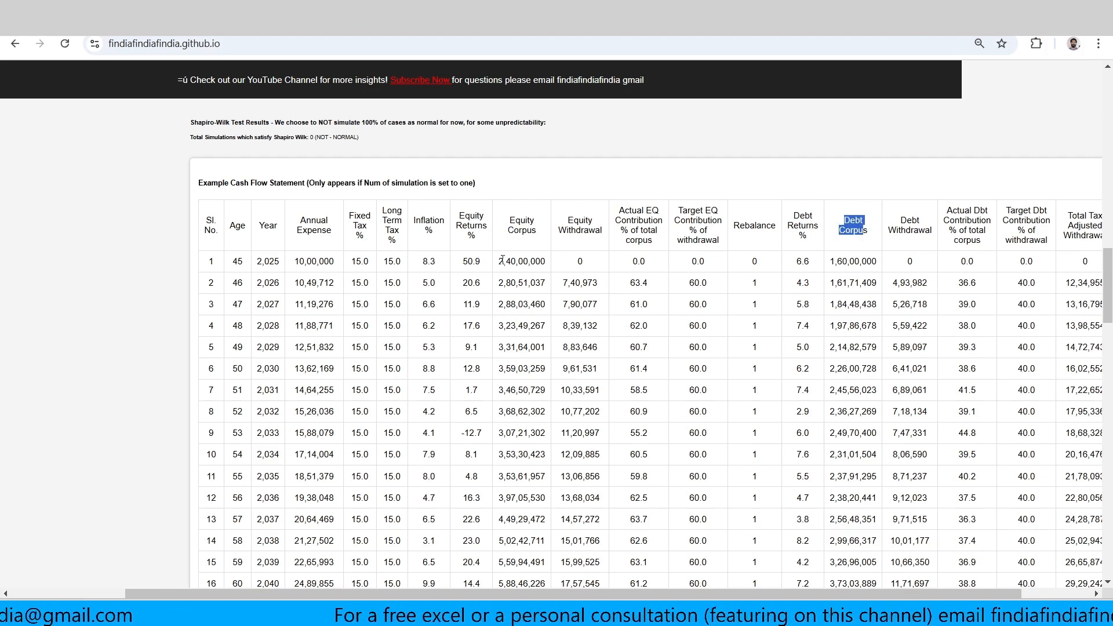
Highlight the starting equity corpus and first-year long term tax rate values.
{"action": "double_click", "coordinate": [521, 261]}
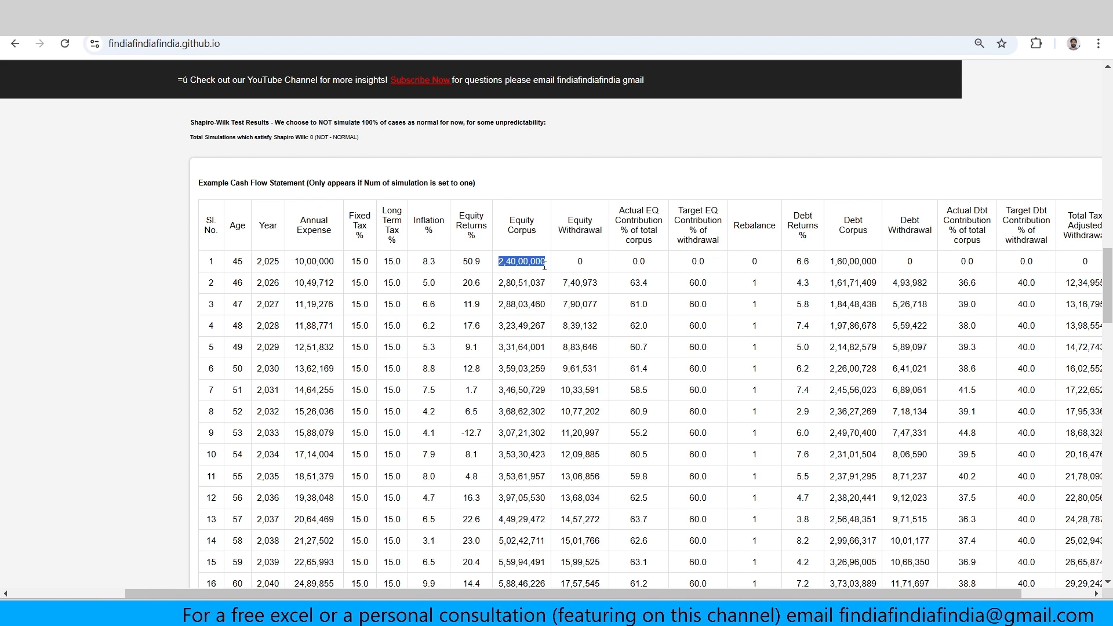
{"action": "mouse_move", "coordinate": [824, 268]}
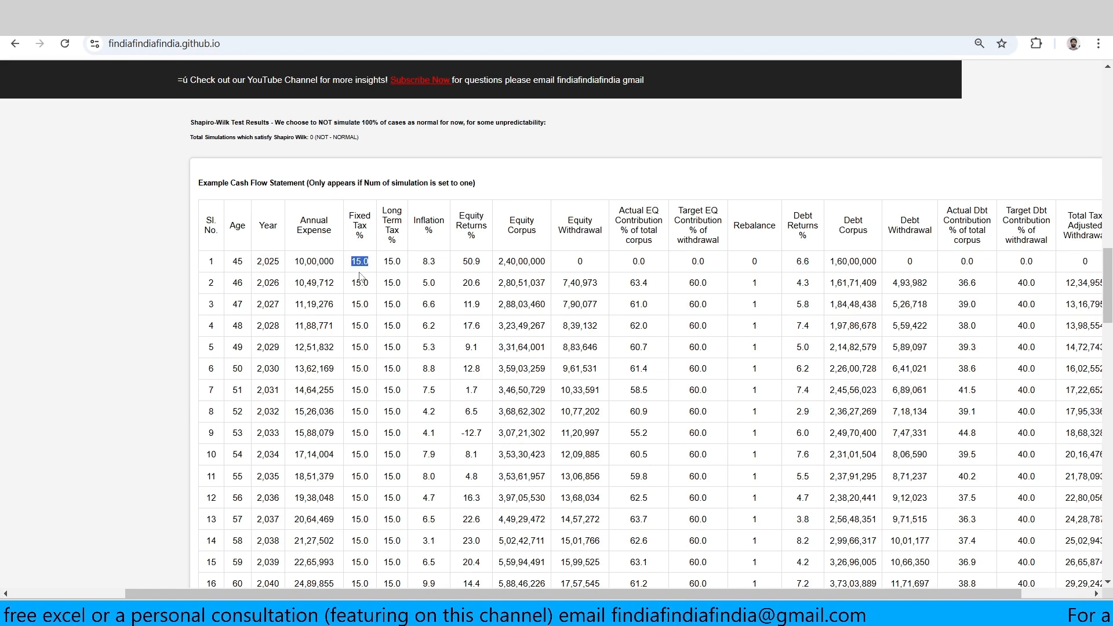
{"action": "left_click", "coordinate": [391, 260]}
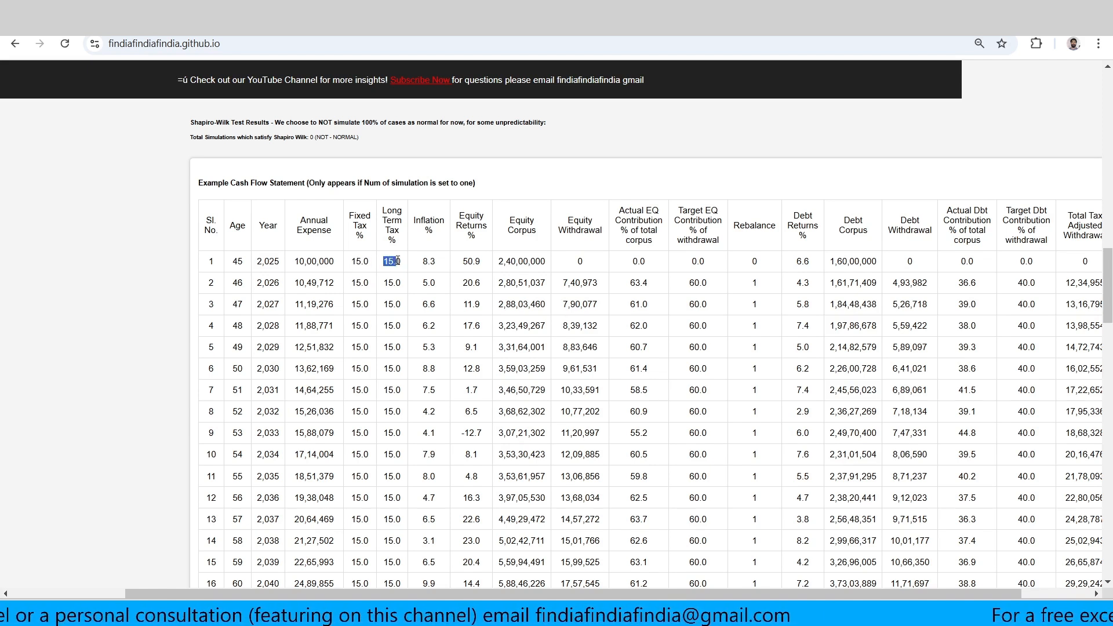
{"action": "left_click", "coordinate": [391, 283]}
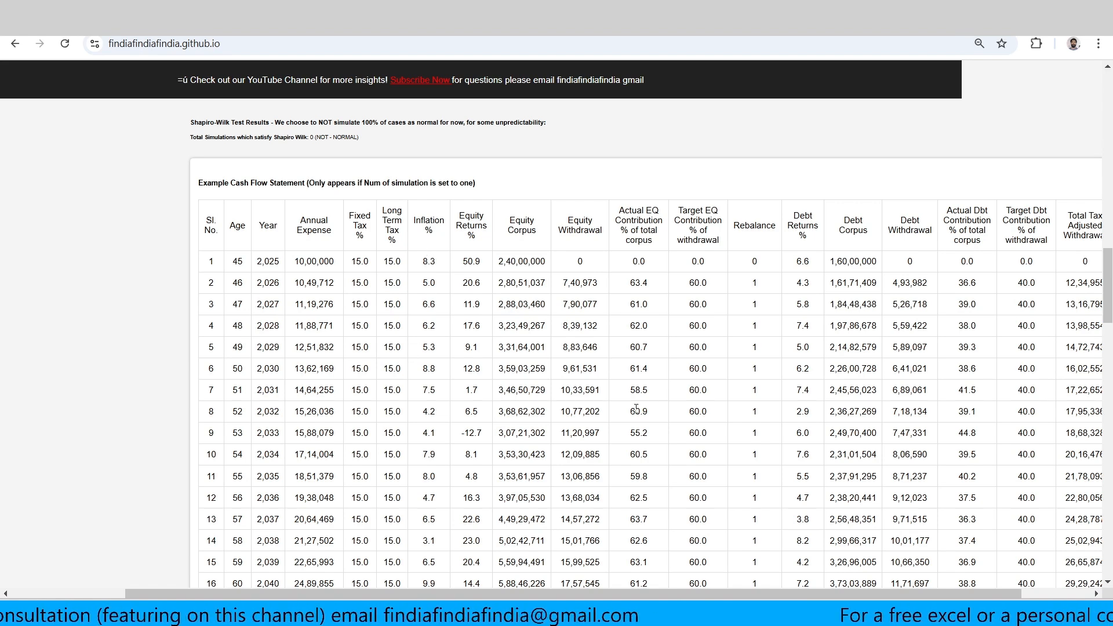
{"action": "scroll", "scroll_direction": "up", "scroll_amount": 3}
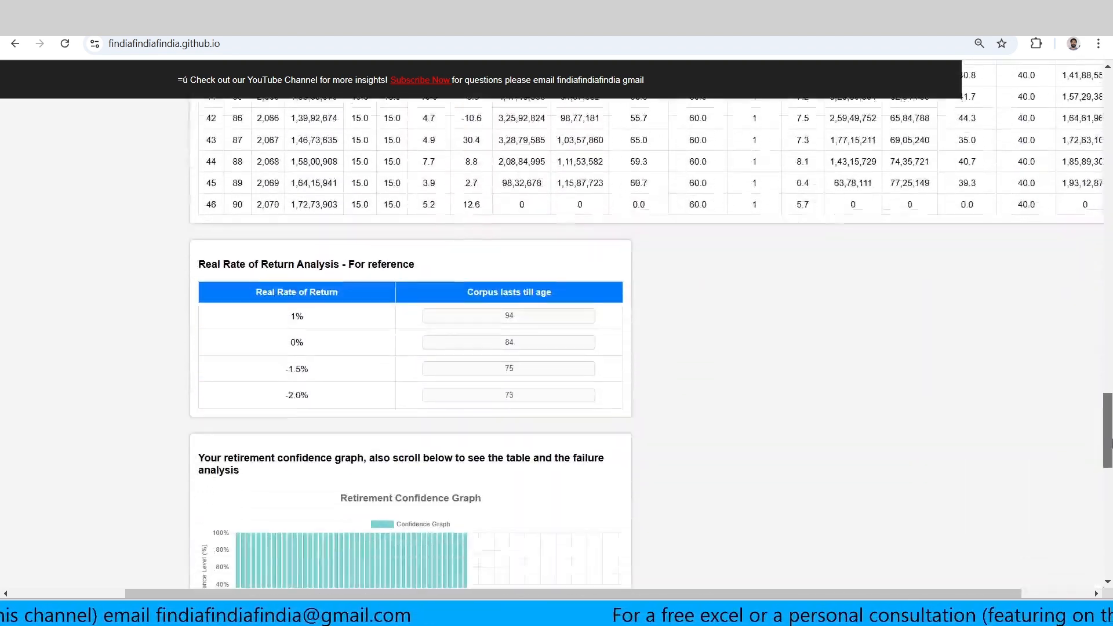
Scroll between the Real Rate of Return and confidence results to see how long the corpus lasts.
{"action": "scroll", "scroll_direction": "down", "scroll_amount": 3}
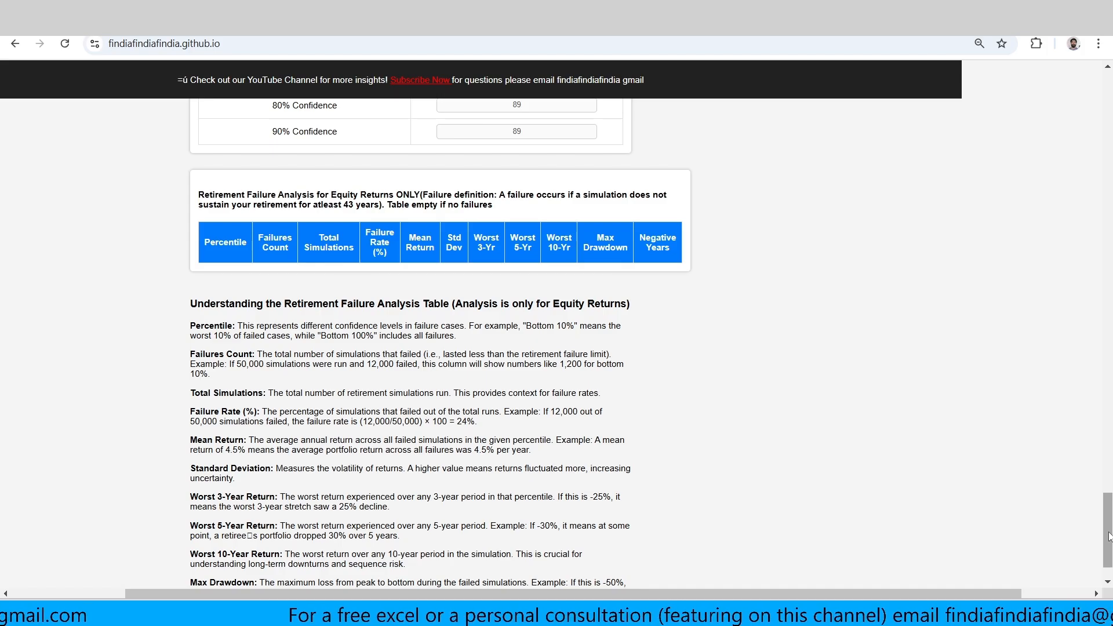
{"action": "scroll", "scroll_direction": "up", "scroll_amount": 3}
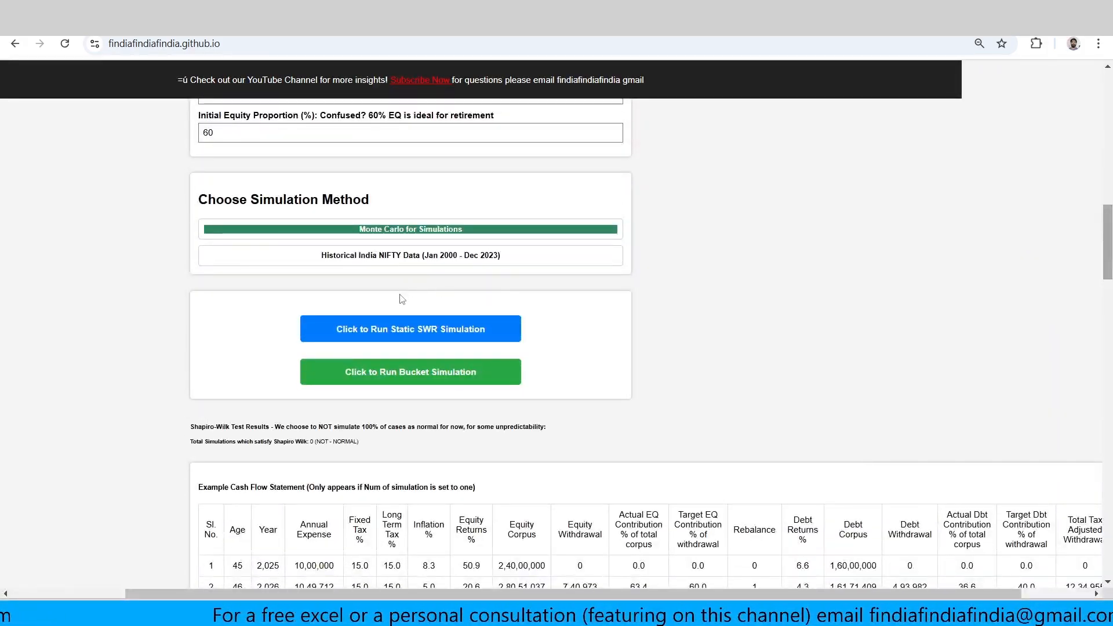
{"action": "scroll", "scroll_direction": "down", "scroll_amount": 3}
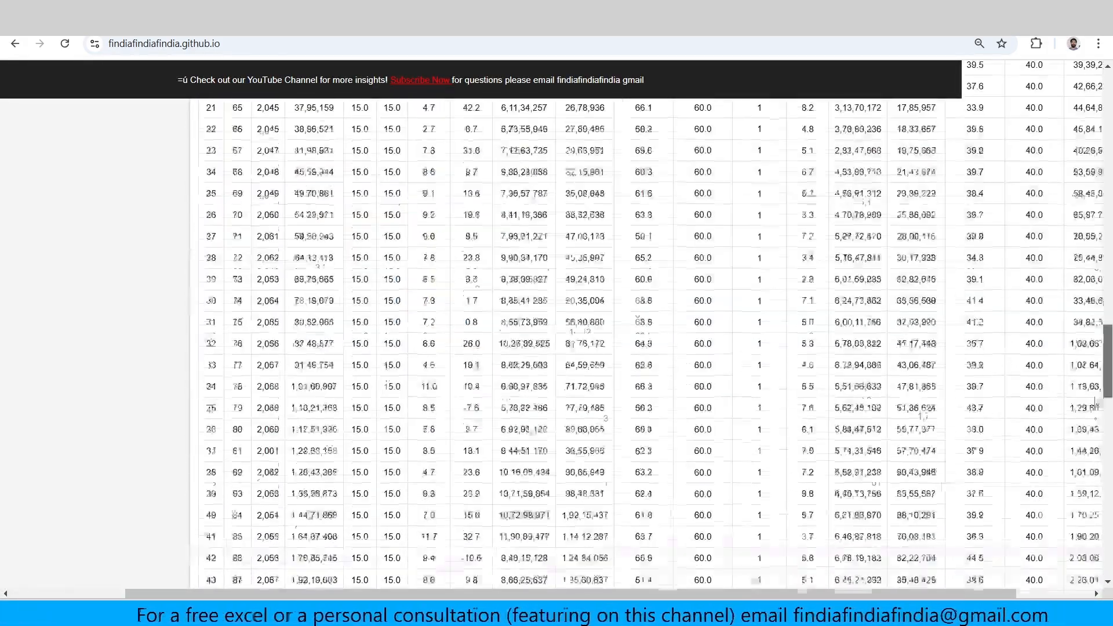
{"action": "scroll", "scroll_direction": "up", "scroll_amount": 3}
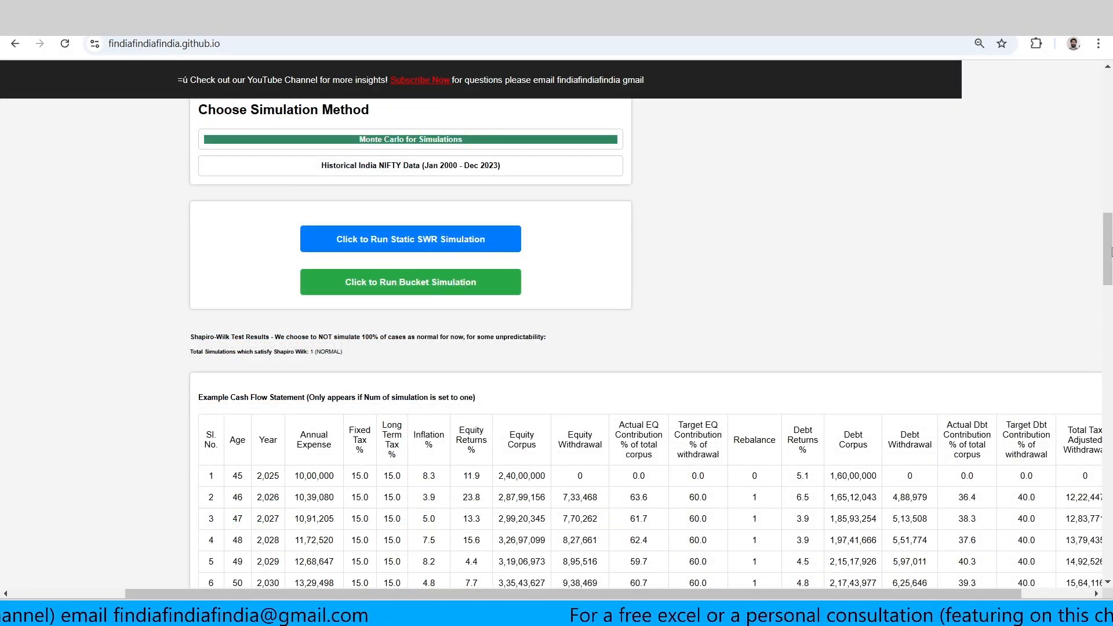
{"action": "scroll", "scroll_direction": "down", "scroll_amount": 3}
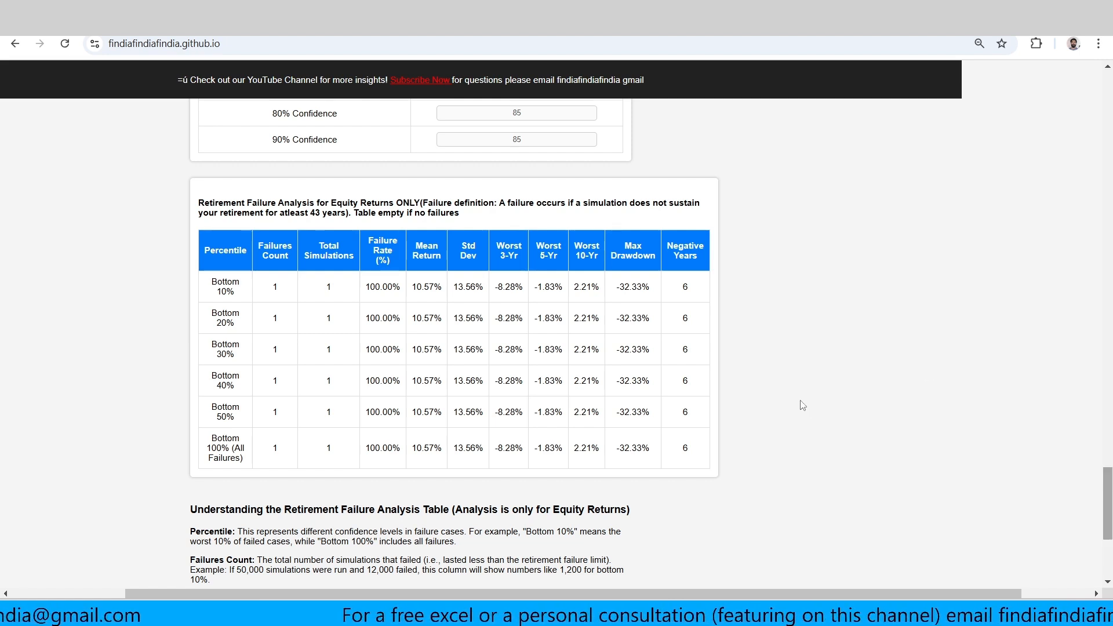
{"action": "mouse_move", "coordinate": [766, 428]}
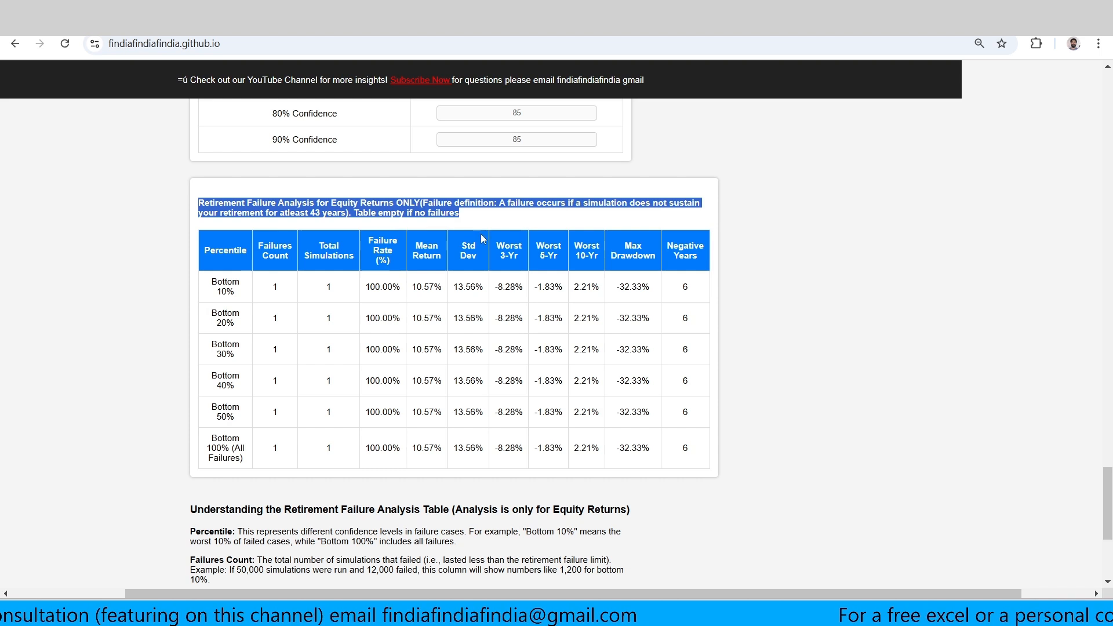
{"action": "left_click", "coordinate": [497, 217]}
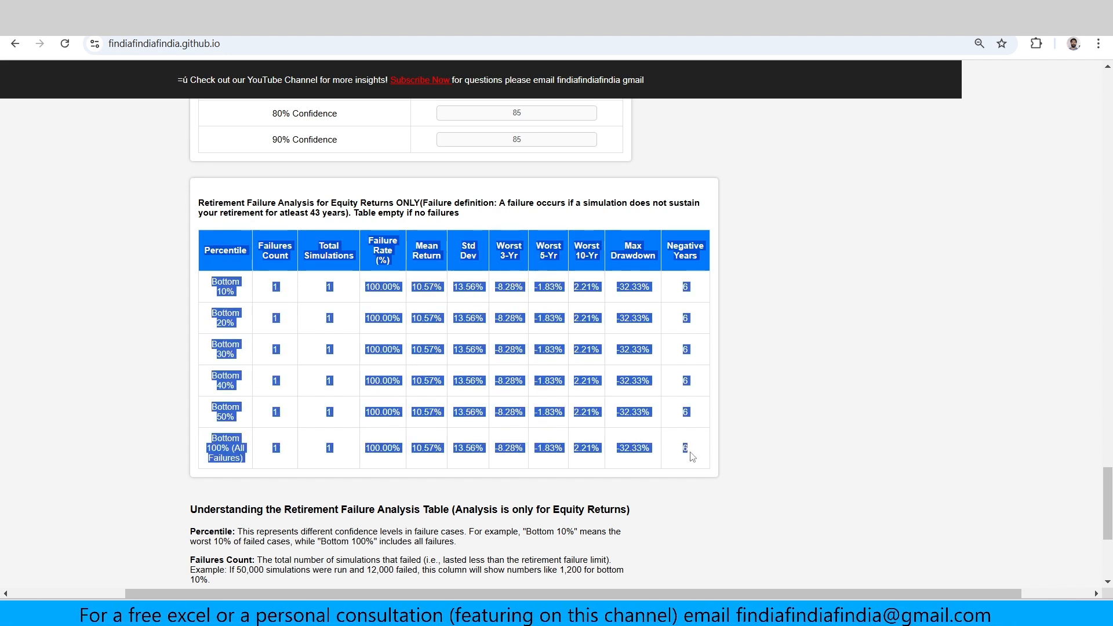
{"action": "left_click", "coordinate": [699, 358]}
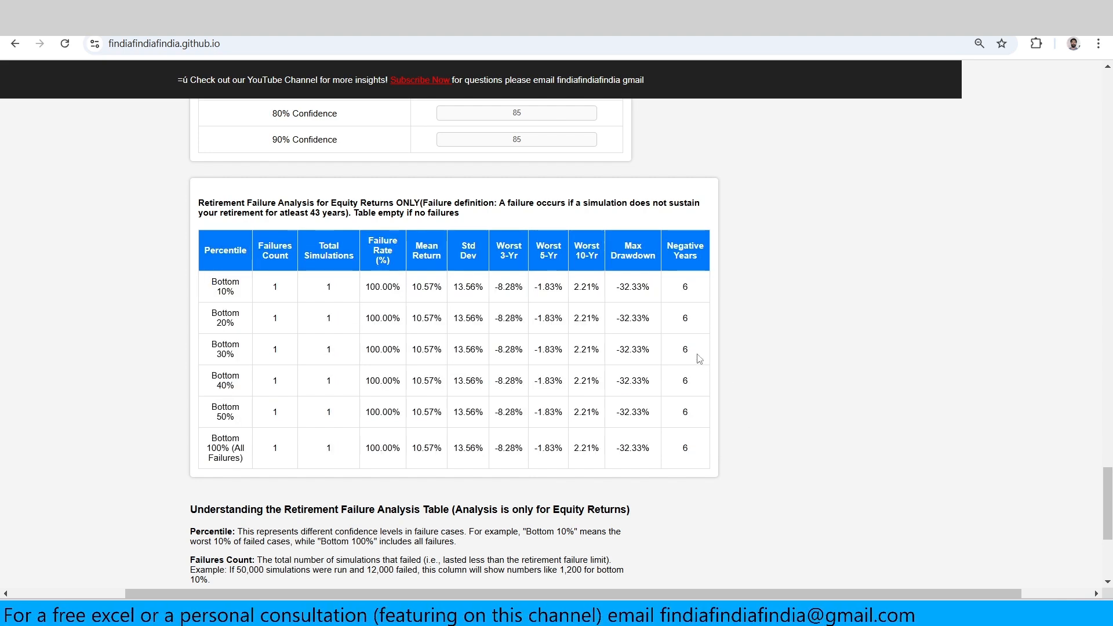
{"action": "scroll", "scroll_direction": "down", "scroll_amount": 3}
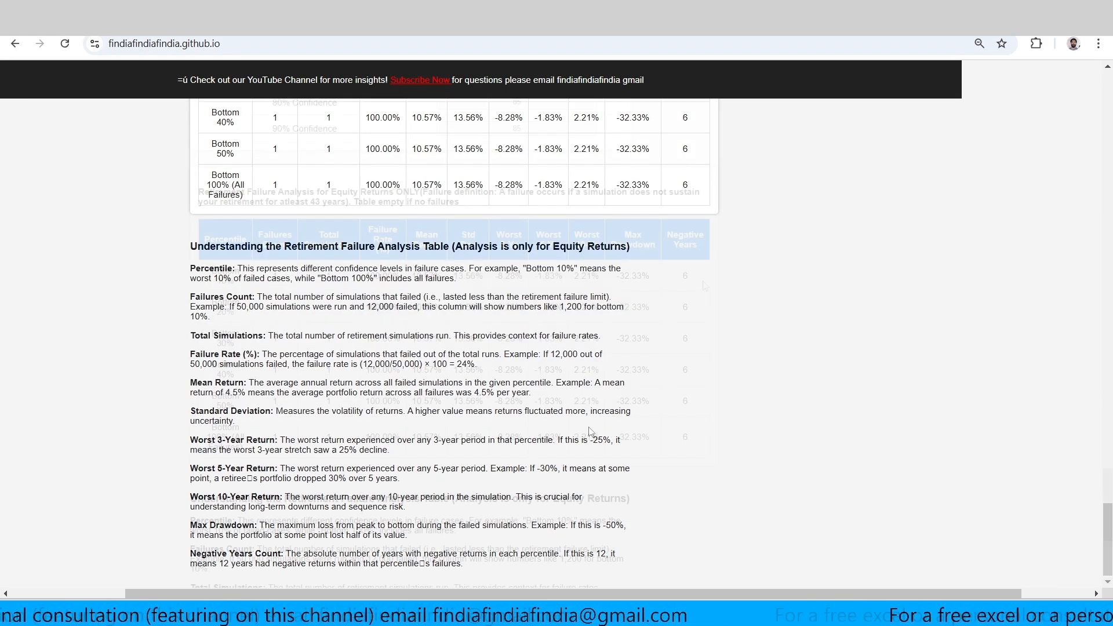
{"action": "scroll", "scroll_direction": "up", "scroll_amount": 3}
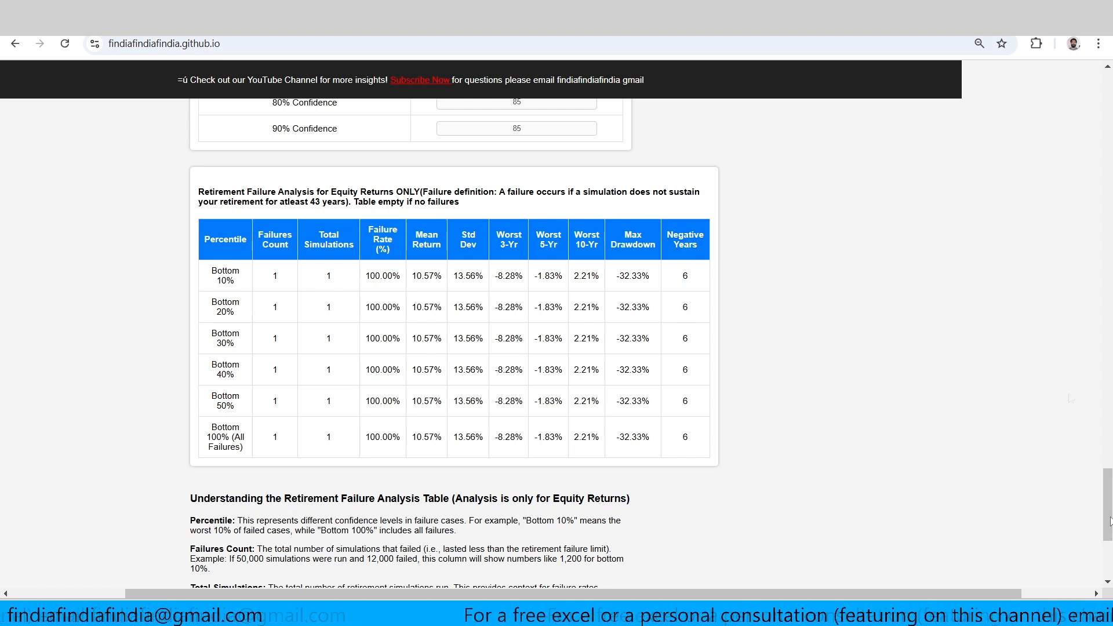
{"action": "scroll", "scroll_direction": "up", "scroll_amount": 3}
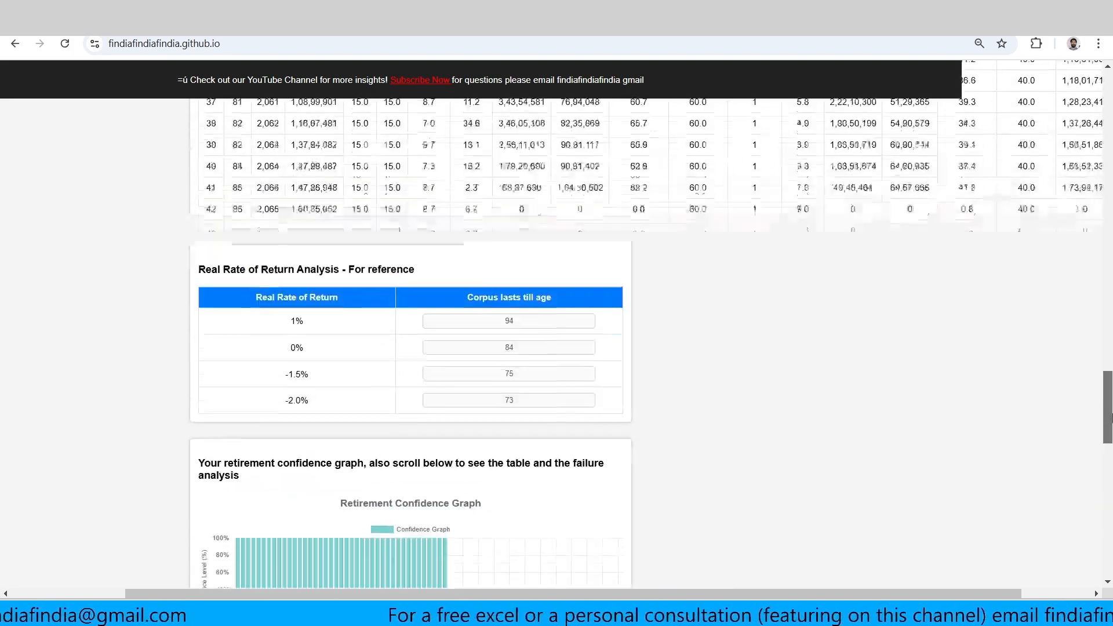
{"action": "scroll", "scroll_direction": "up", "scroll_amount": 3}
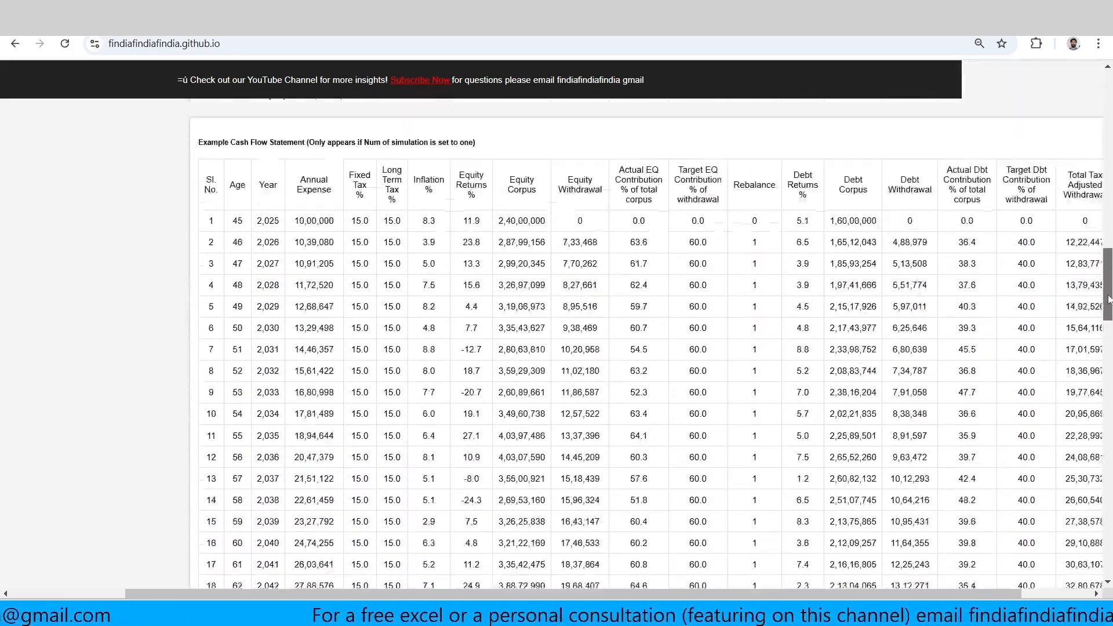
{"action": "scroll", "scroll_direction": "down", "scroll_amount": 3}
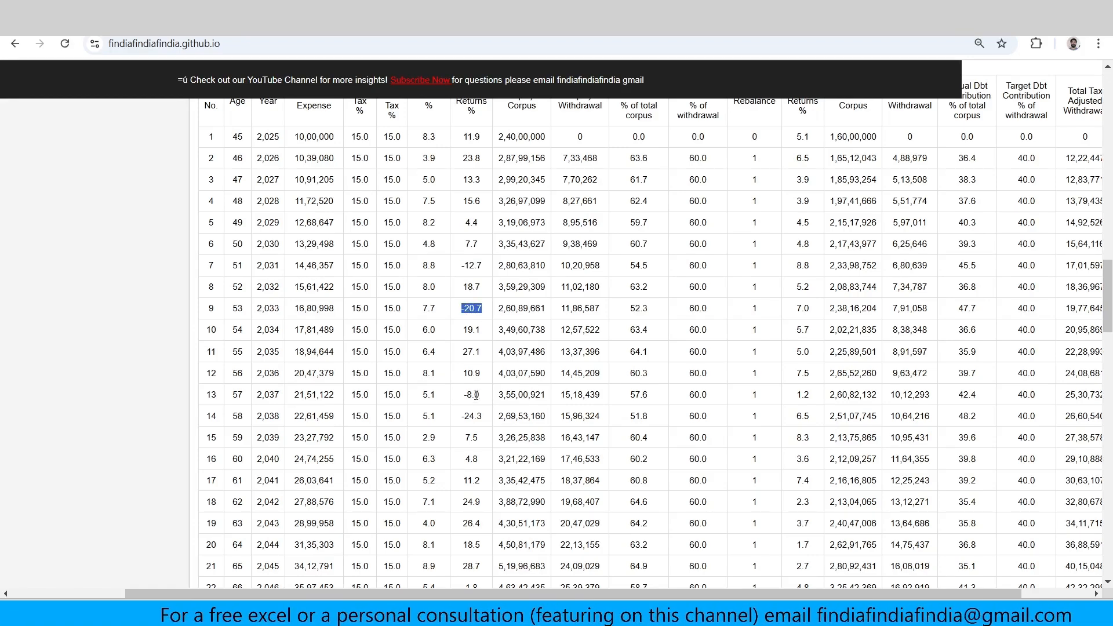
{"action": "scroll", "scroll_direction": "down", "scroll_amount": 3}
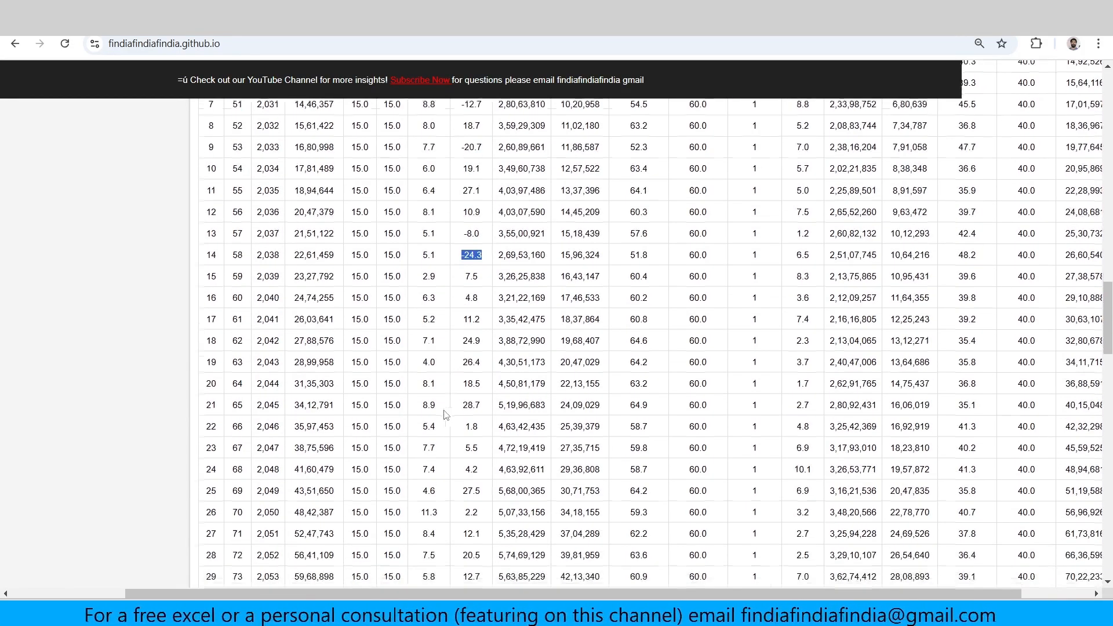
{"action": "scroll", "scroll_direction": "down", "scroll_amount": 3}
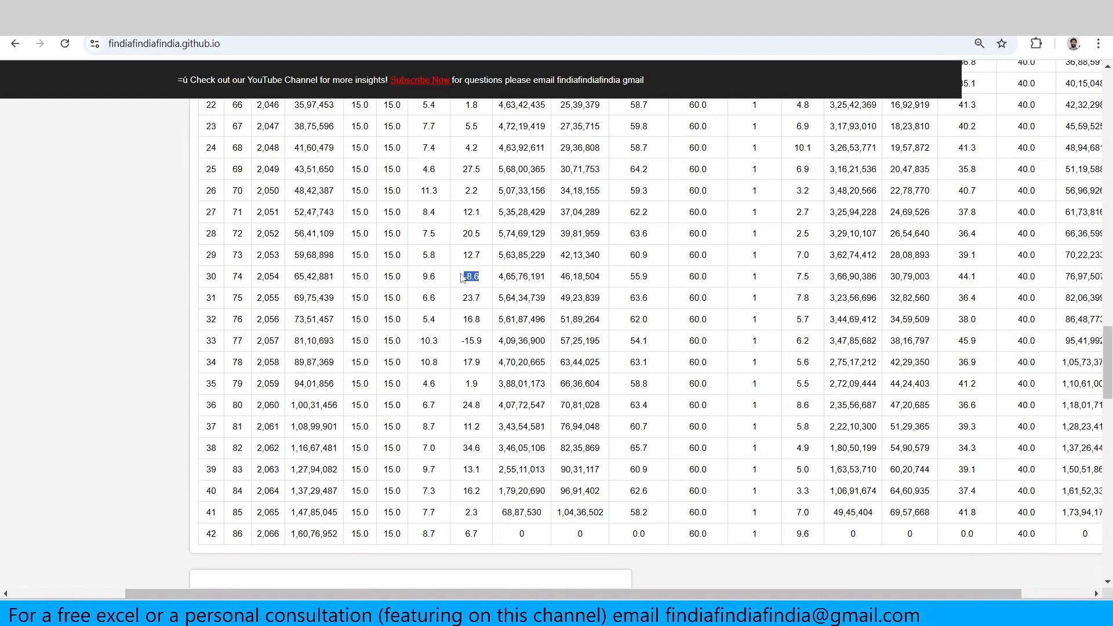
{"action": "left_click", "coordinate": [470, 341]}
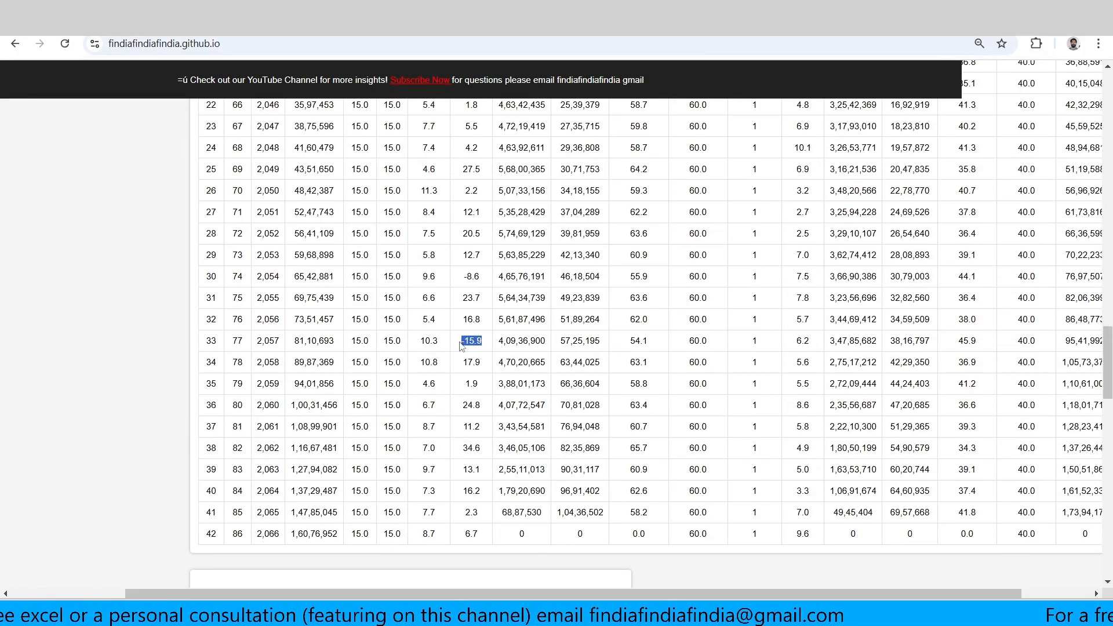
{"action": "scroll", "scroll_direction": "up", "scroll_amount": 3}
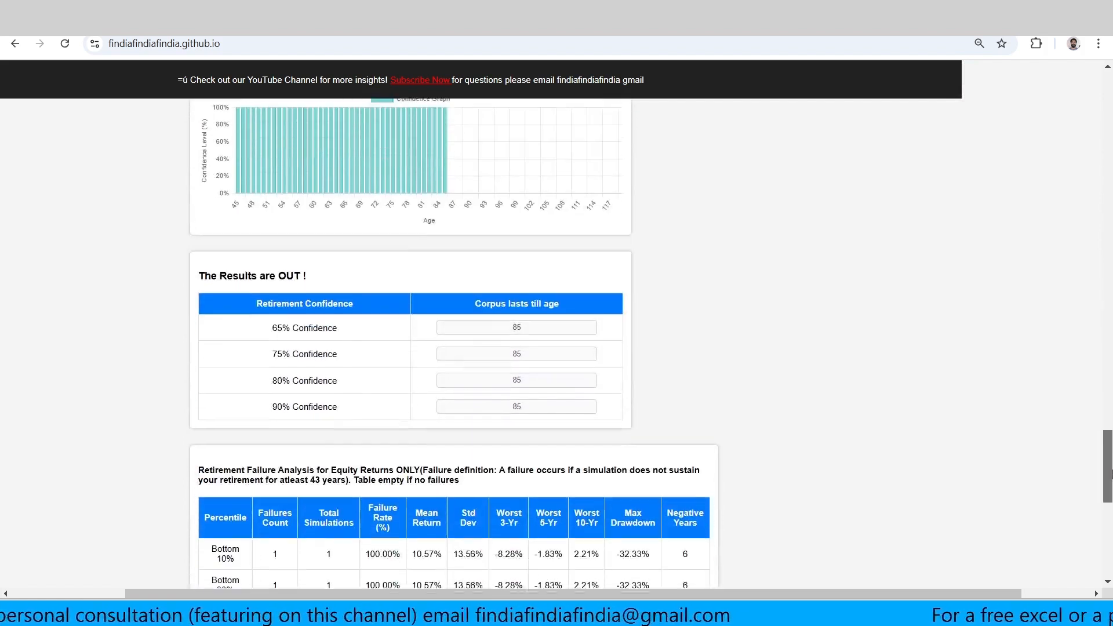
{"action": "scroll", "scroll_direction": "down", "scroll_amount": 3}
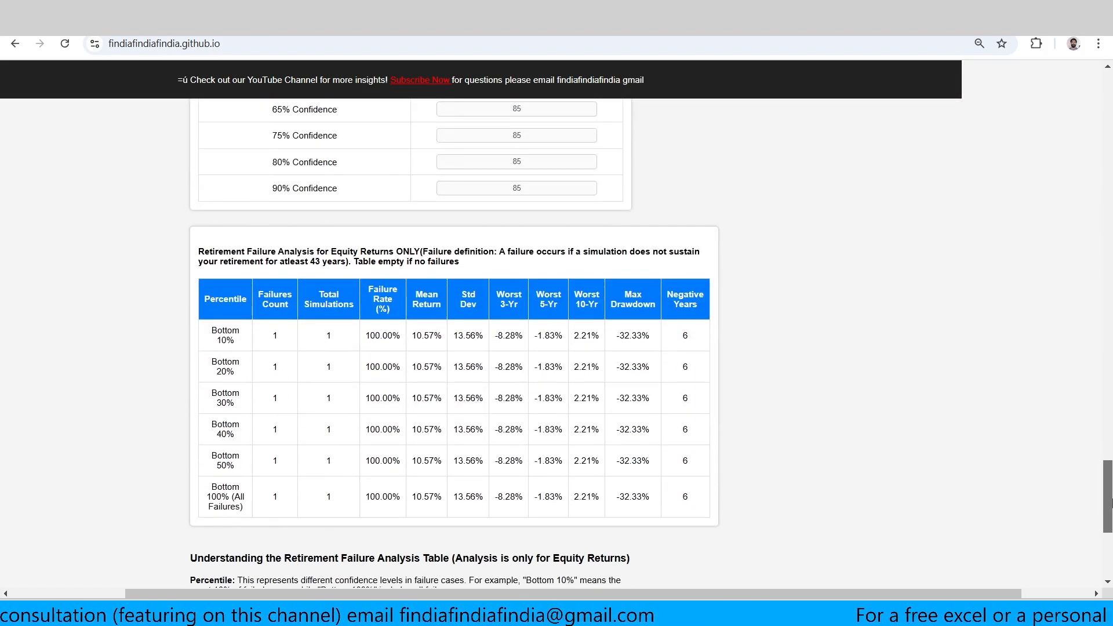
{"action": "double_click", "coordinate": [632, 335]}
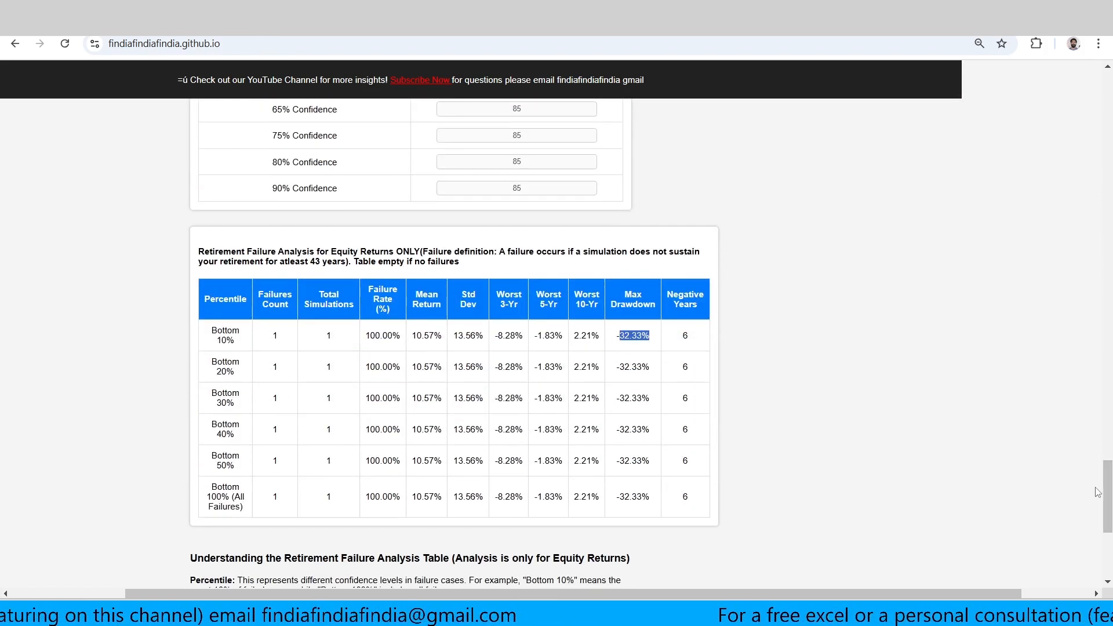
{"action": "scroll", "scroll_direction": "down", "scroll_amount": 3}
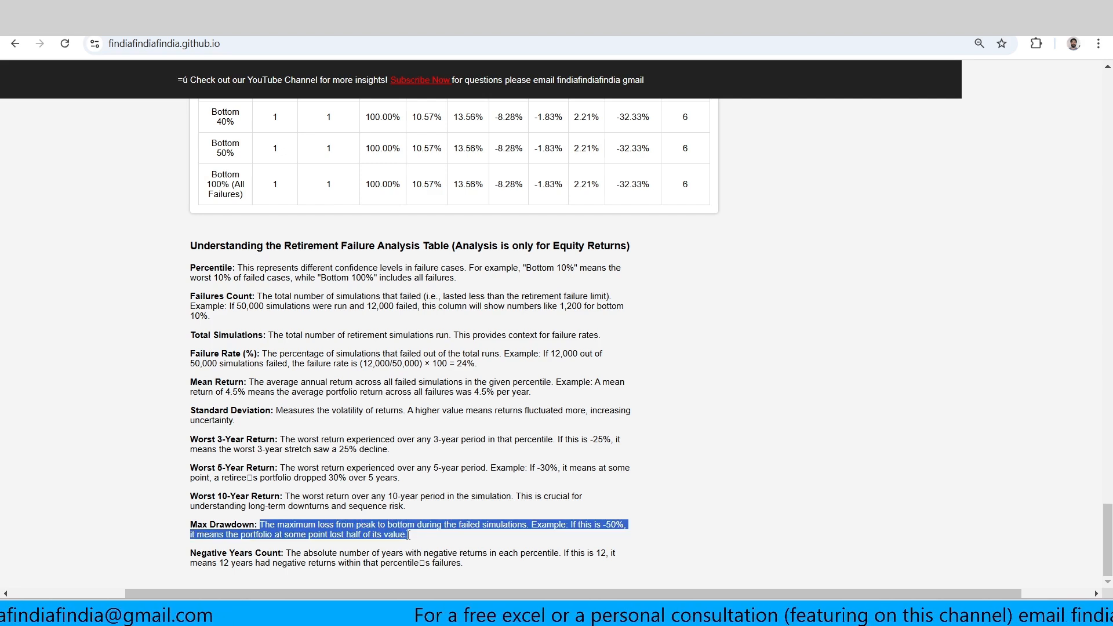
{"action": "left_click", "coordinate": [735, 554]}
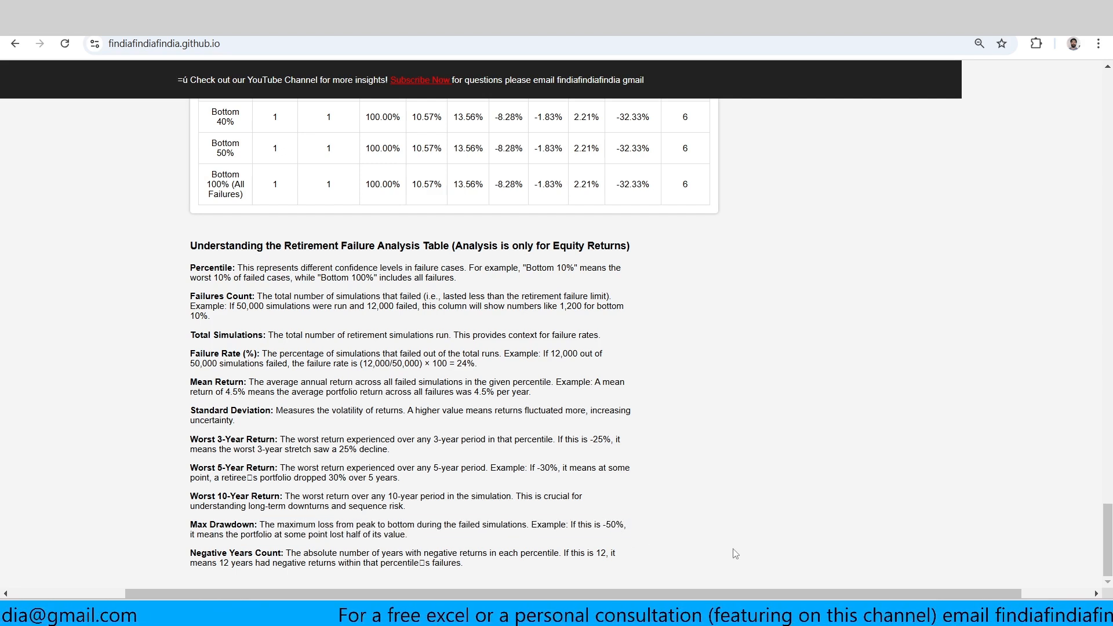
{"action": "mouse_move", "coordinate": [723, 543]}
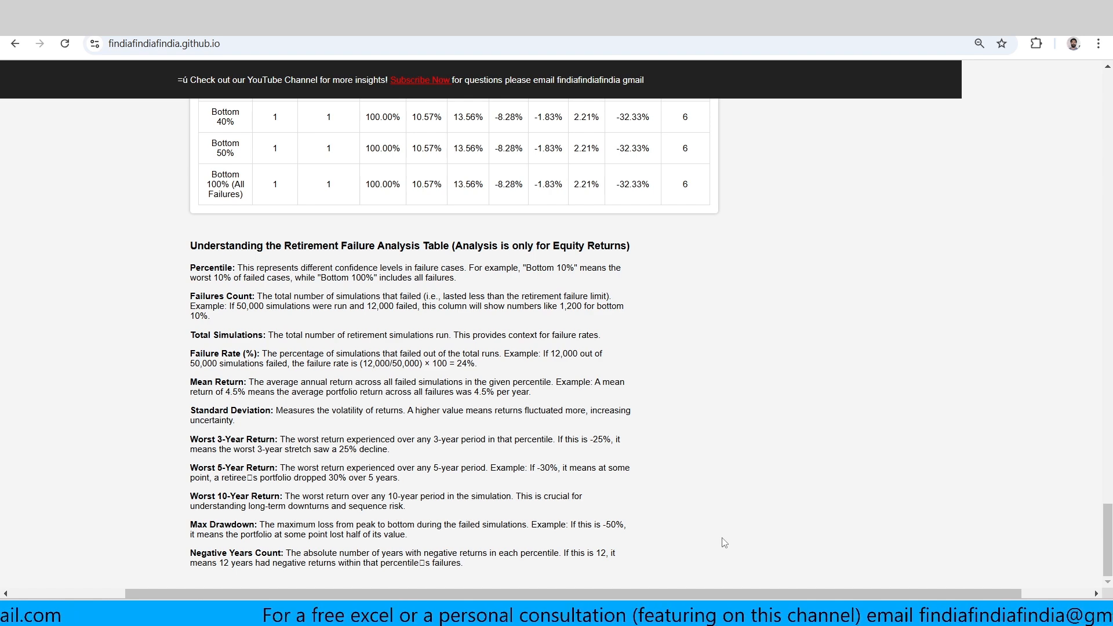
{"action": "scroll", "scroll_direction": "down", "scroll_amount": 3}
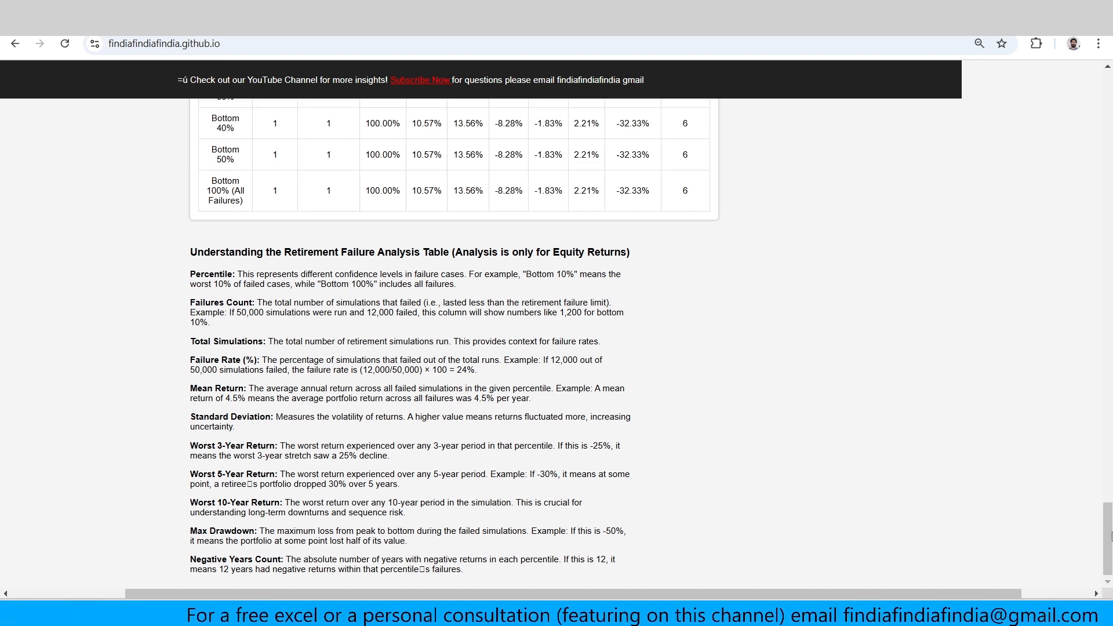
{"action": "scroll", "scroll_direction": "up", "scroll_amount": 3}
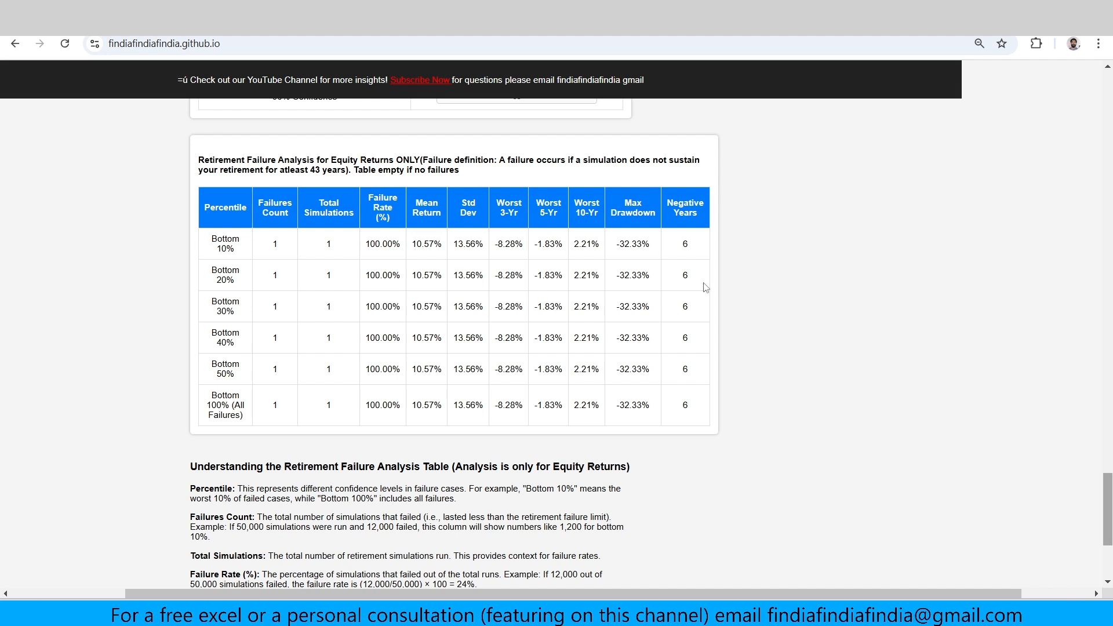
{"action": "double_click", "coordinate": [632, 243]}
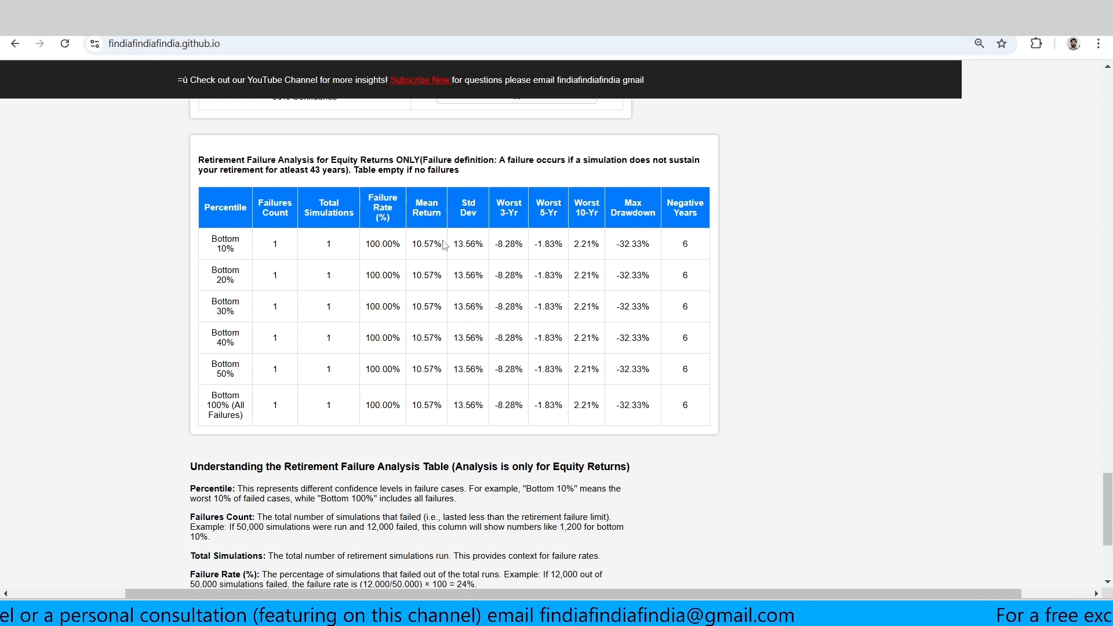
{"action": "double_click", "coordinate": [424, 244]}
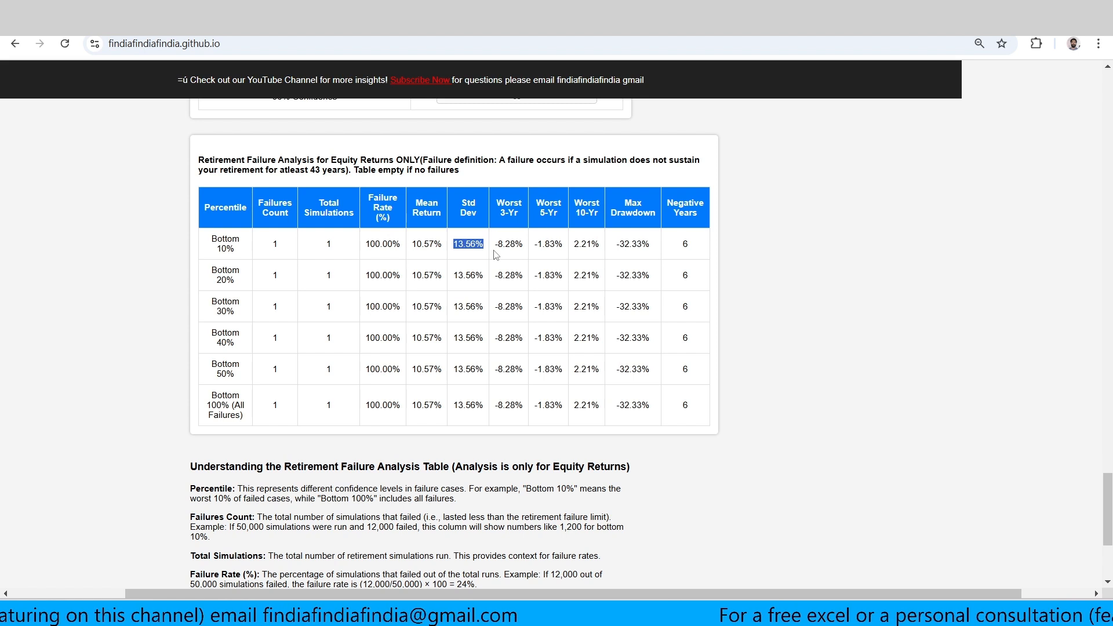
{"action": "mouse_move", "coordinate": [493, 258]}
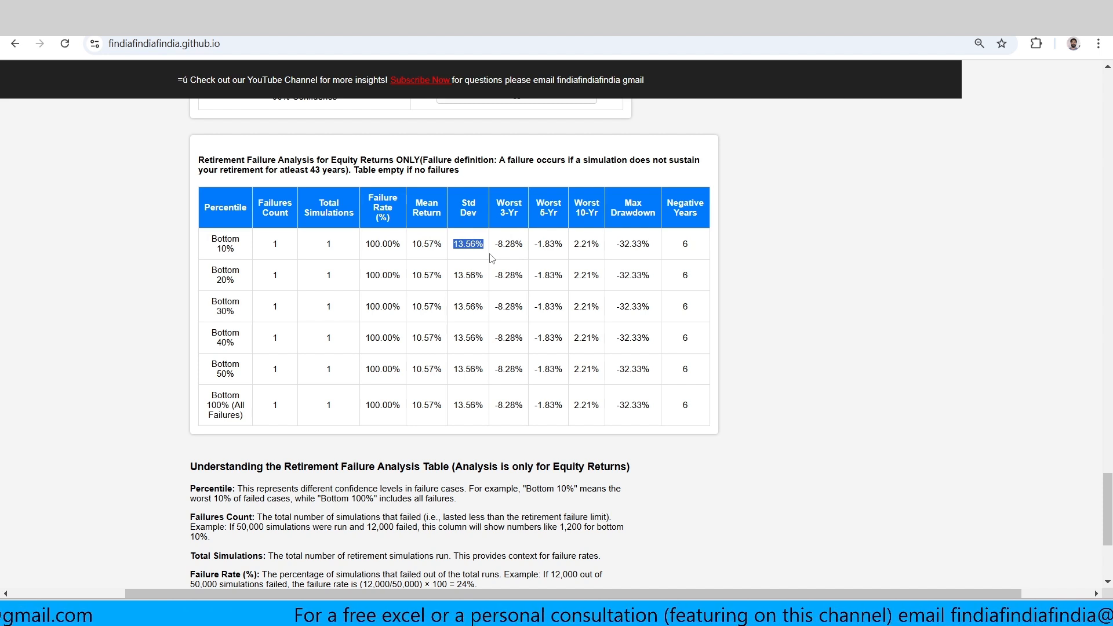
{"action": "mouse_move", "coordinate": [1043, 417]}
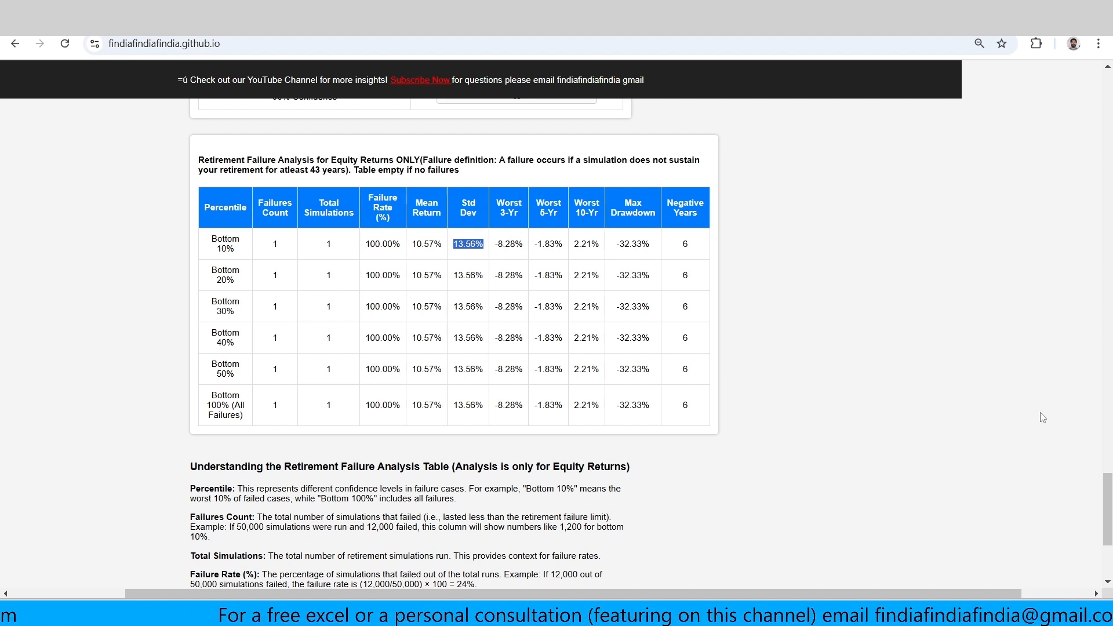
{"action": "scroll", "scroll_direction": "down", "scroll_amount": 3}
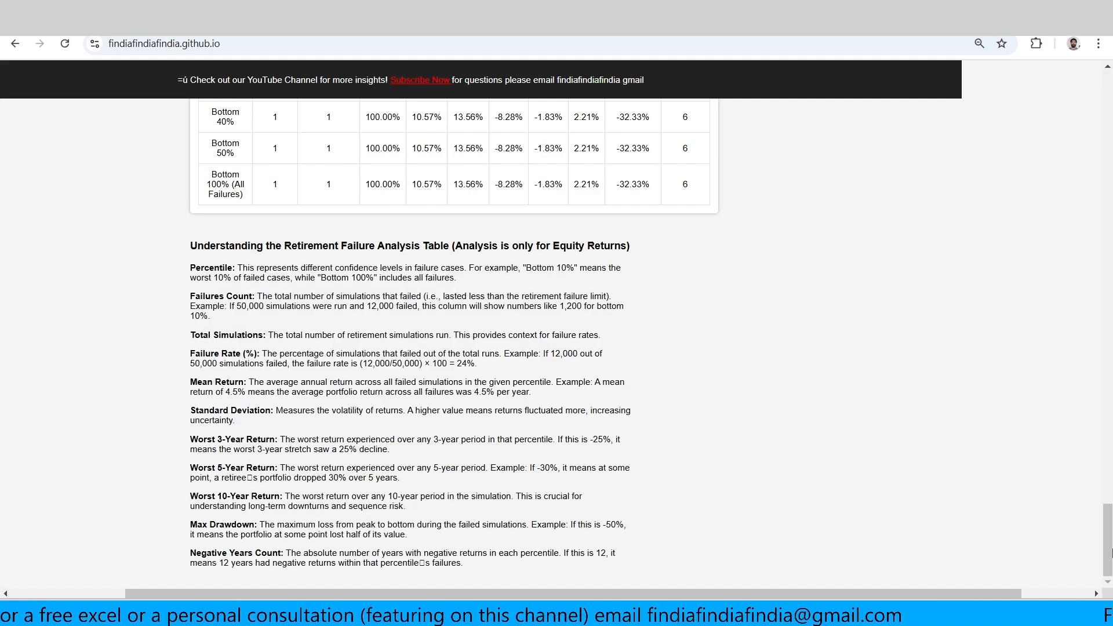
{"action": "scroll", "scroll_direction": "up", "scroll_amount": 3}
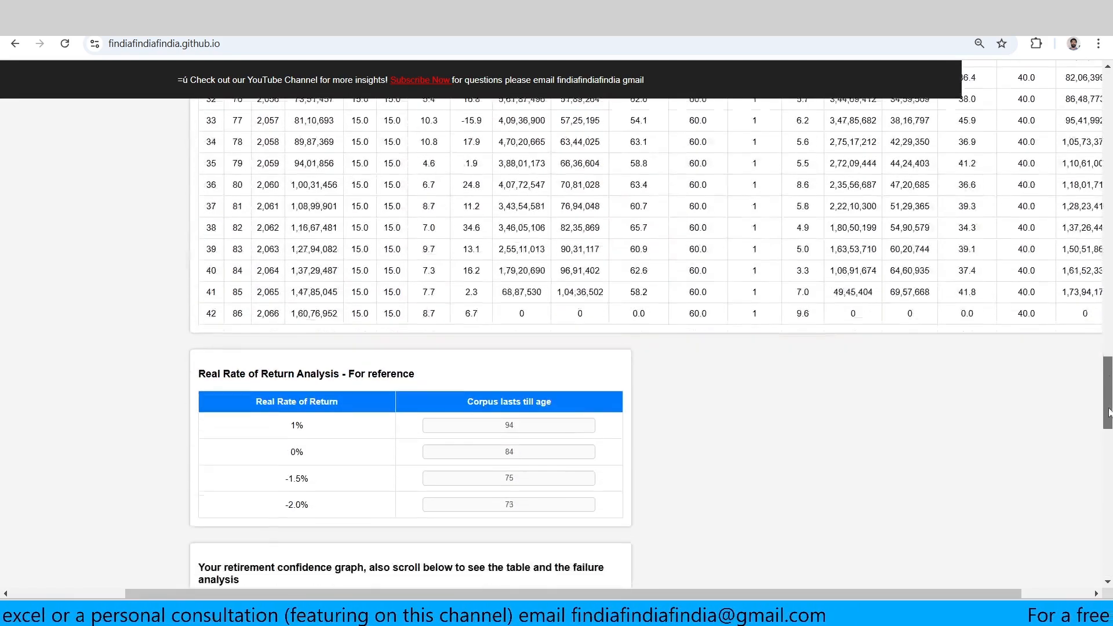
Enter 50000 simulations and confirm 60% initial equity and Monte Carlo are unchanged.
{"action": "scroll", "scroll_direction": "down", "scroll_amount": 3}
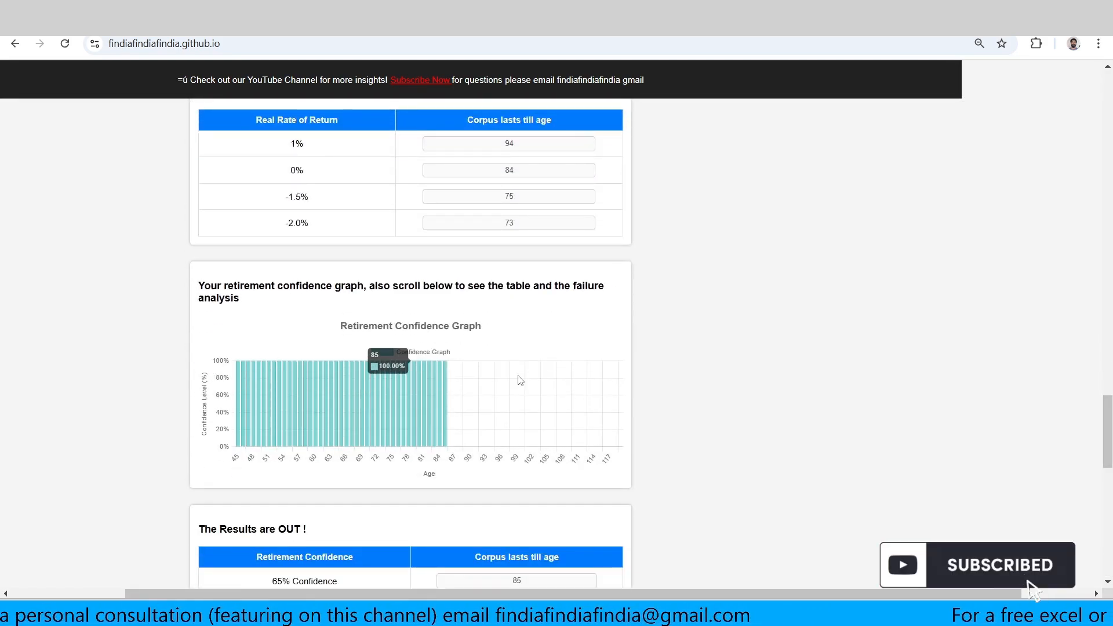
{"action": "scroll", "scroll_direction": "up", "scroll_amount": 3}
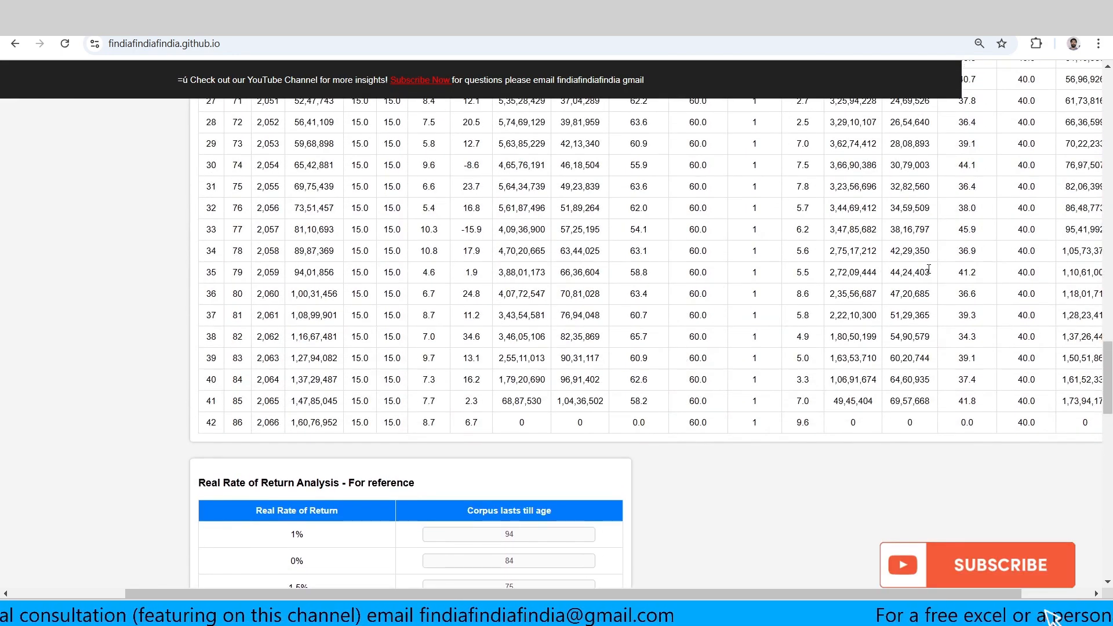
{"action": "scroll", "scroll_direction": "up", "scroll_amount": 3}
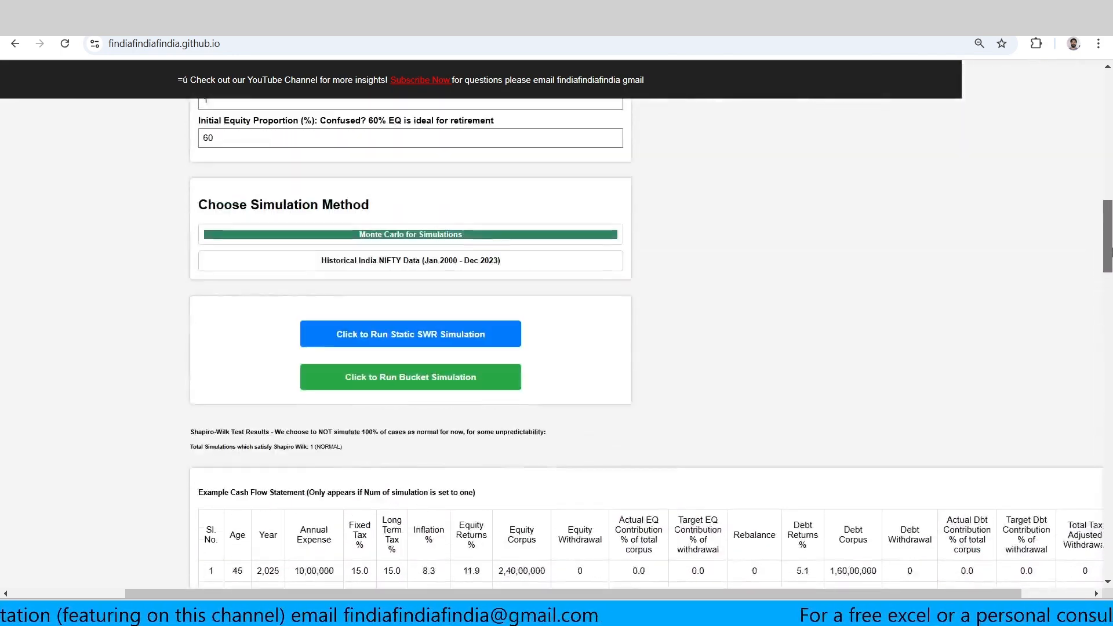
{"action": "scroll", "scroll_direction": "up", "scroll_amount": 3}
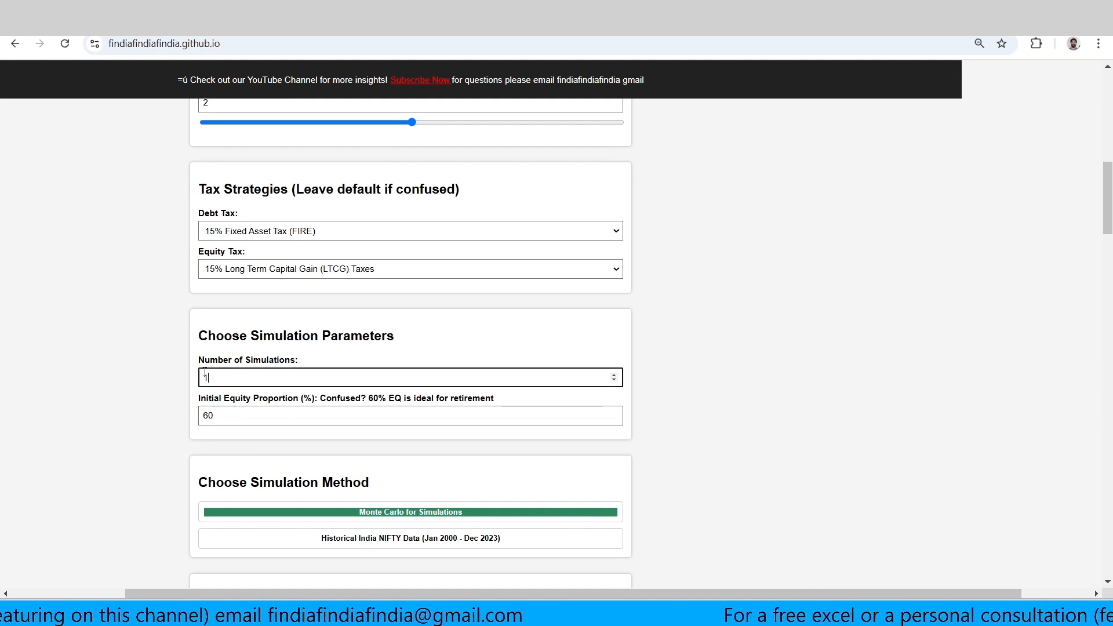
{"action": "type", "text": "50000"}
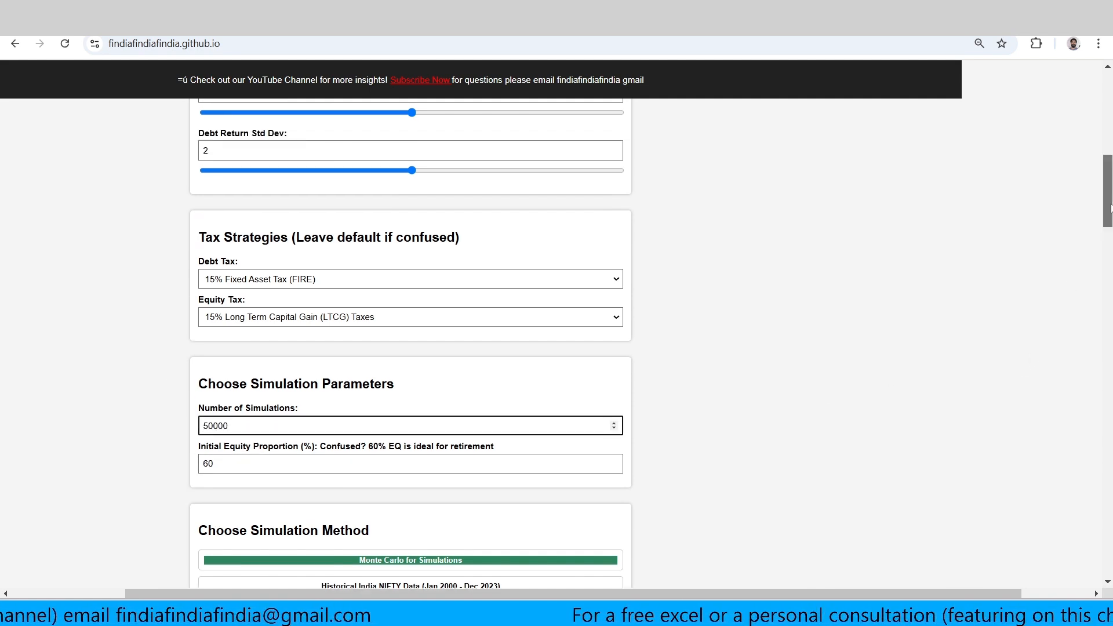
{"action": "scroll", "scroll_direction": "up", "scroll_amount": 3}
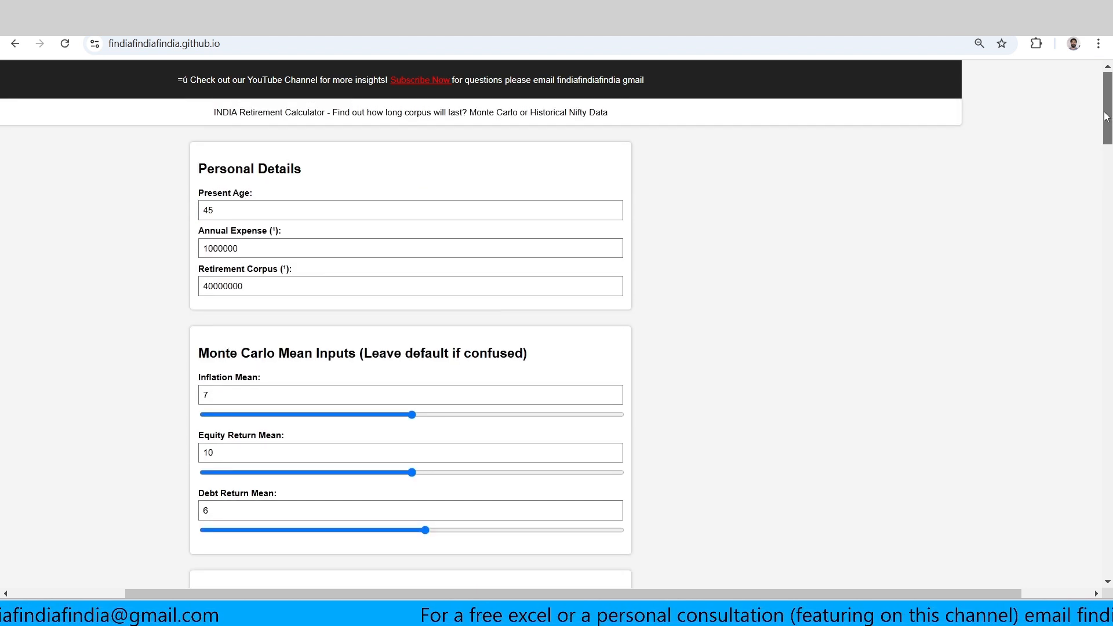
{"action": "scroll", "scroll_direction": "down", "scroll_amount": 3}
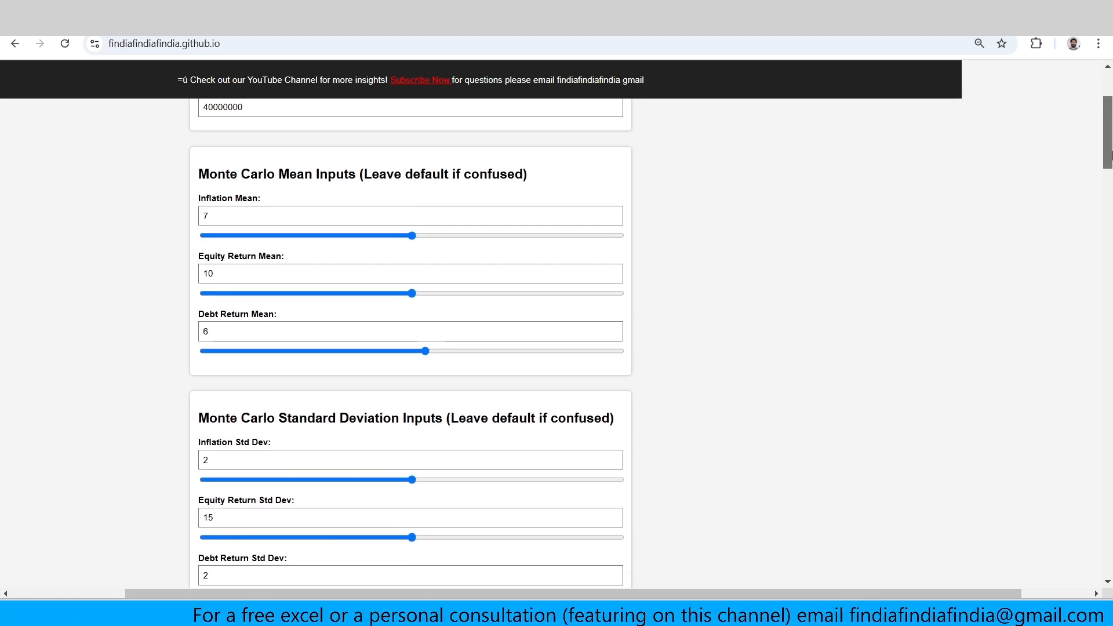
{"action": "scroll", "scroll_direction": "down", "scroll_amount": 3}
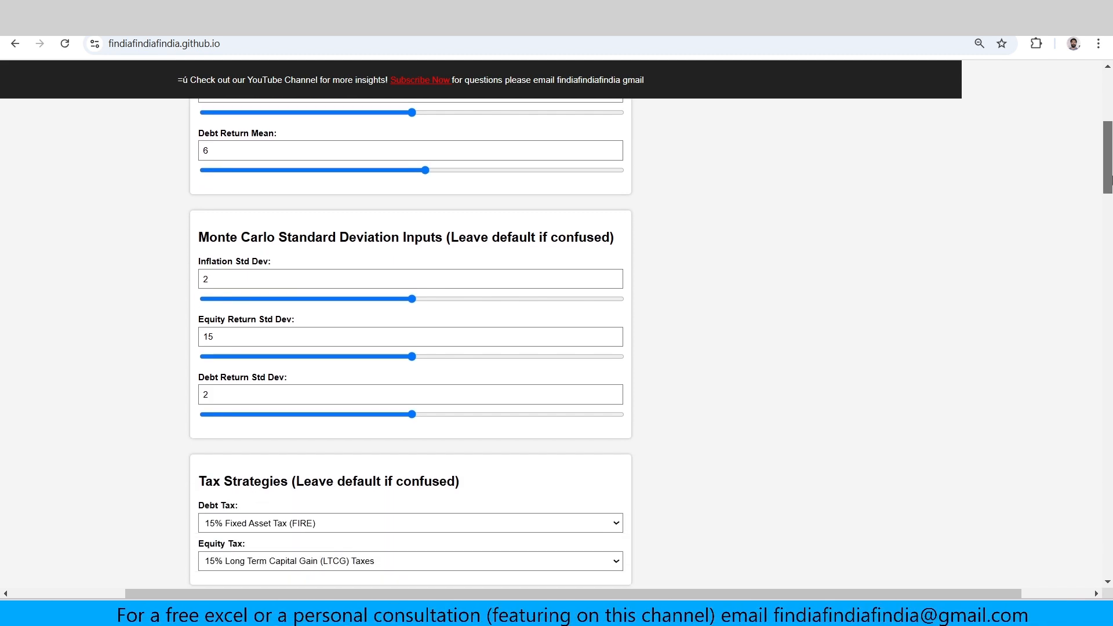
{"action": "scroll", "scroll_direction": "down", "scroll_amount": 3}
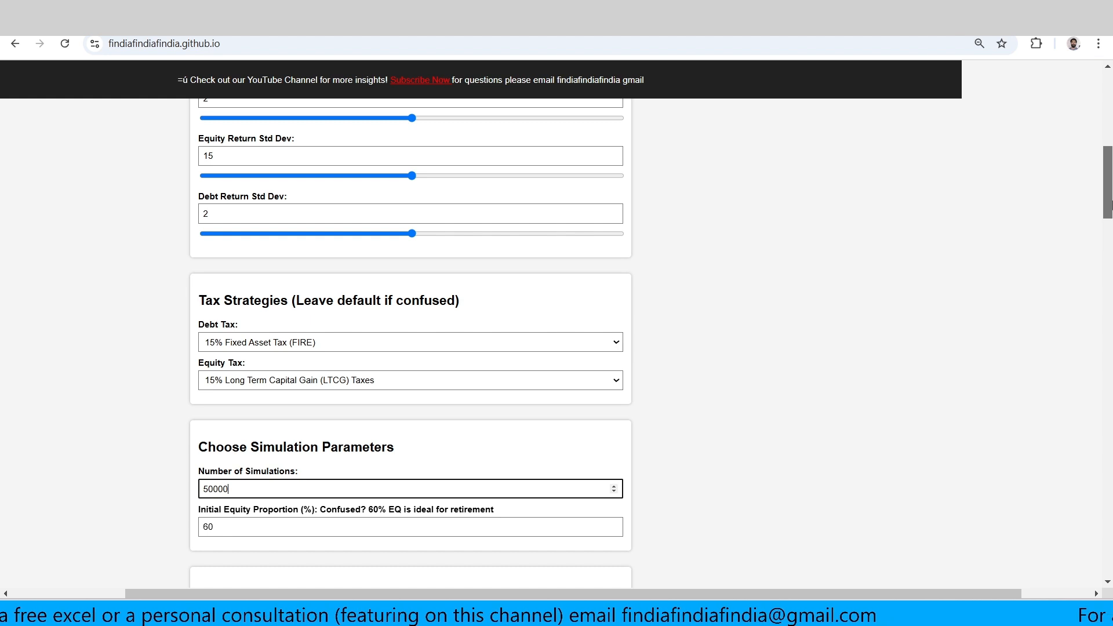
{"action": "scroll", "scroll_direction": "down", "scroll_amount": 3}
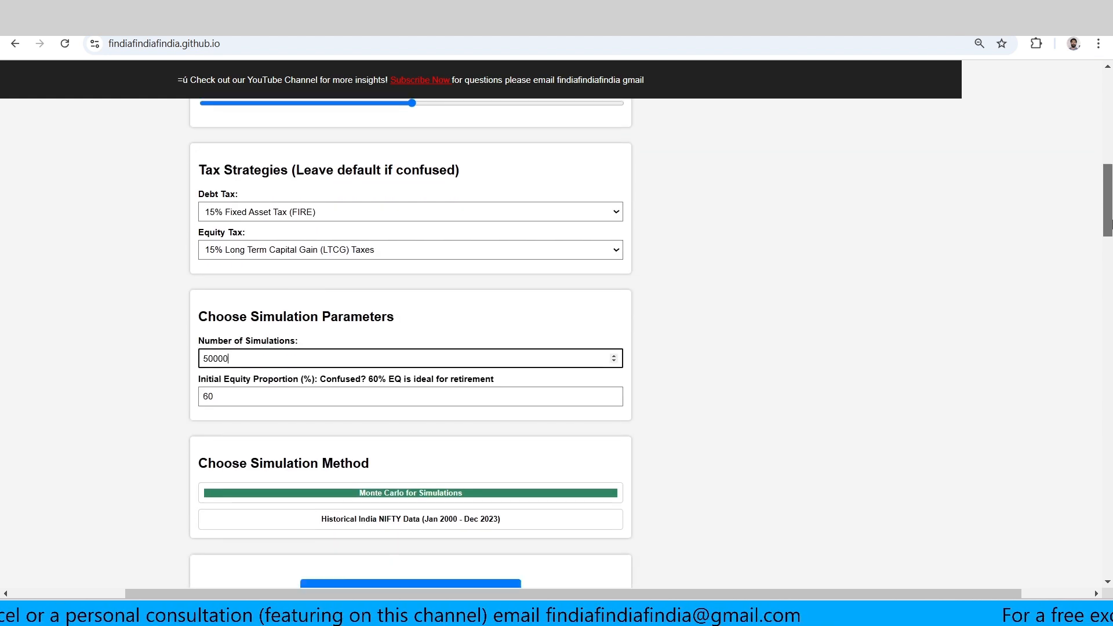
Run the Static SWR Monte Carlo simulation with 50000 runs.
{"action": "scroll", "scroll_direction": "down", "scroll_amount": 3}
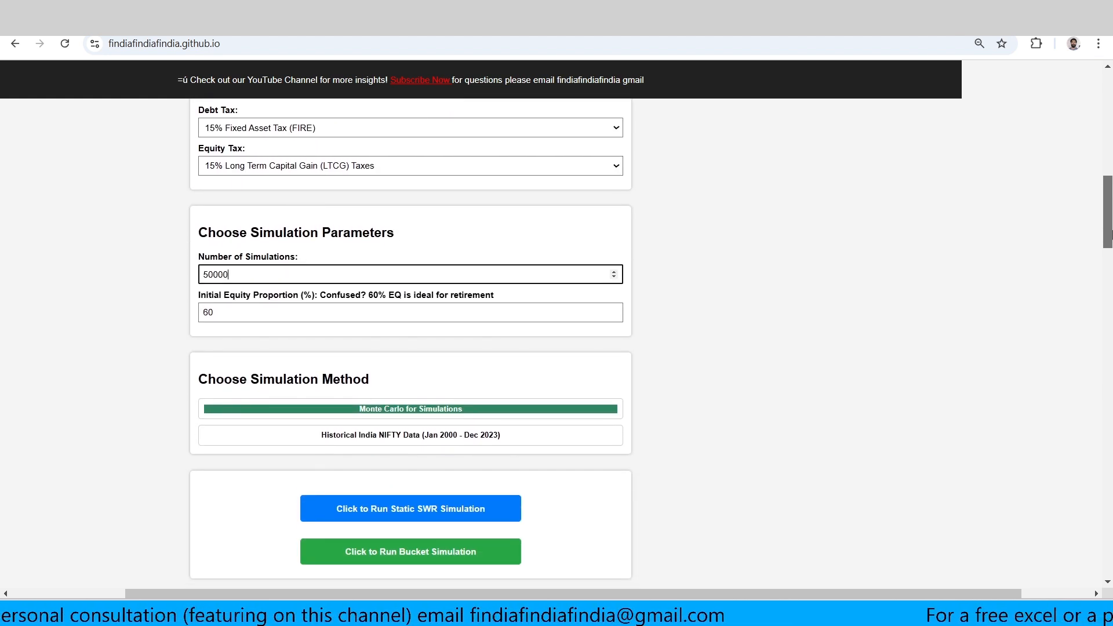
{"action": "left_click", "coordinate": [410, 254]}
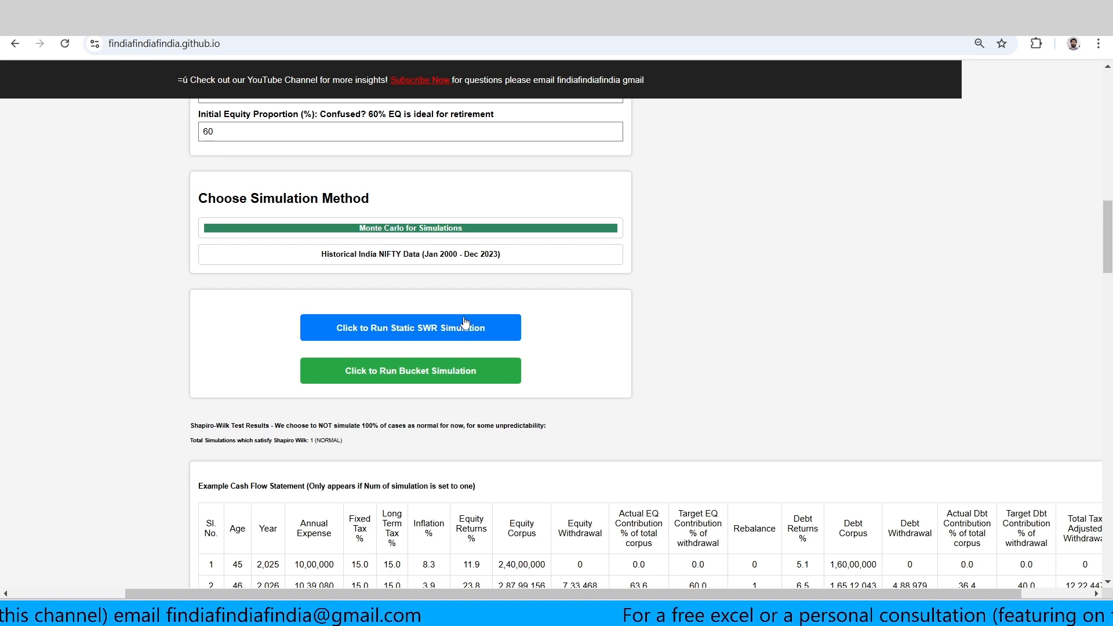
{"action": "mouse_move", "coordinate": [547, 314]}
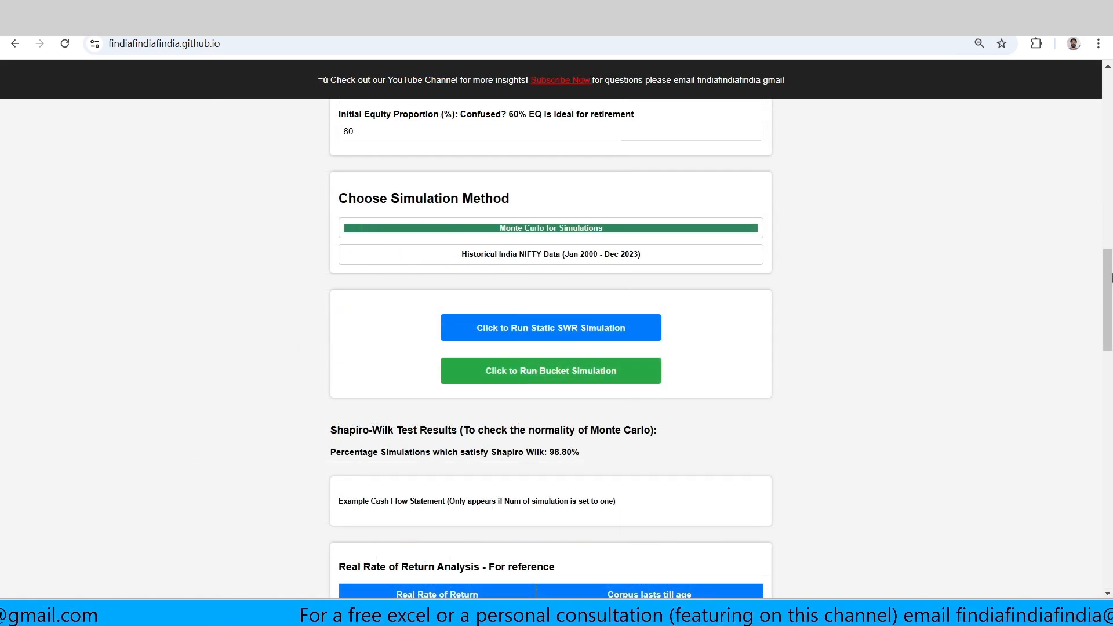
Review the results, highlighting 98.80% Shapiro-Wilk normality and corpus lasting to age 73 at 90% confidence.
{"action": "scroll", "scroll_direction": "down", "scroll_amount": 3}
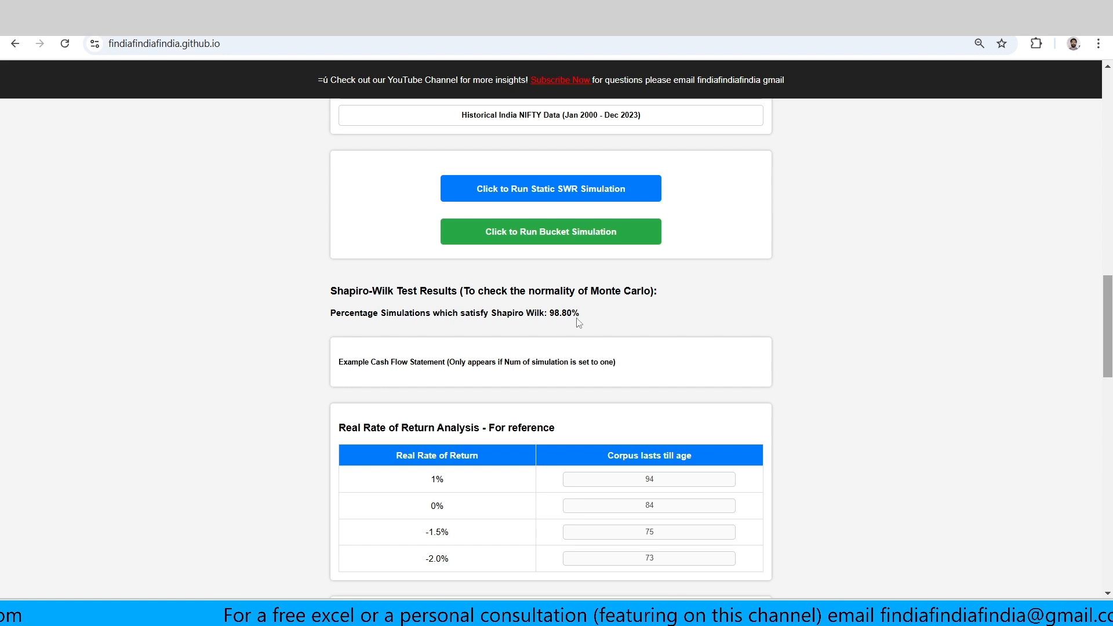
{"action": "mouse_move", "coordinate": [588, 316]}
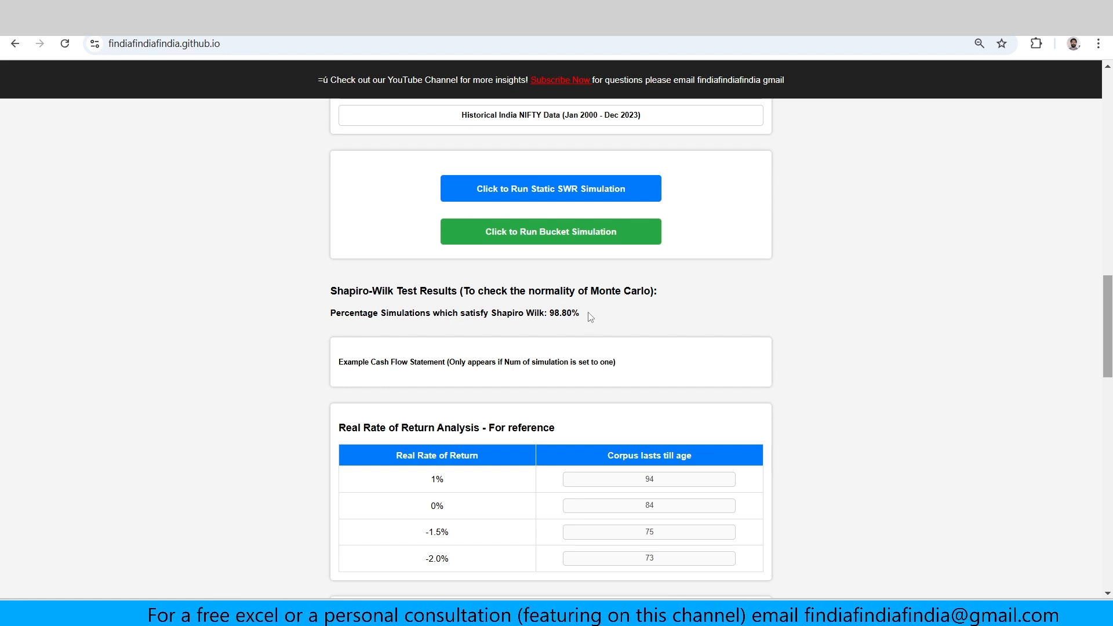
{"action": "double_click", "coordinate": [566, 313]}
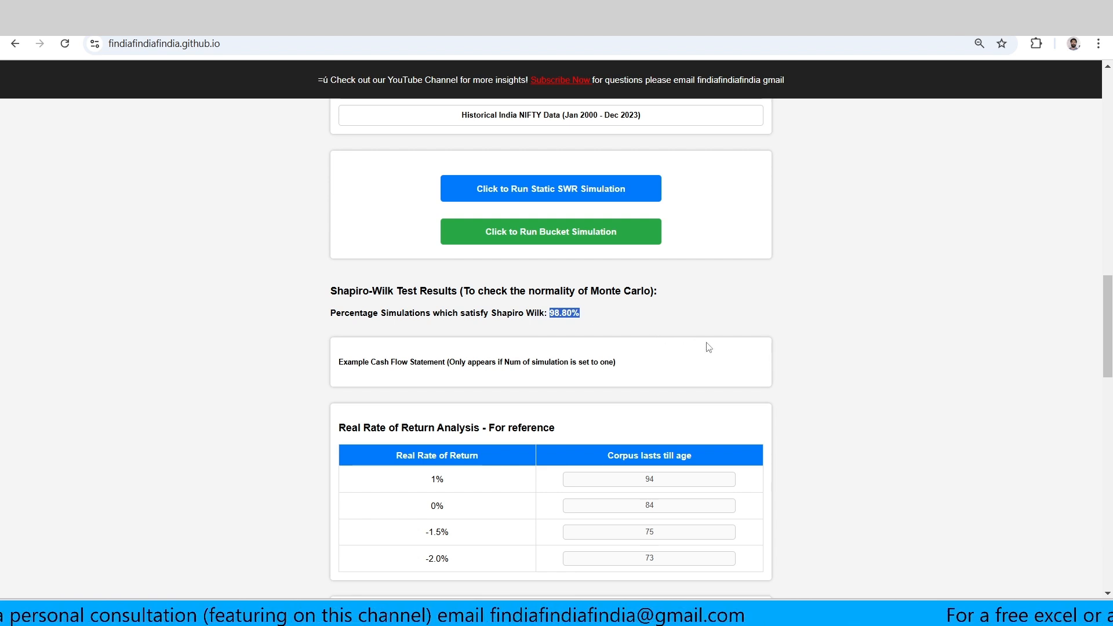
{"action": "scroll", "scroll_direction": "down", "scroll_amount": 3}
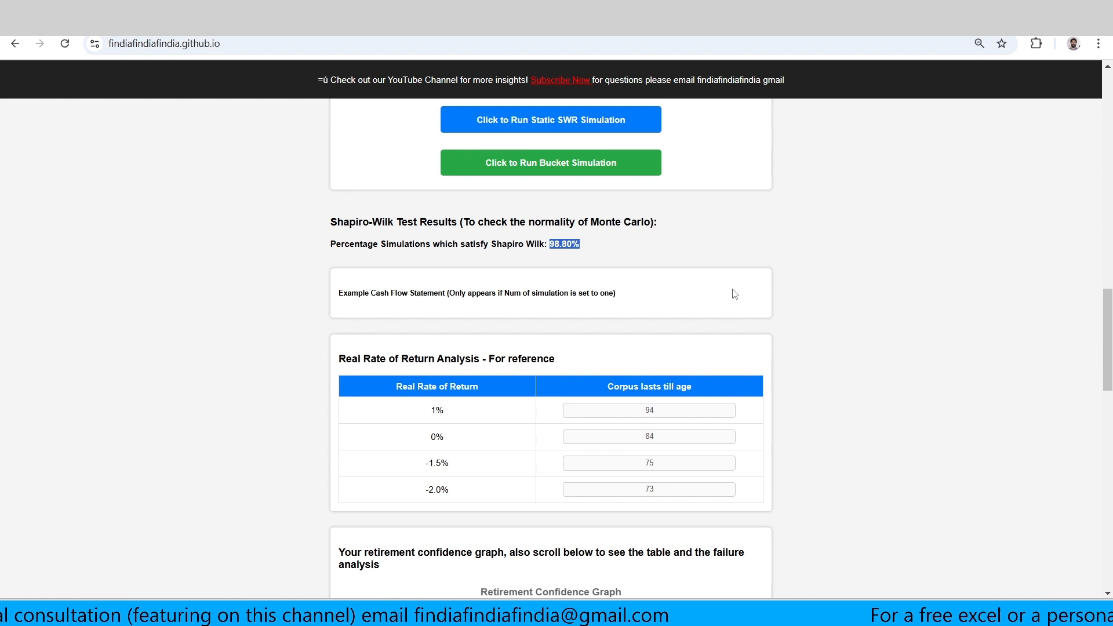
{"action": "scroll", "scroll_direction": "down", "scroll_amount": 3}
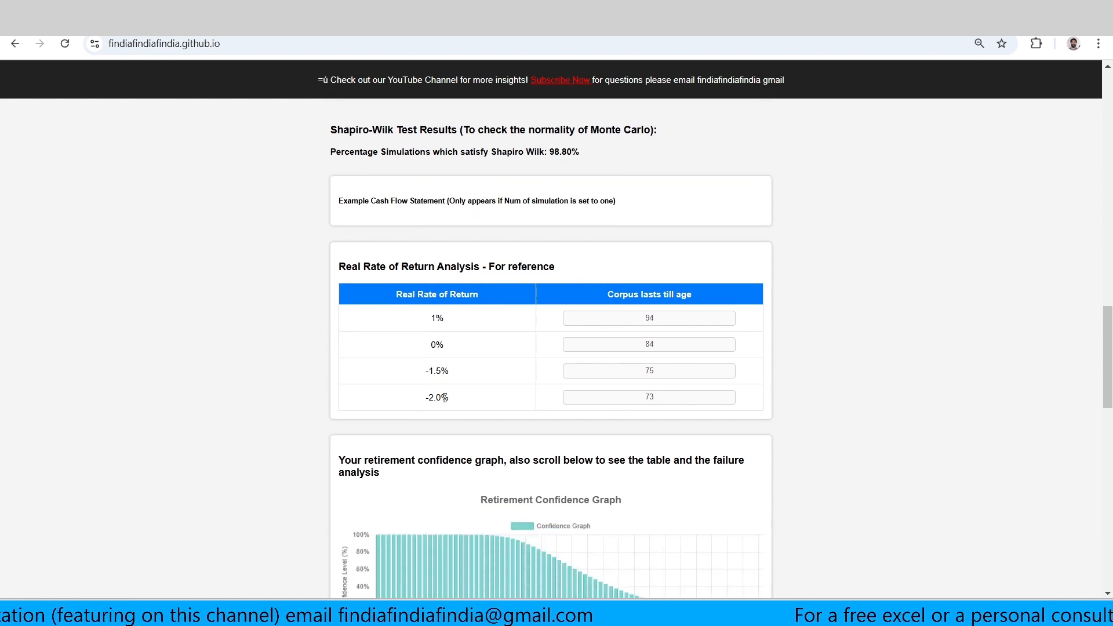
{"action": "left_click", "coordinate": [648, 396]}
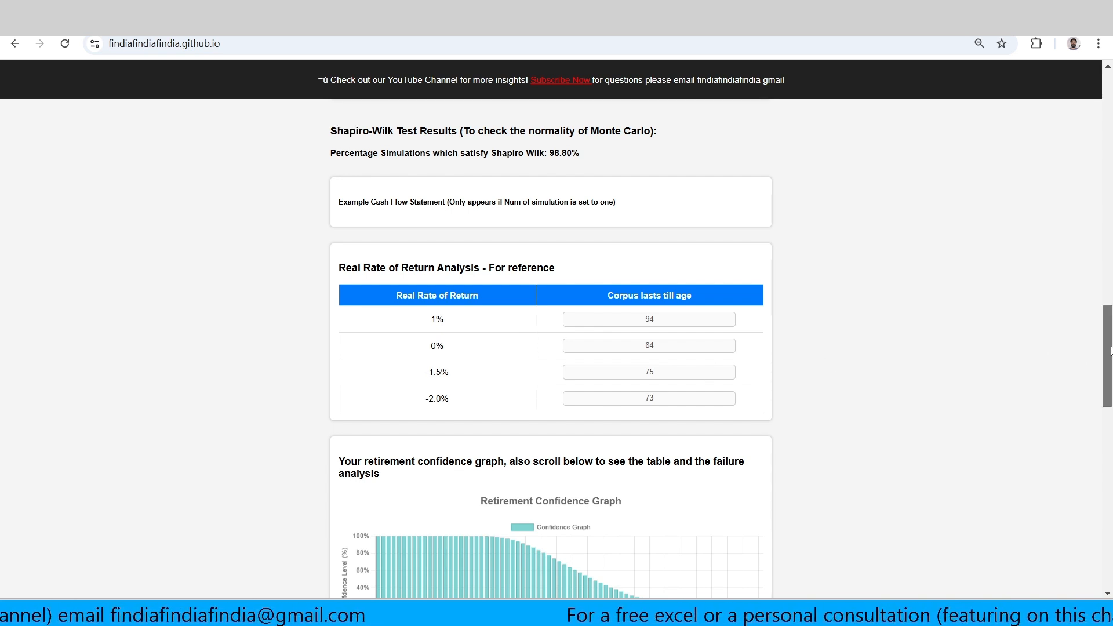
{"action": "scroll", "scroll_direction": "down", "scroll_amount": 3}
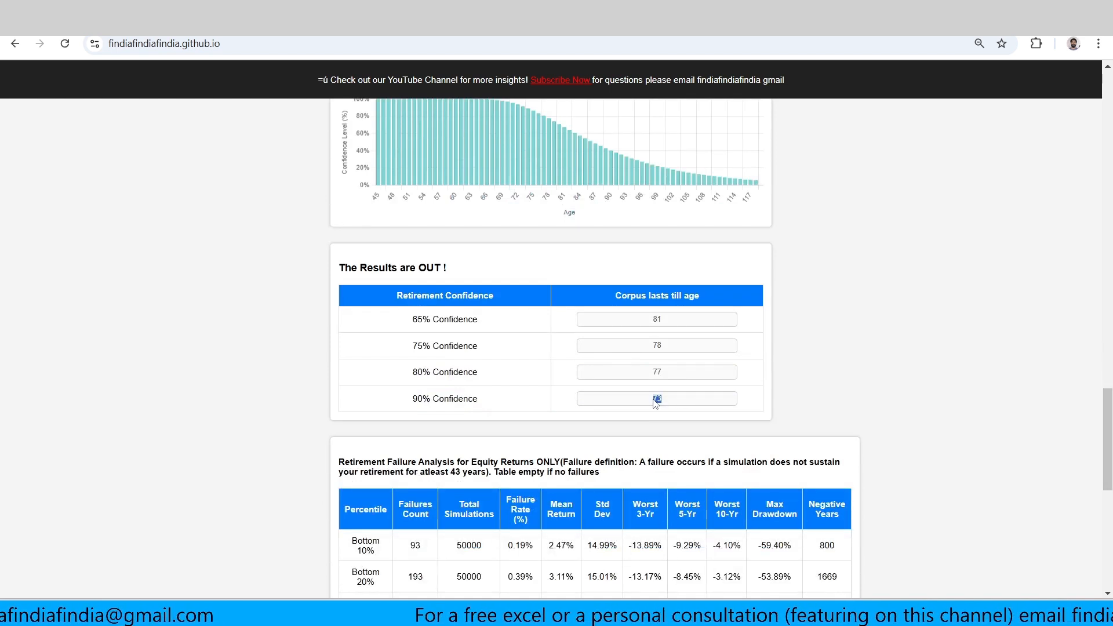
{"action": "double_click", "coordinate": [444, 398]}
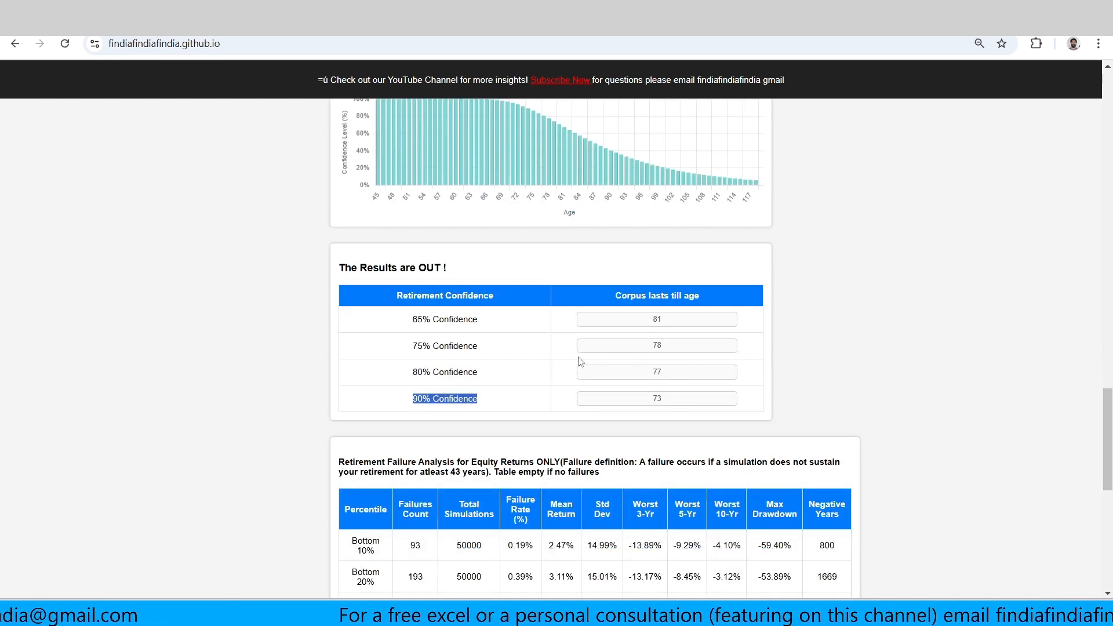
{"action": "scroll", "scroll_direction": "down", "scroll_amount": 3}
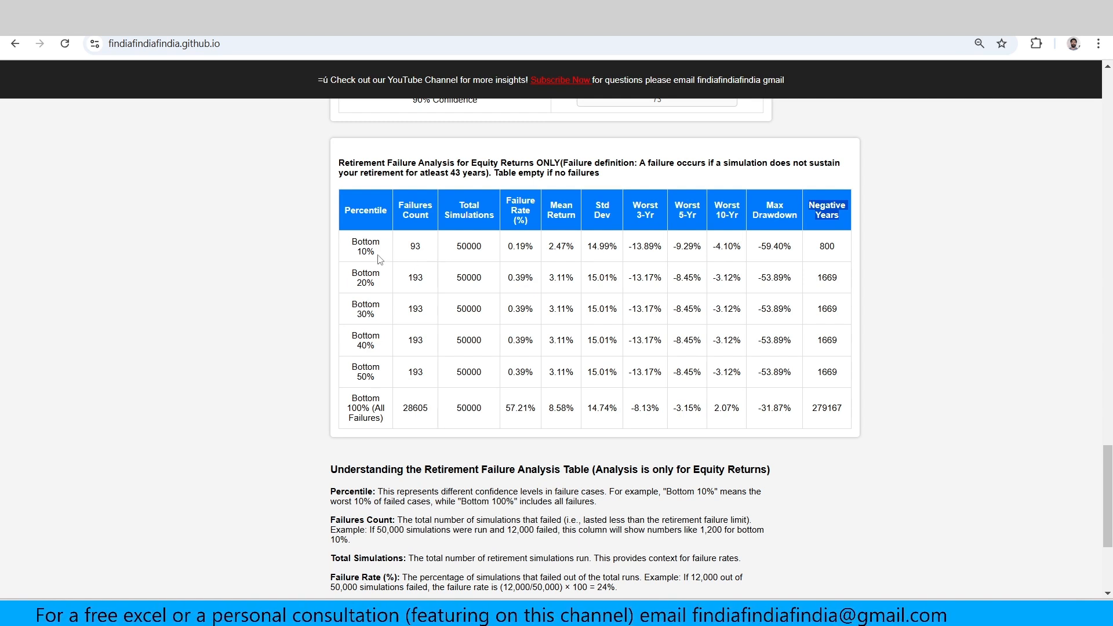
{"action": "double_click", "coordinate": [364, 246]}
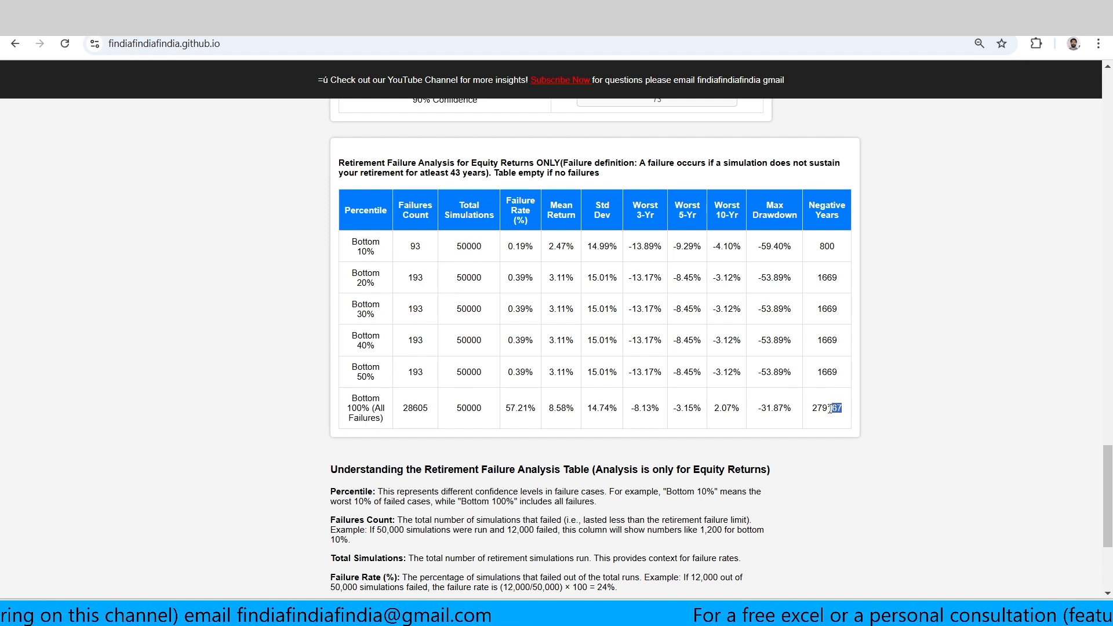
{"action": "double_click", "coordinate": [826, 408]}
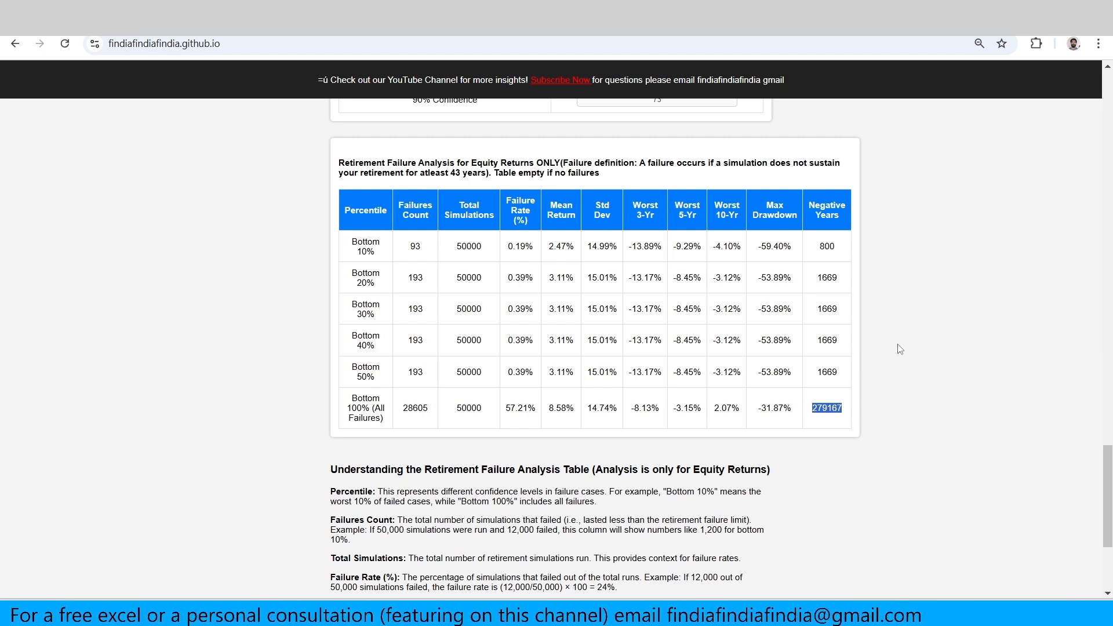
{"action": "mouse_move", "coordinate": [706, 356]}
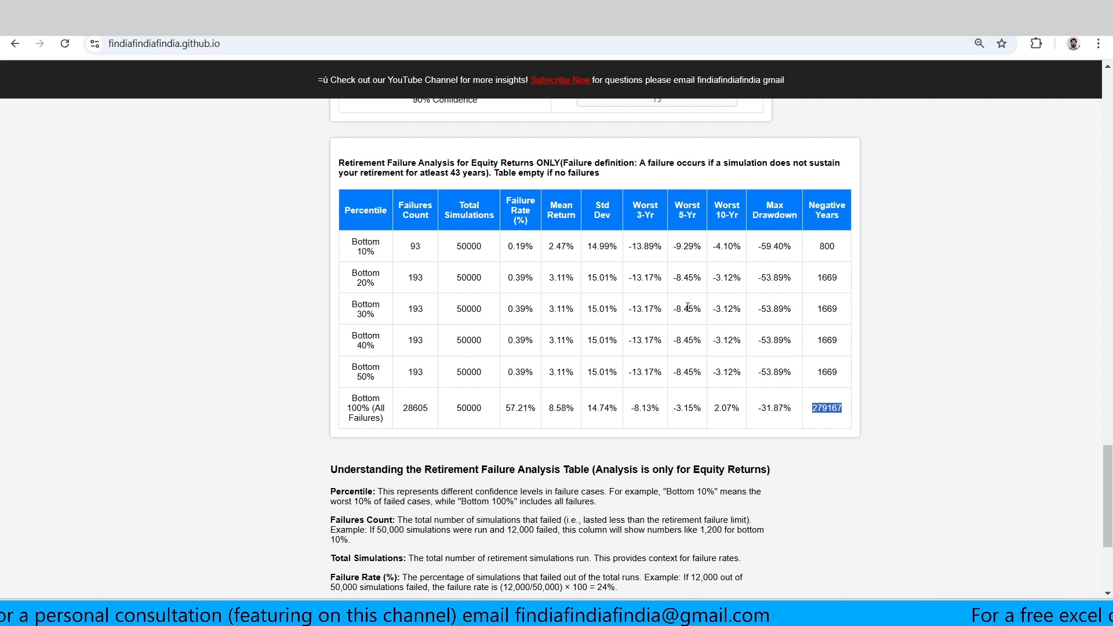
{"action": "mouse_move", "coordinate": [758, 252]}
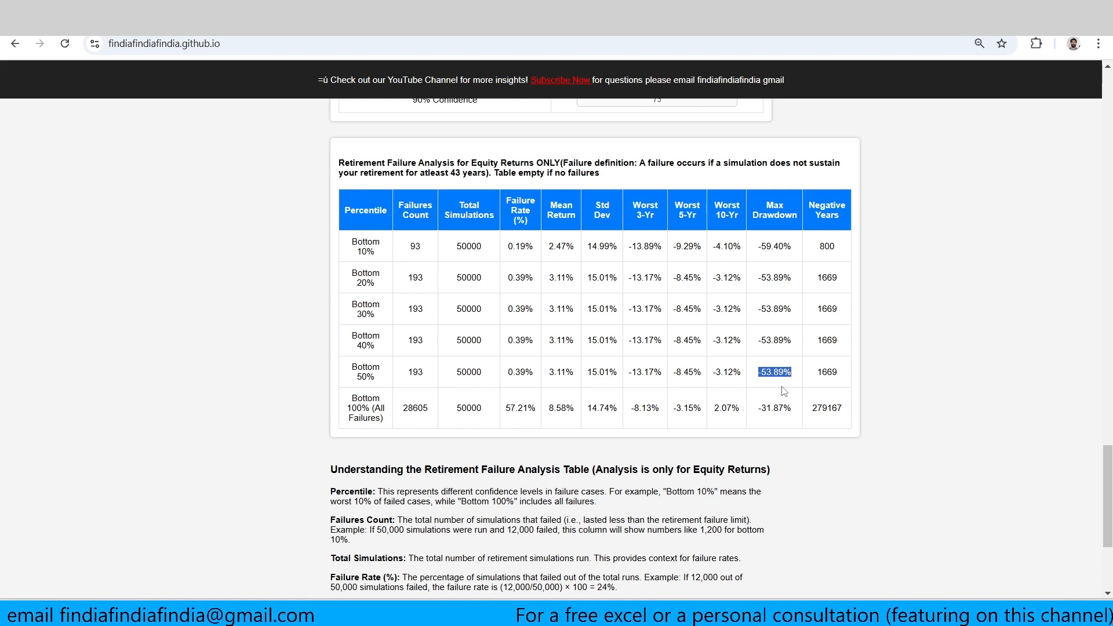
{"action": "scroll", "scroll_direction": "up", "scroll_amount": 3}
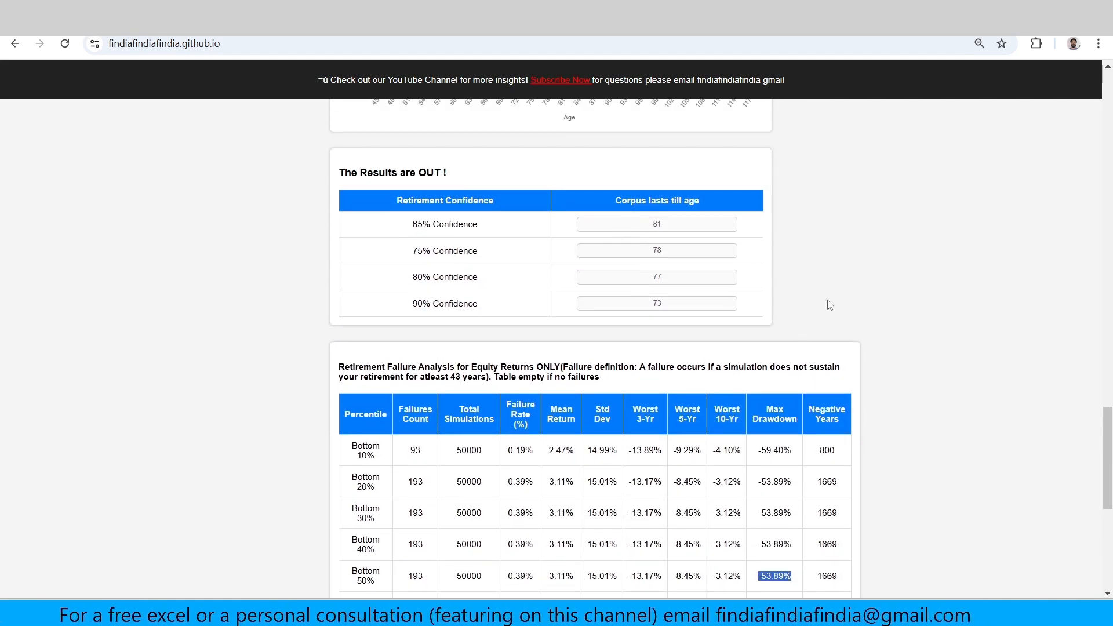
{"action": "scroll", "scroll_direction": "up", "scroll_amount": 3}
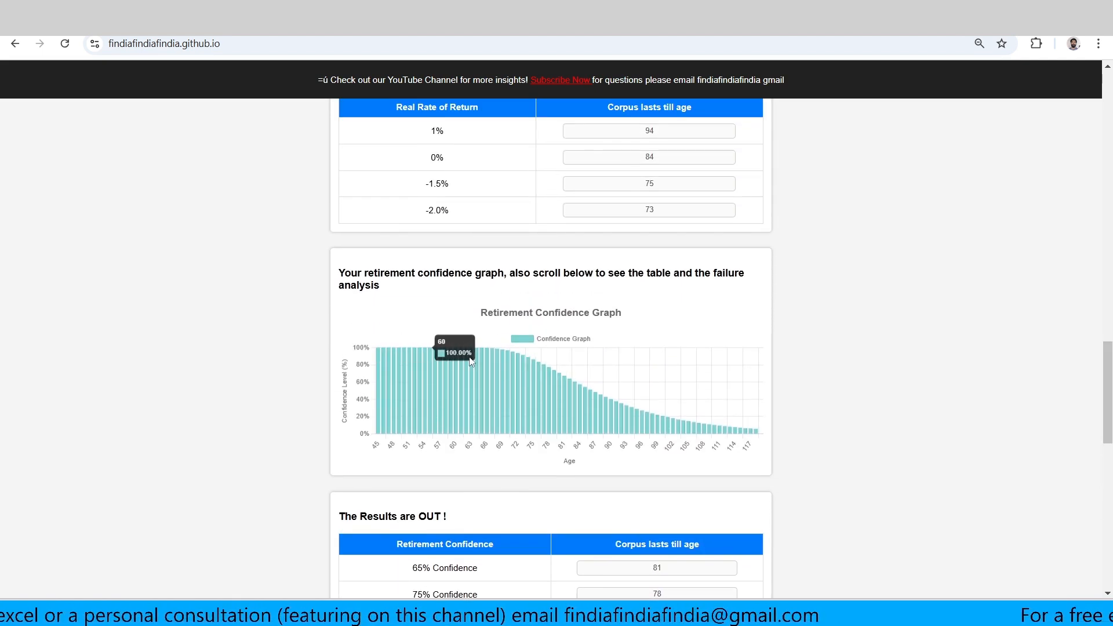
{"action": "mouse_move", "coordinate": [538, 374]}
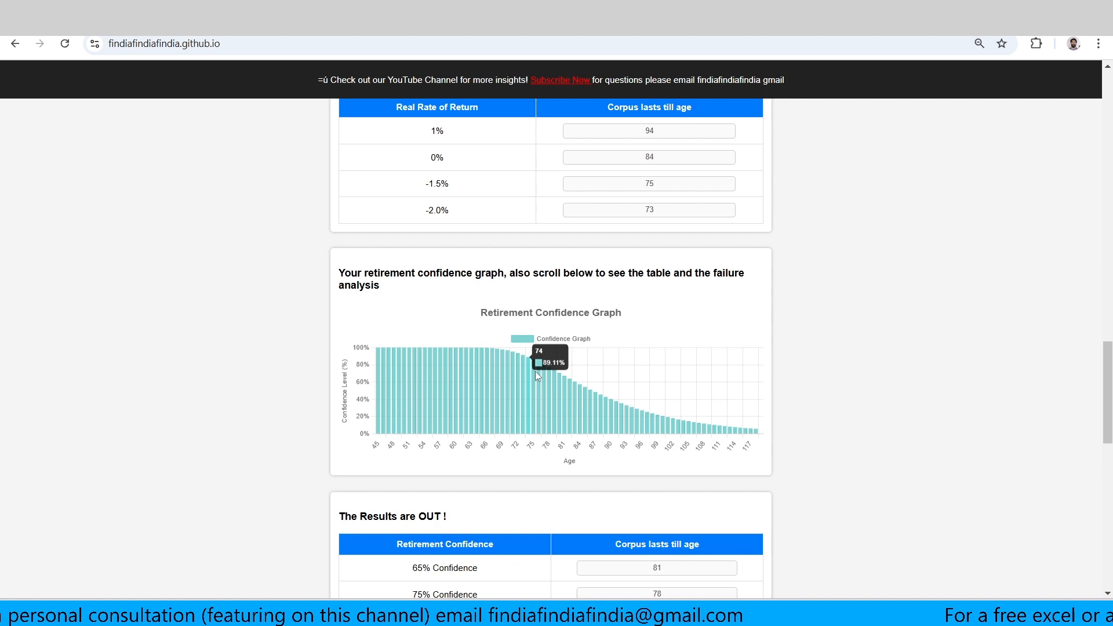
{"action": "mouse_move", "coordinate": [552, 382]}
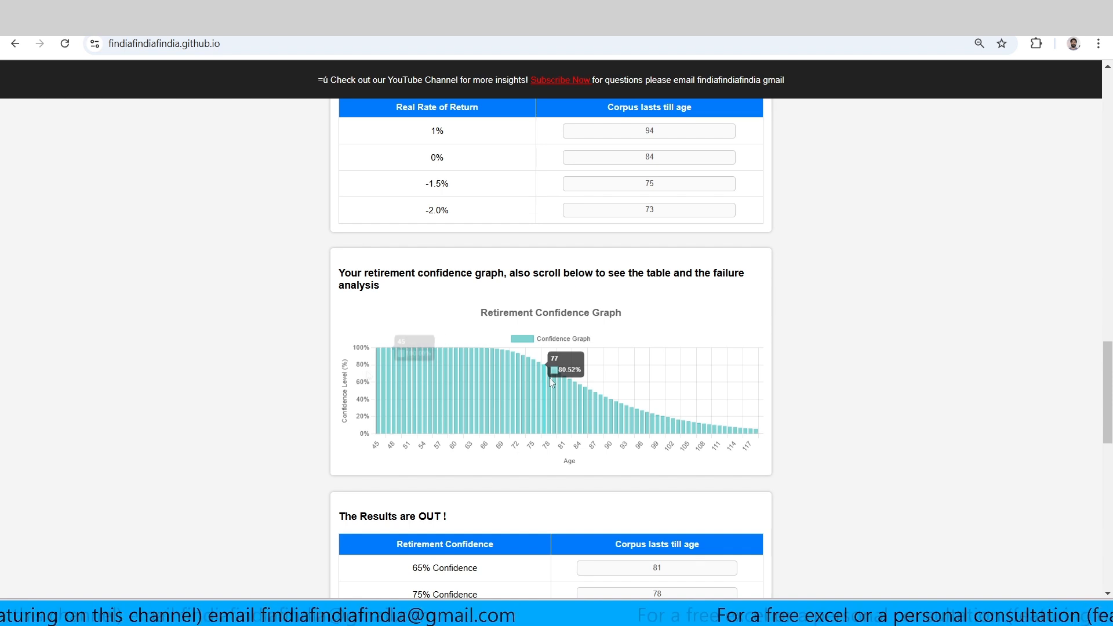
{"action": "mouse_move", "coordinate": [736, 304]}
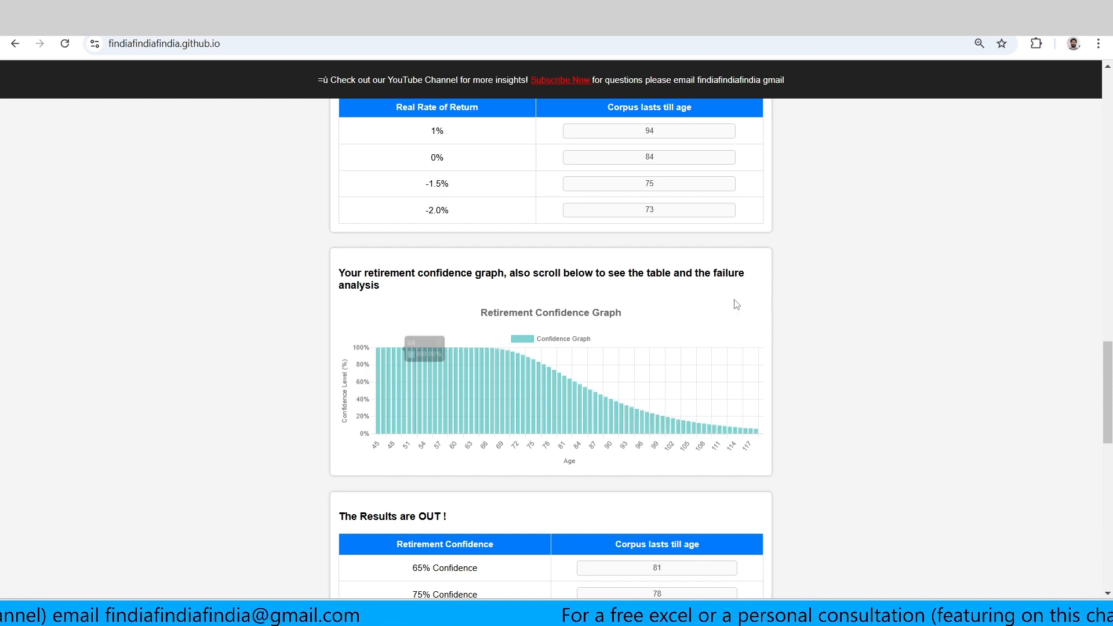
{"action": "scroll", "scroll_direction": "up", "scroll_amount": 3}
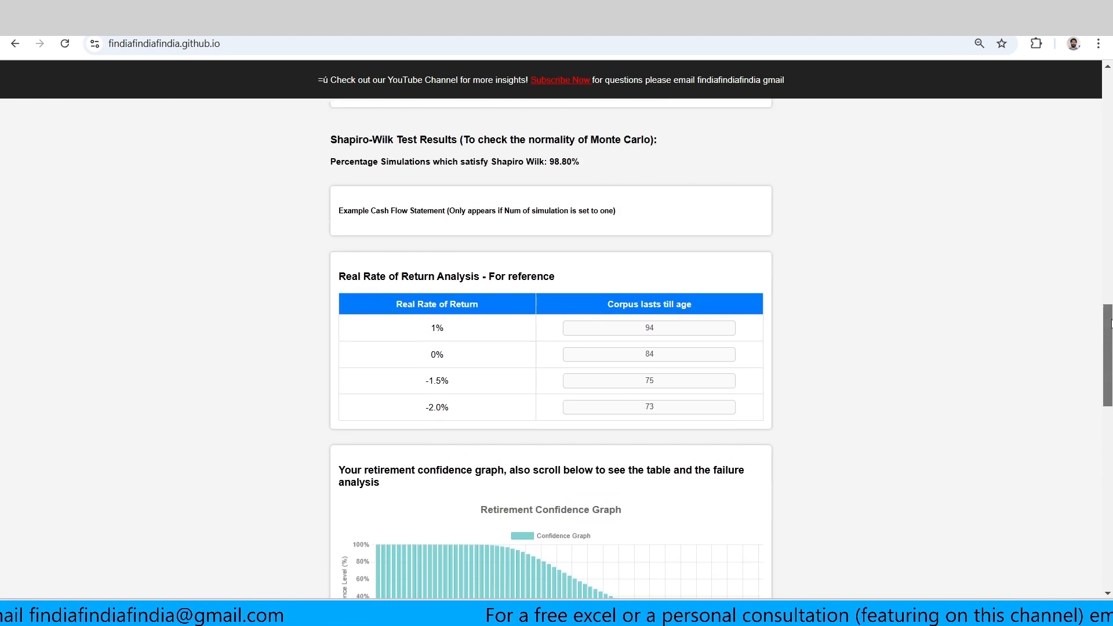
Select Historical India NIFTY Data (Jan 2000 - Dec 2023) as the simulation method and rerun.
{"action": "scroll", "scroll_direction": "up", "scroll_amount": 3}
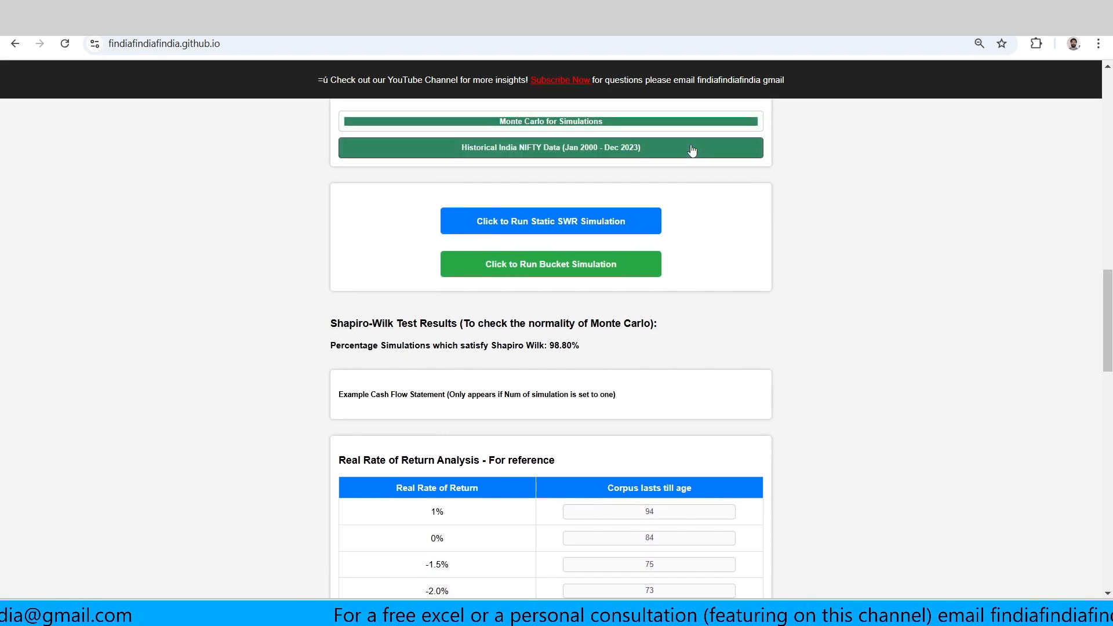
{"action": "scroll", "scroll_direction": "down", "scroll_amount": 3}
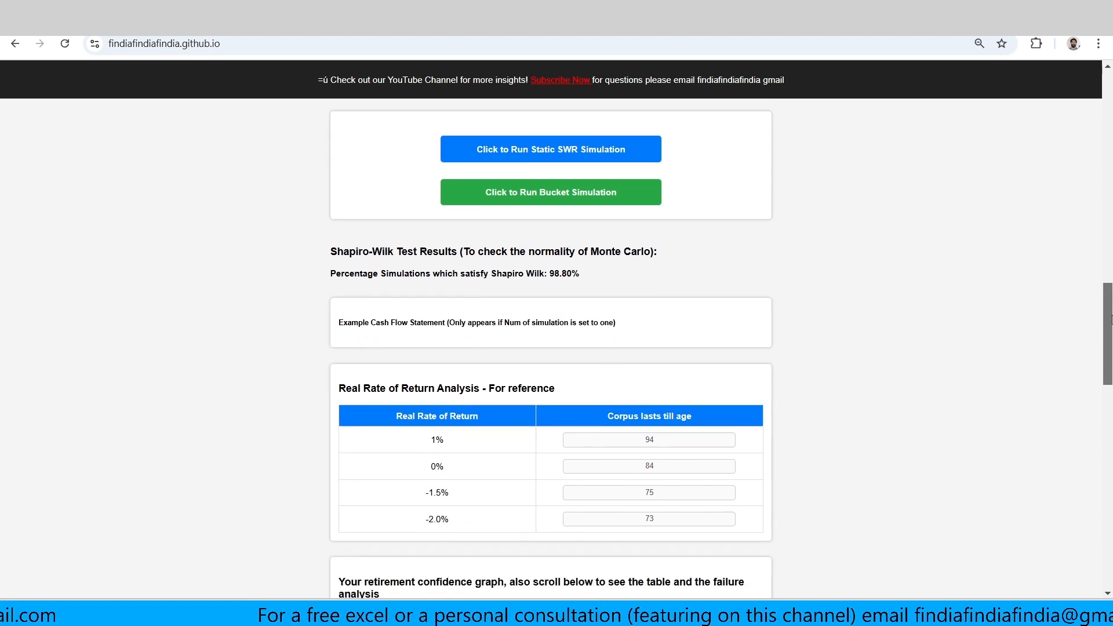
{"action": "scroll", "scroll_direction": "down", "scroll_amount": 3}
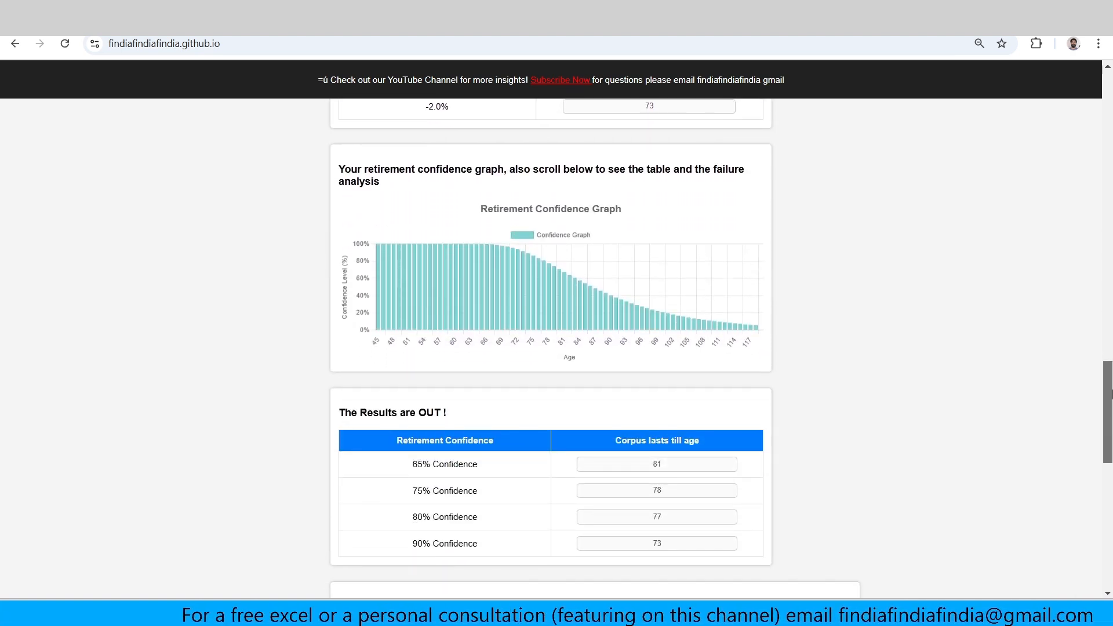
{"action": "scroll", "scroll_direction": "down", "scroll_amount": 3}
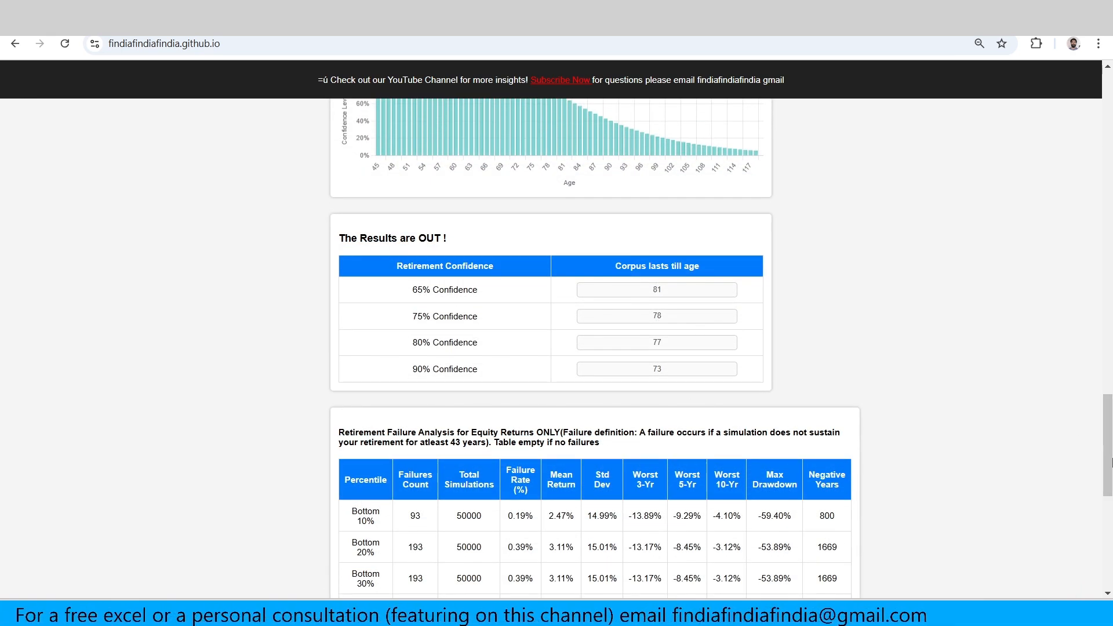
{"action": "scroll", "scroll_direction": "up", "scroll_amount": 3}
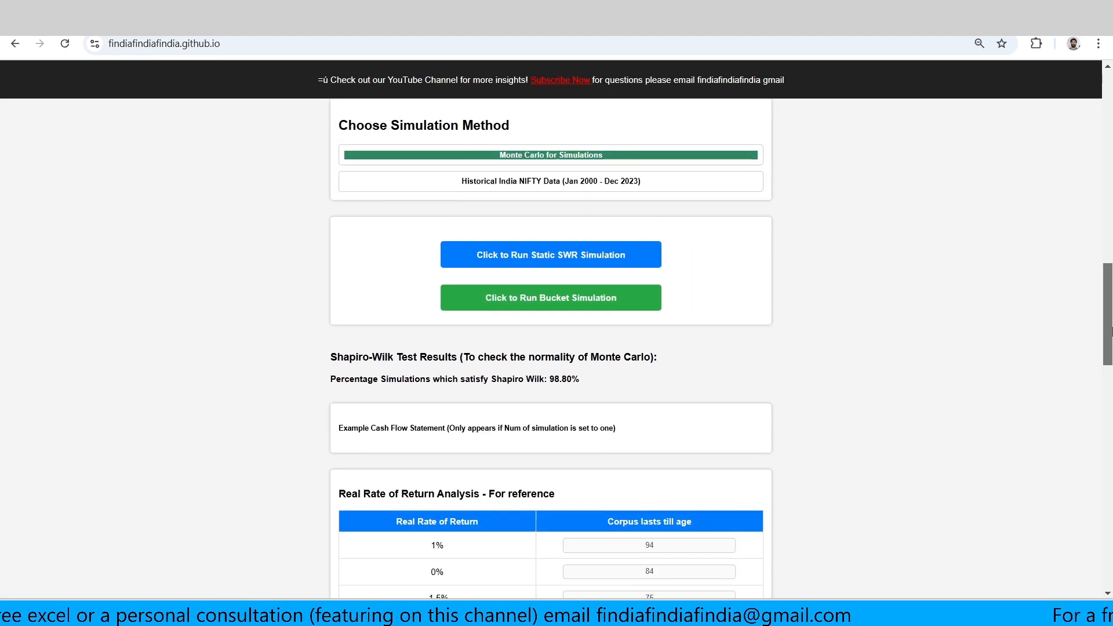
{"action": "left_click", "coordinate": [550, 181]}
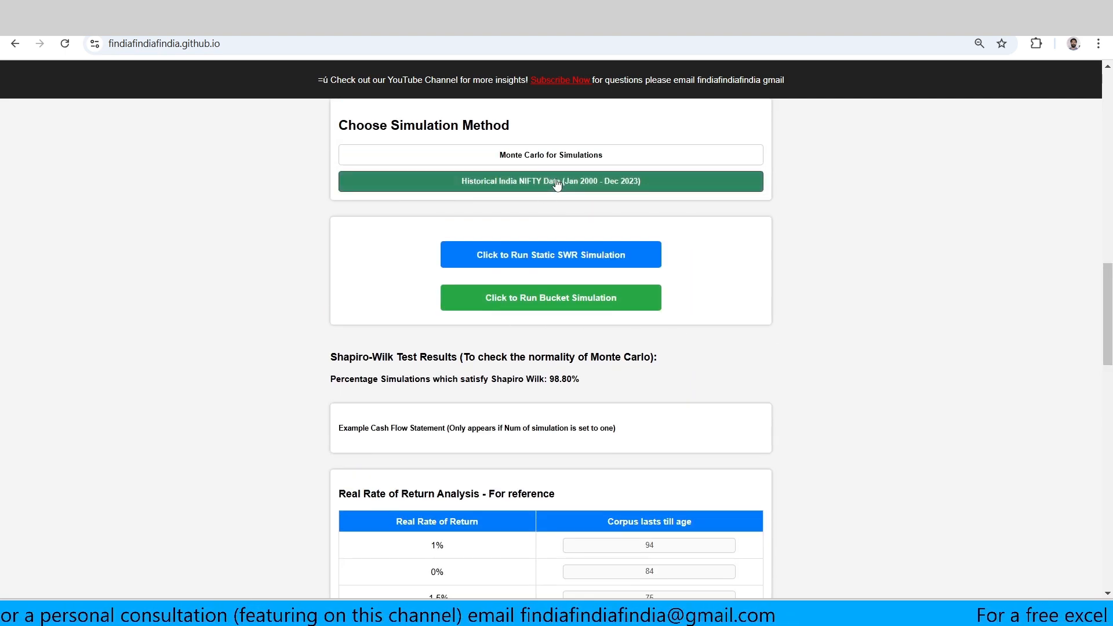
{"action": "mouse_move", "coordinate": [645, 256]}
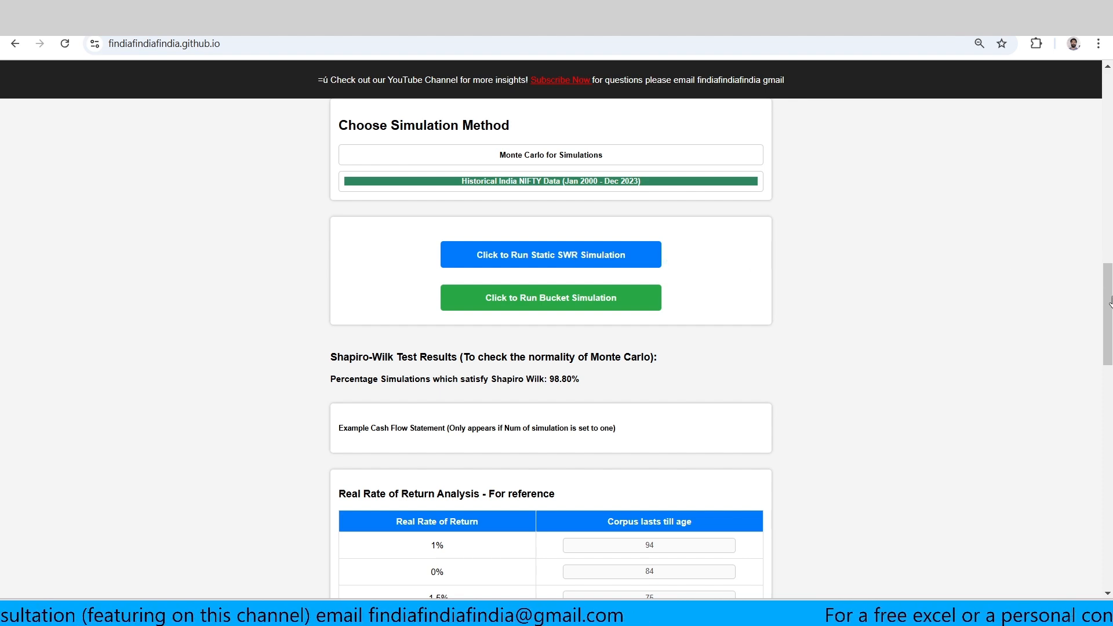
{"action": "scroll", "scroll_direction": "down", "scroll_amount": 3}
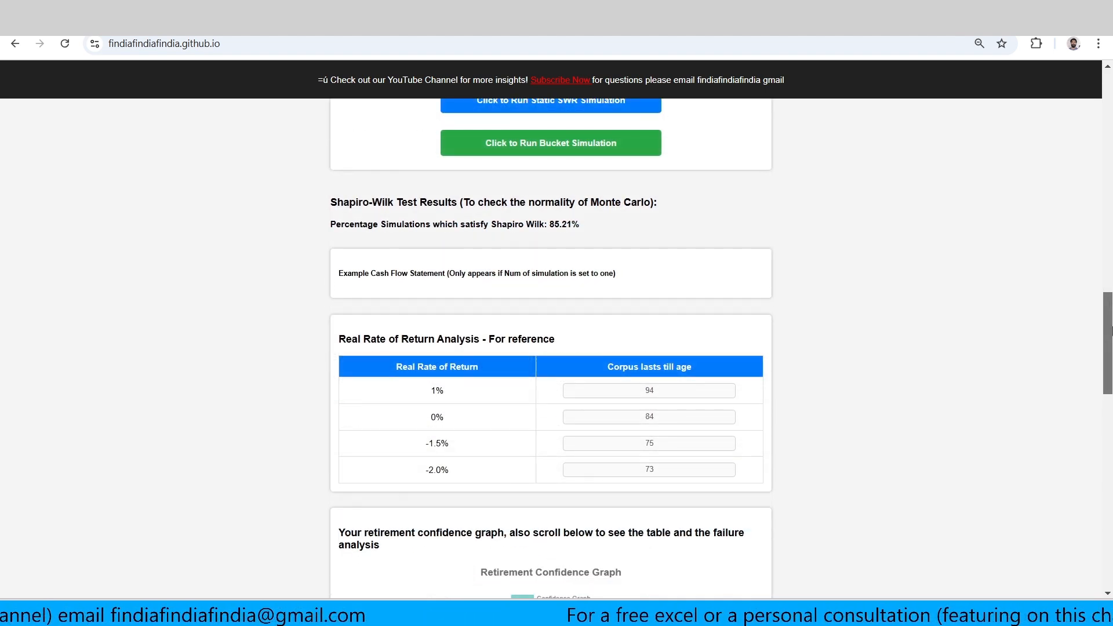
{"action": "scroll", "scroll_direction": "down", "scroll_amount": 3}
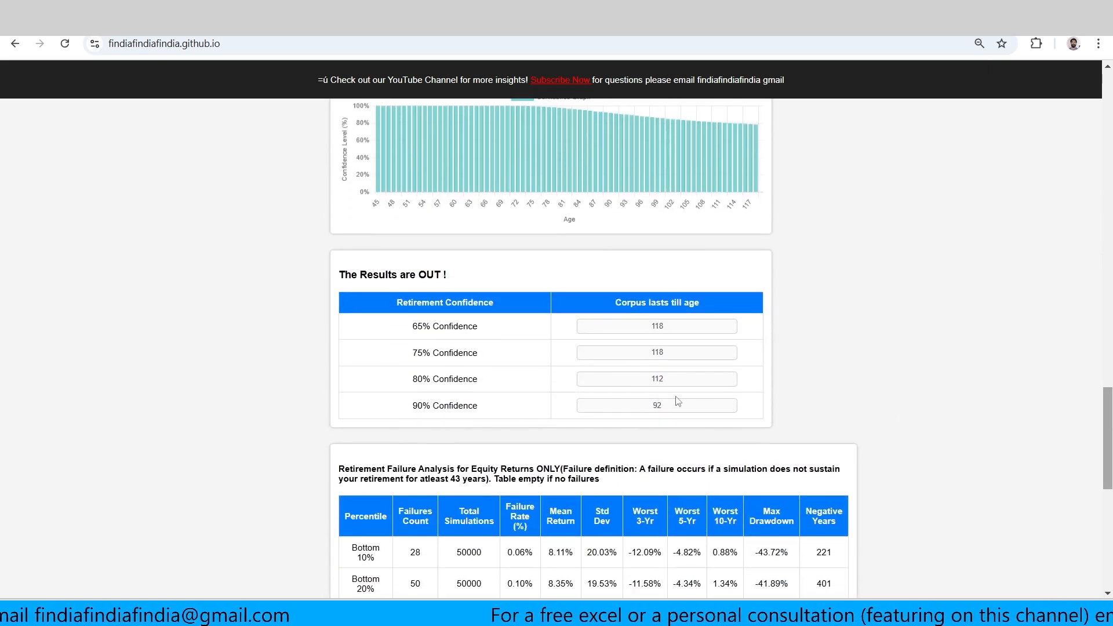
{"action": "mouse_move", "coordinate": [842, 375]}
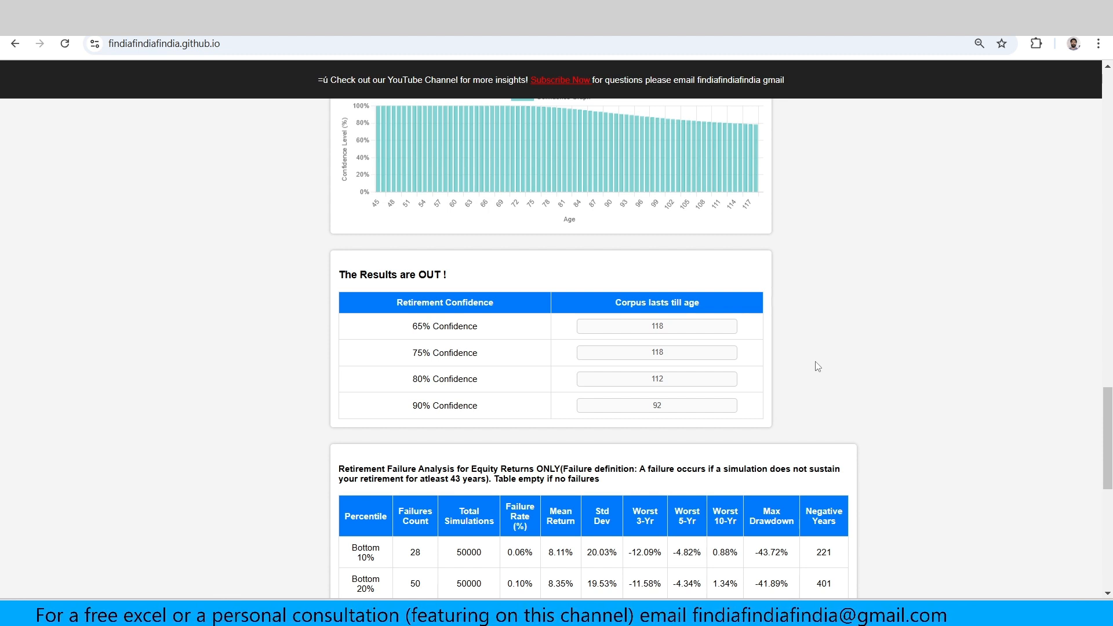
{"action": "scroll", "scroll_direction": "down", "scroll_amount": 3}
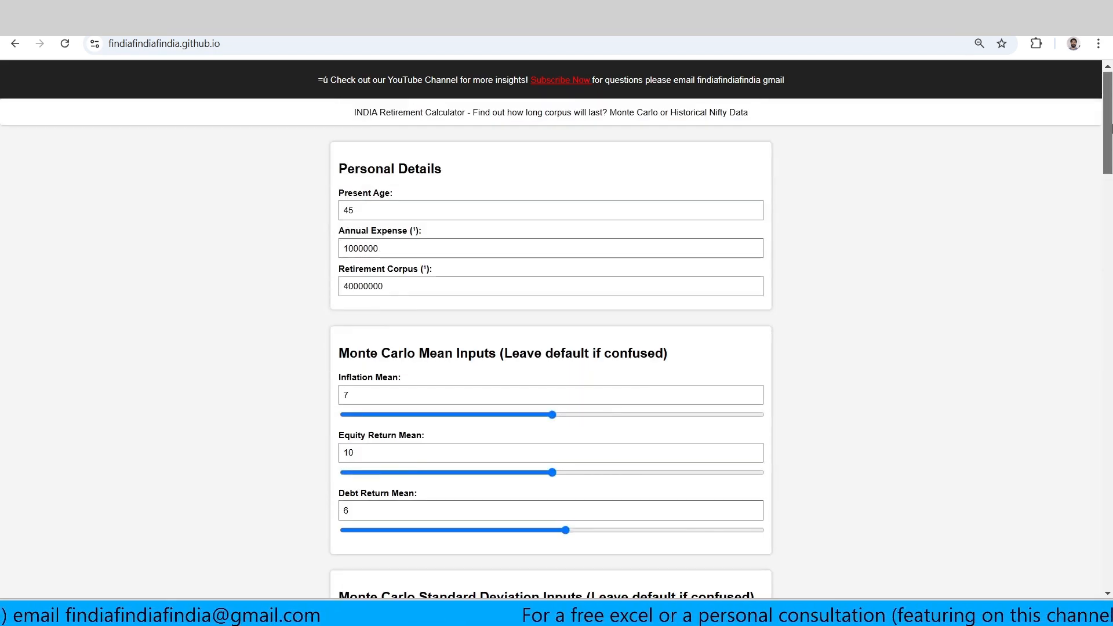
{"action": "scroll", "scroll_direction": "down", "scroll_amount": 3}
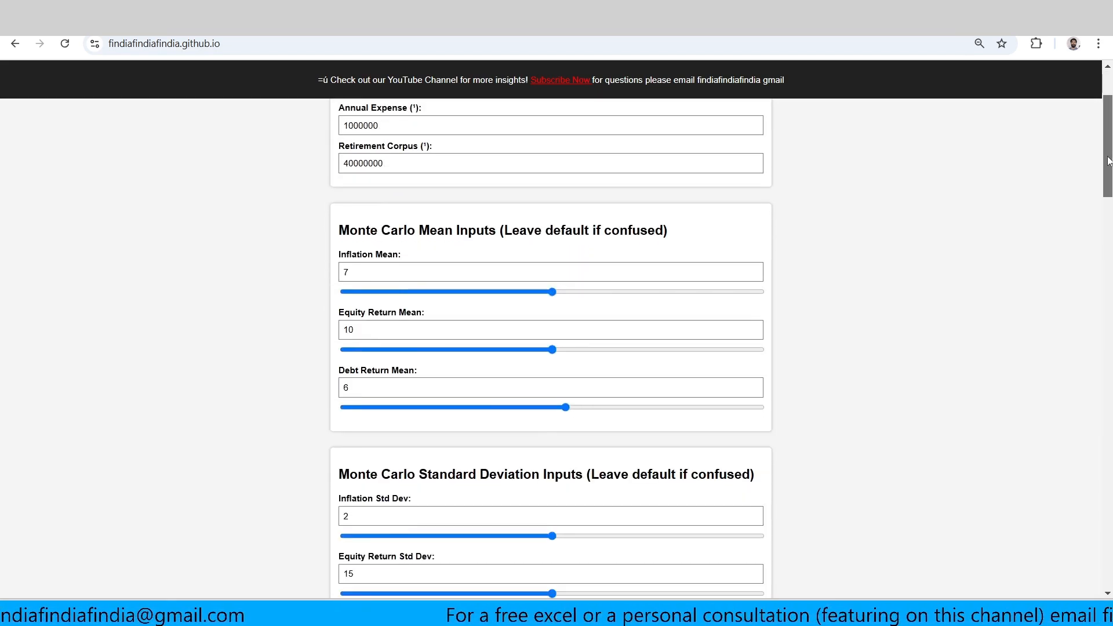
{"action": "scroll", "scroll_direction": "down", "scroll_amount": 3}
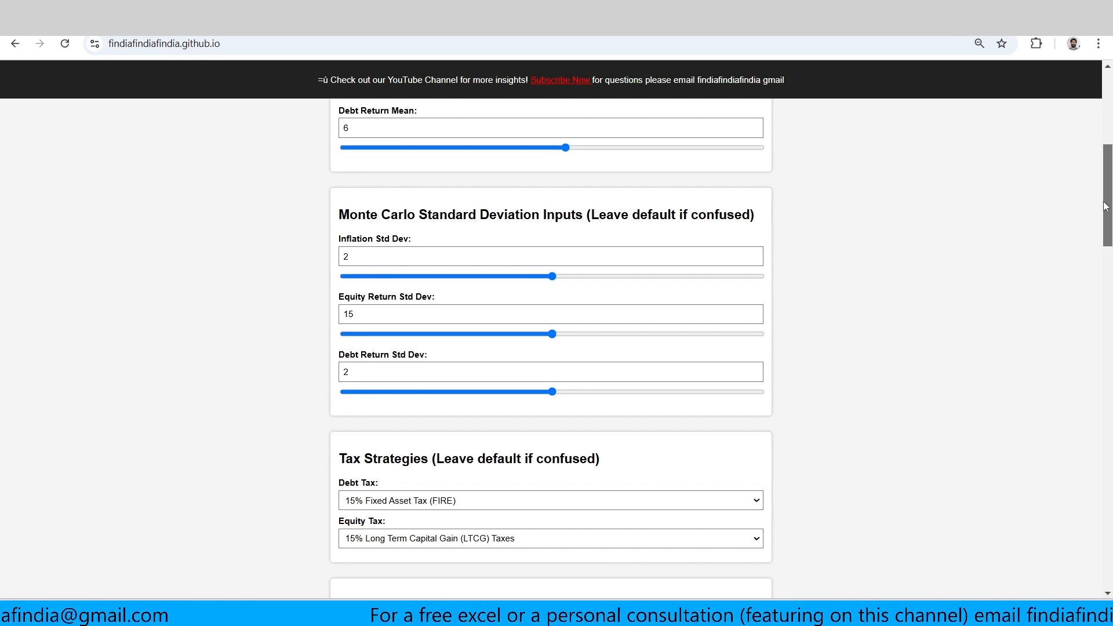
{"action": "scroll", "scroll_direction": "up", "scroll_amount": 3}
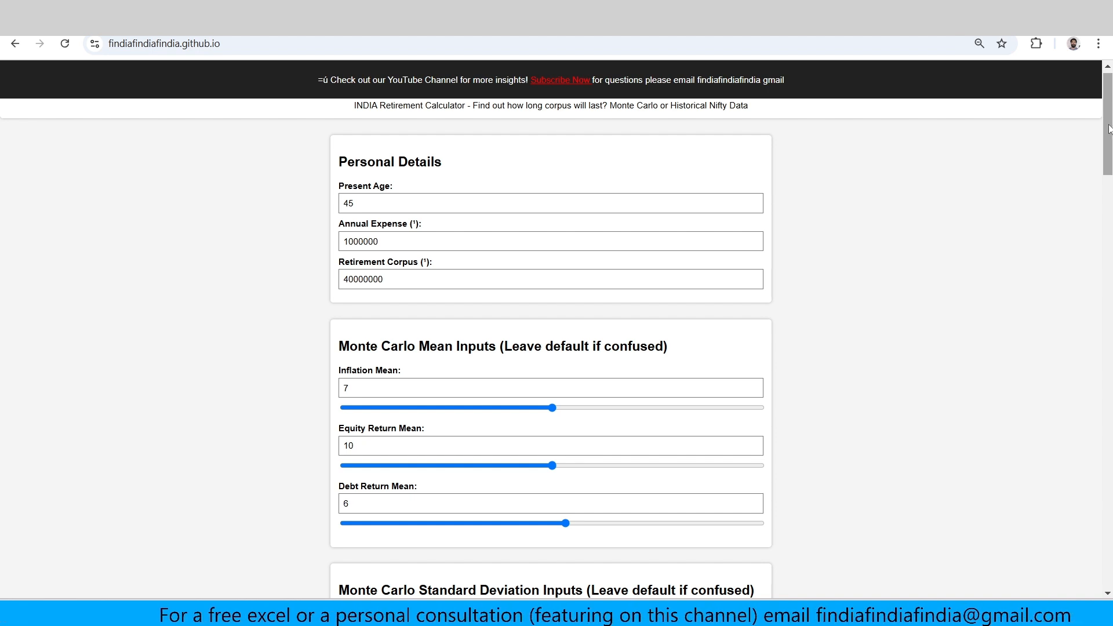
{"action": "scroll", "scroll_direction": "down", "scroll_amount": 3}
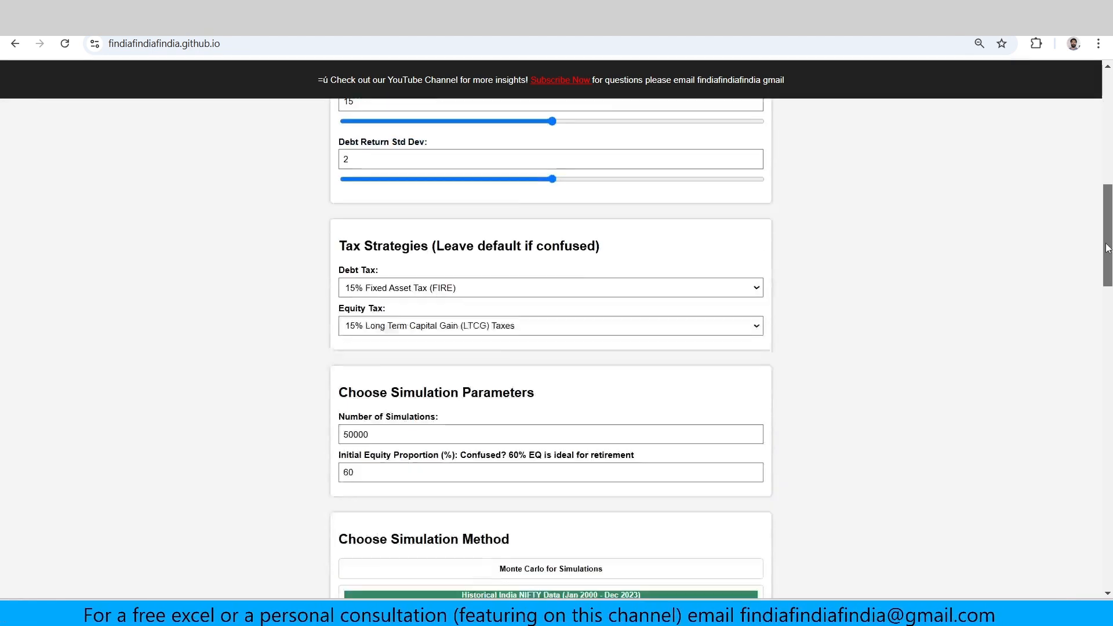
{"action": "scroll", "scroll_direction": "down", "scroll_amount": 3}
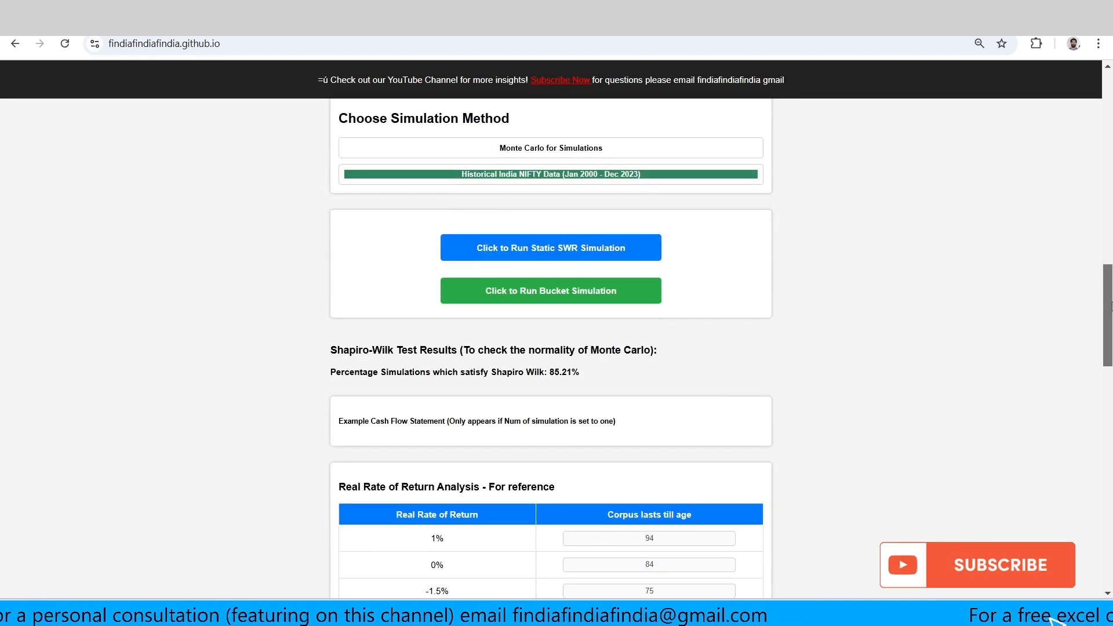
{"action": "scroll", "scroll_direction": "down", "scroll_amount": 3}
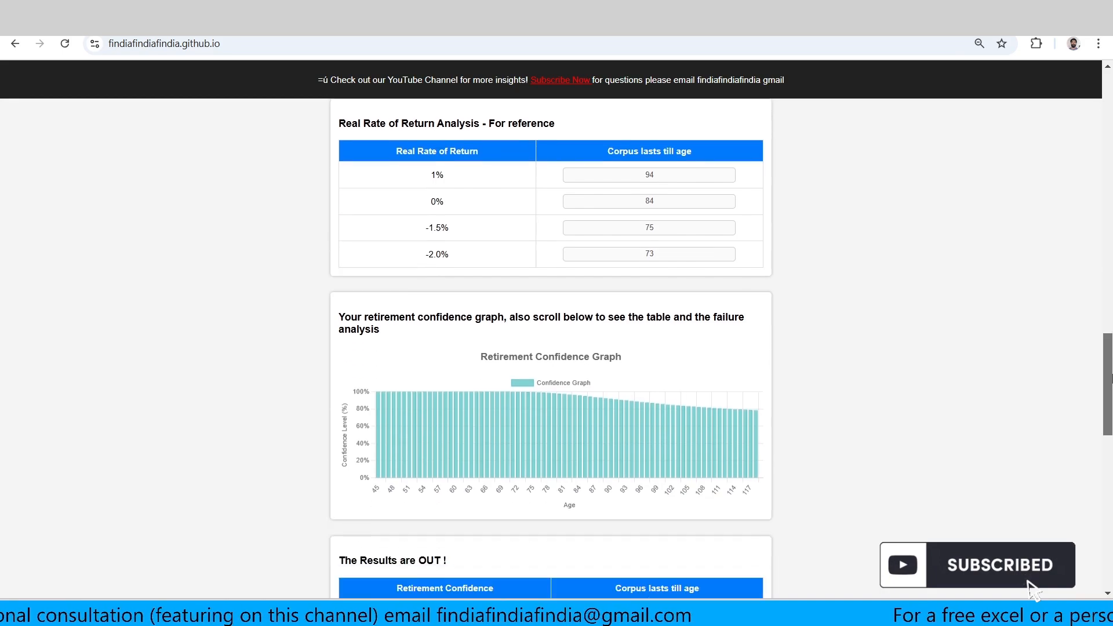
{"action": "scroll", "scroll_direction": "up", "scroll_amount": 3}
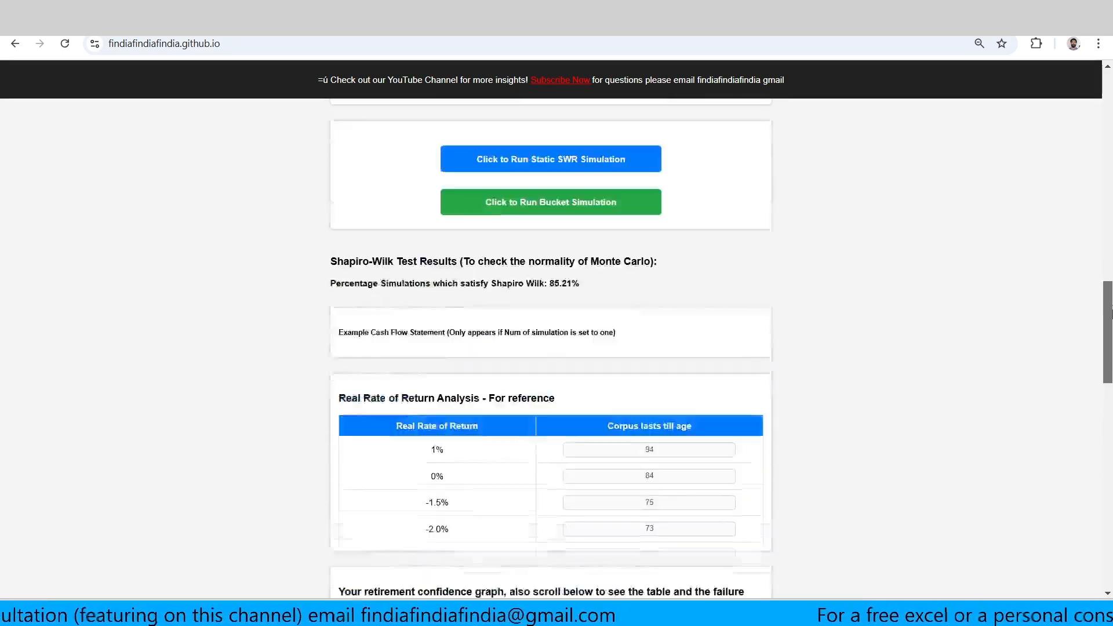
{"action": "scroll", "scroll_direction": "up", "scroll_amount": 3}
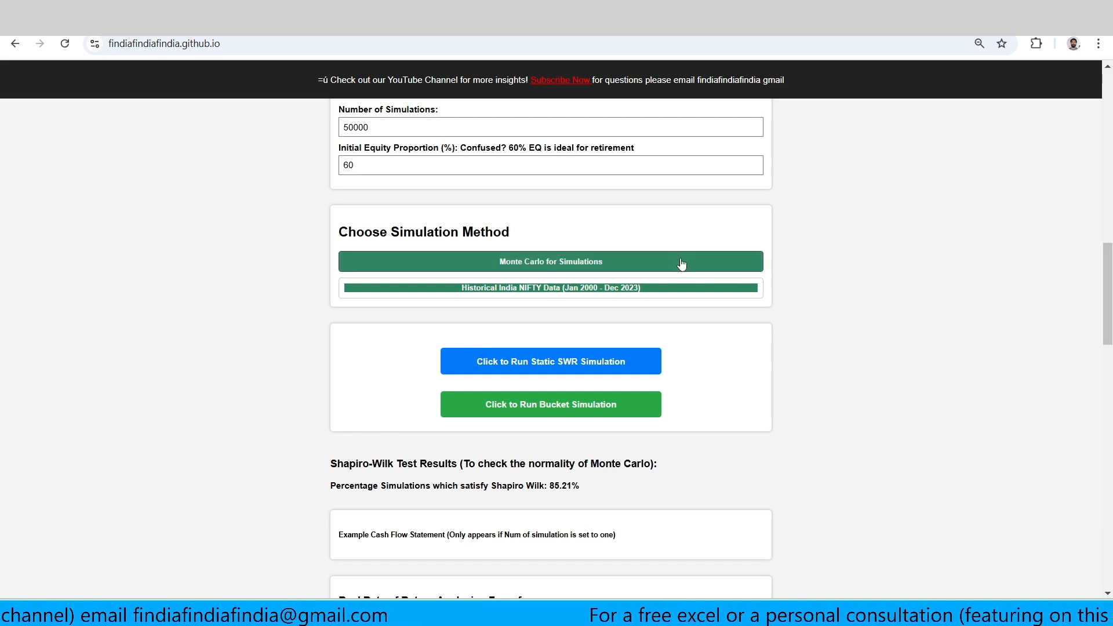
{"action": "left_click", "coordinate": [550, 261]}
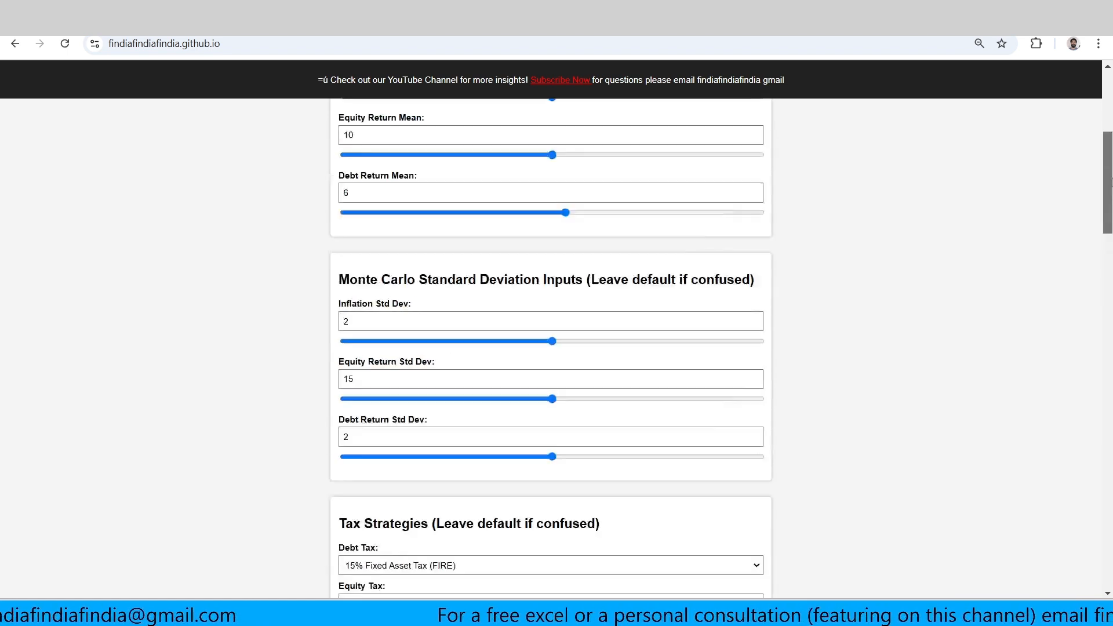
{"action": "scroll", "scroll_direction": "up", "scroll_amount": 3}
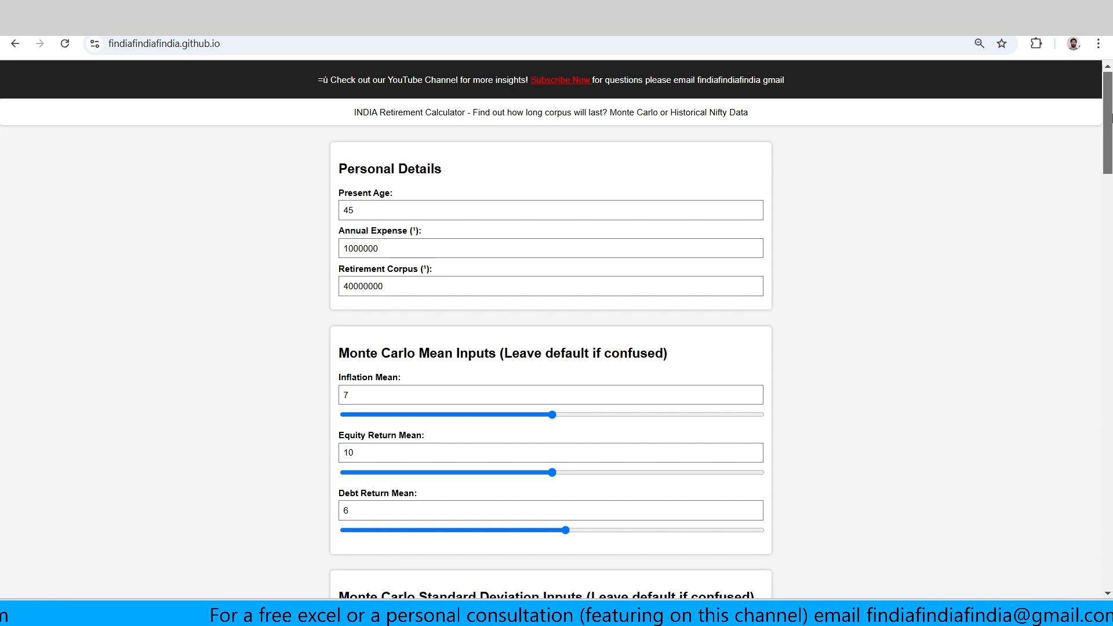
{"action": "scroll", "scroll_direction": "down", "scroll_amount": 3}
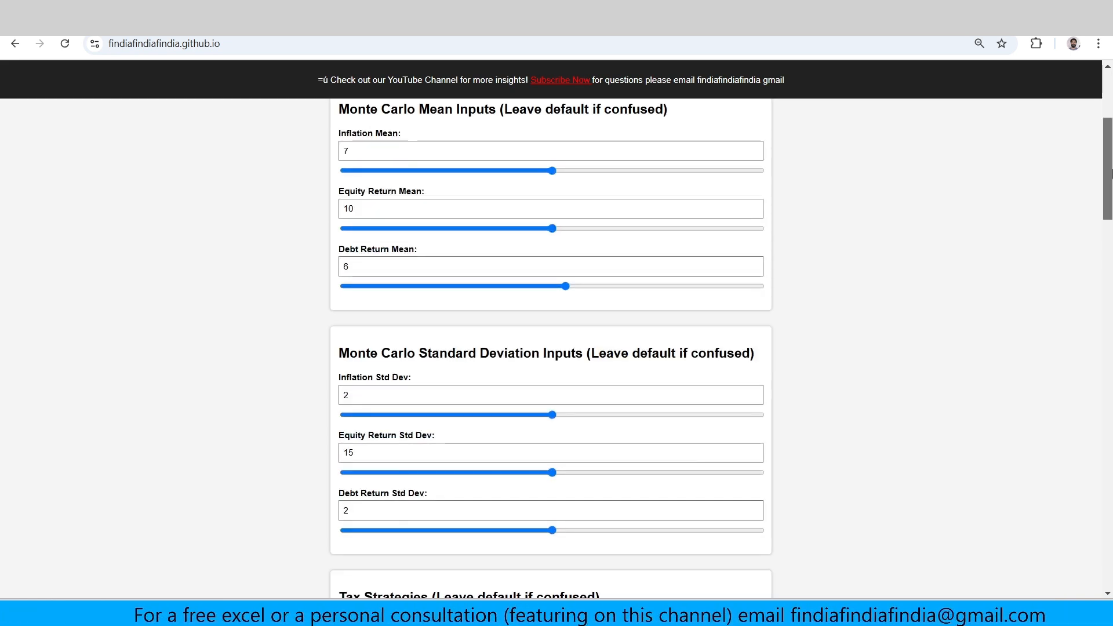